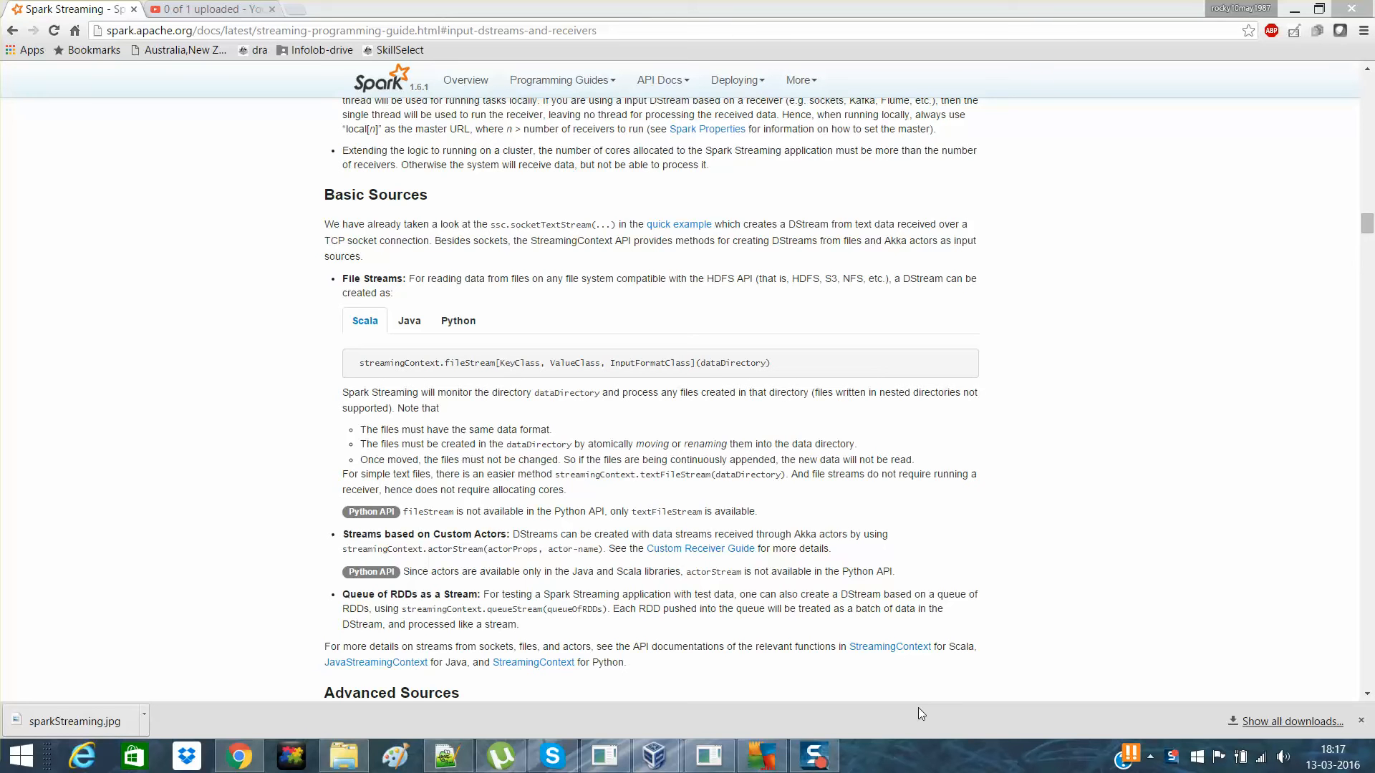
Open youtube.com in a new Chrome tab and go to your own channel page
scroll(up, 3)
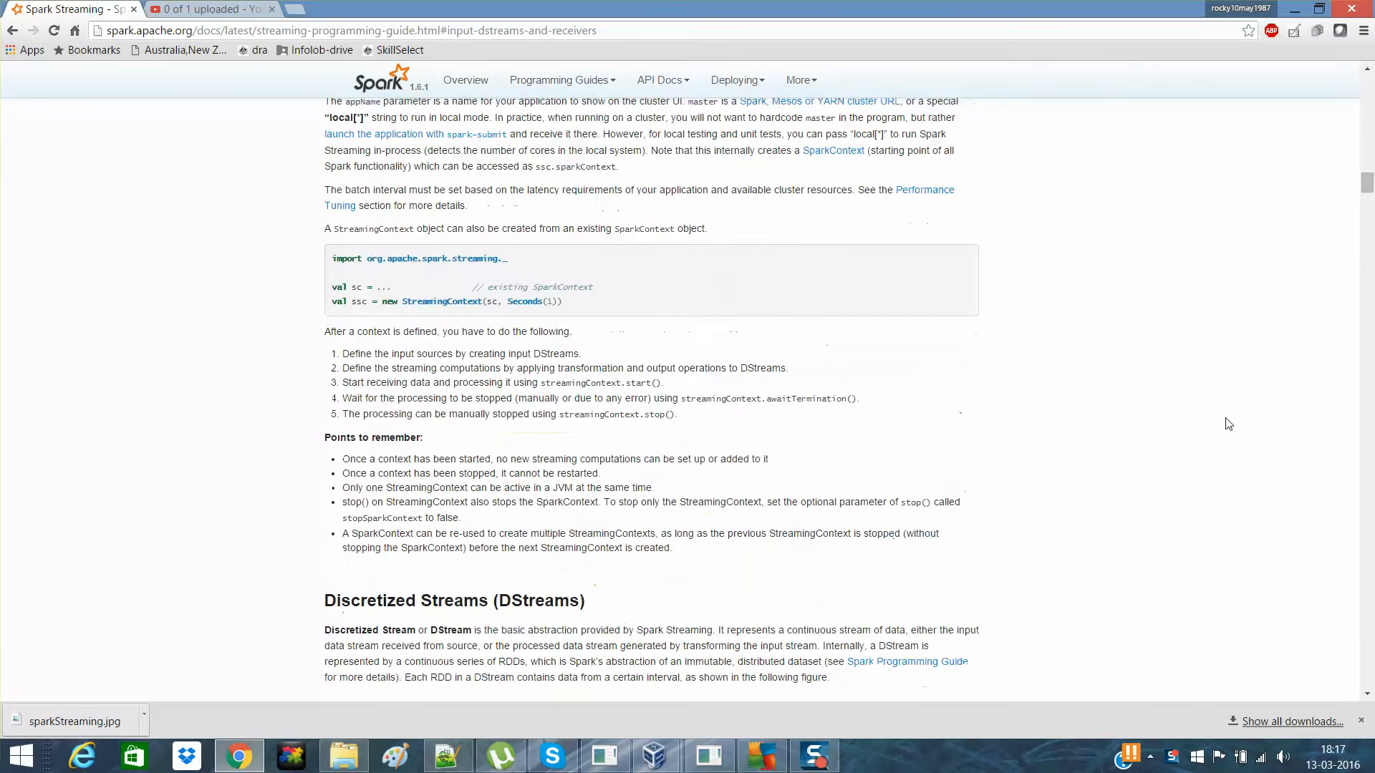
click(210, 9)
text(yu)
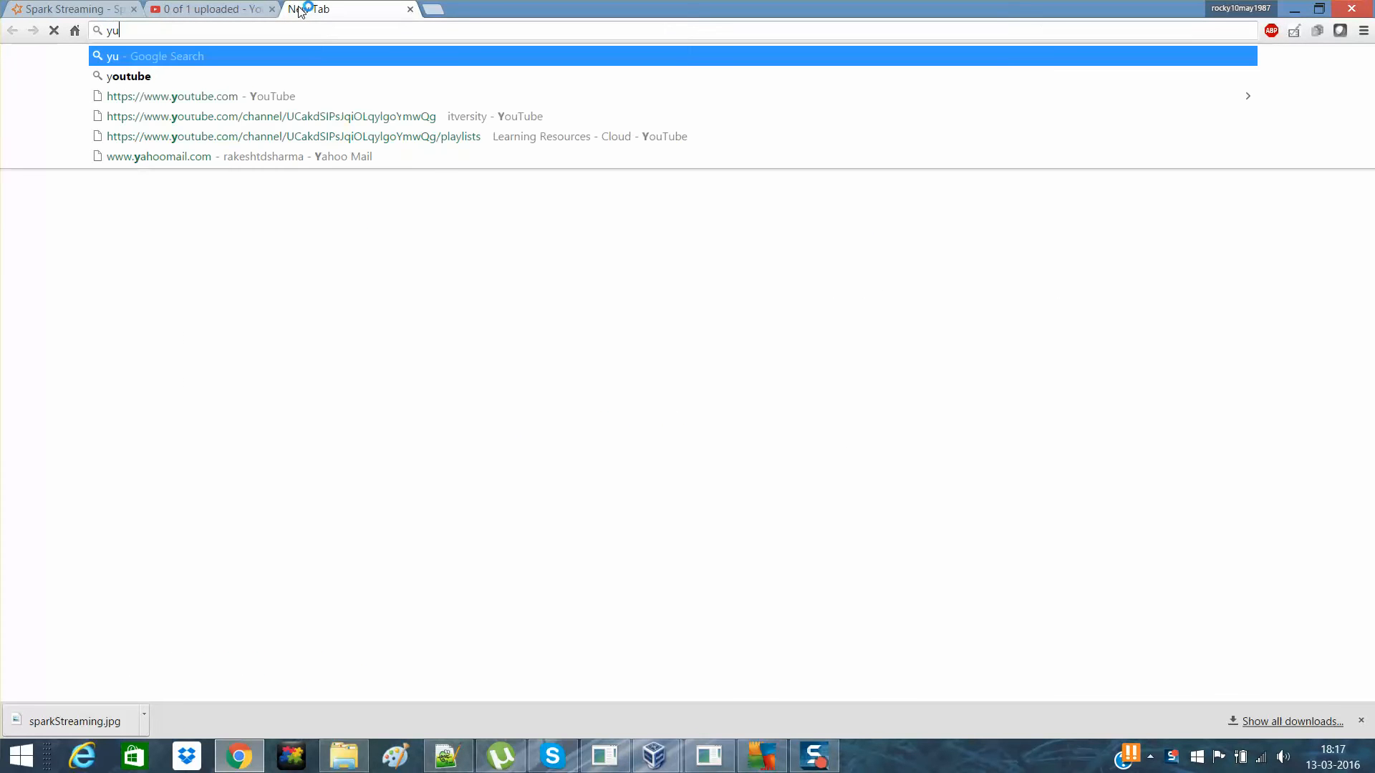
text(outube.com/channel/UCakdSIPsJqiOLqylgoYmwQg)
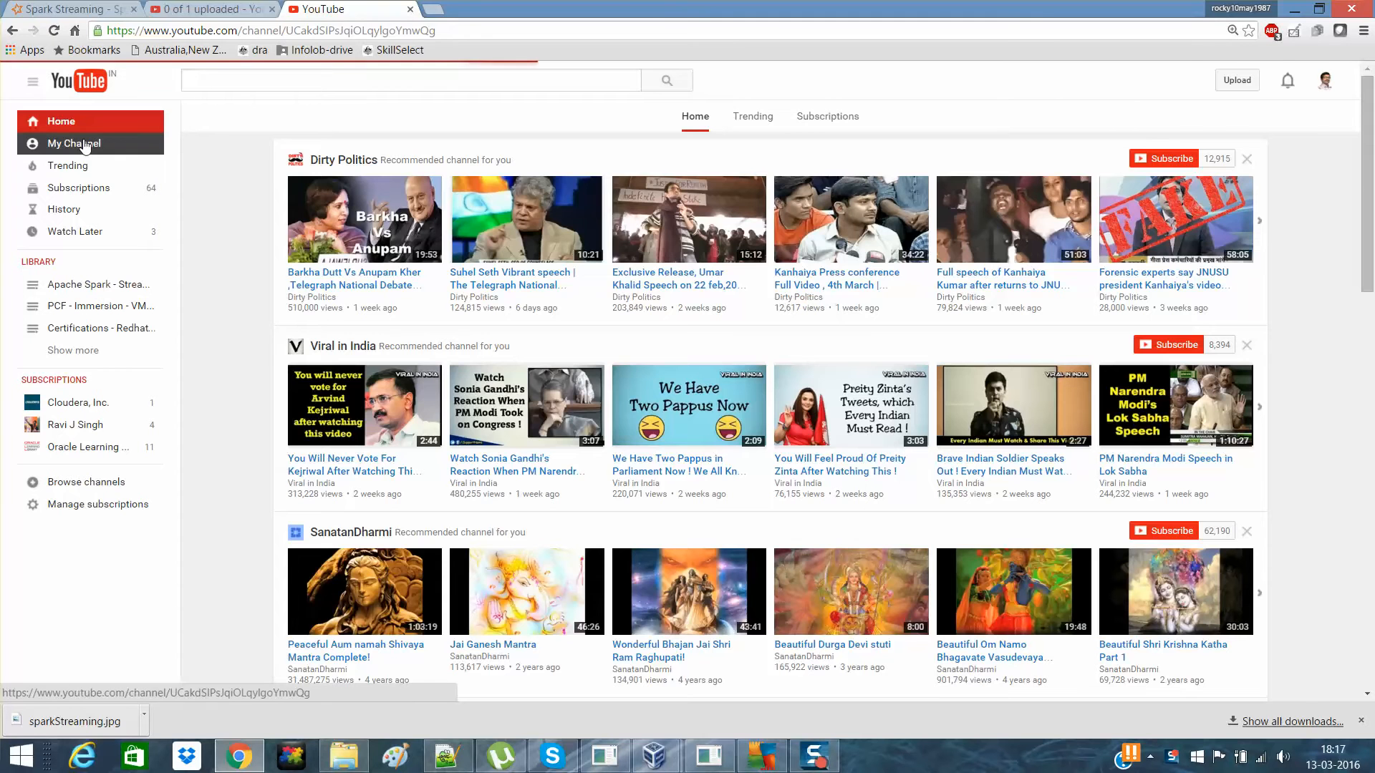
click(74, 143)
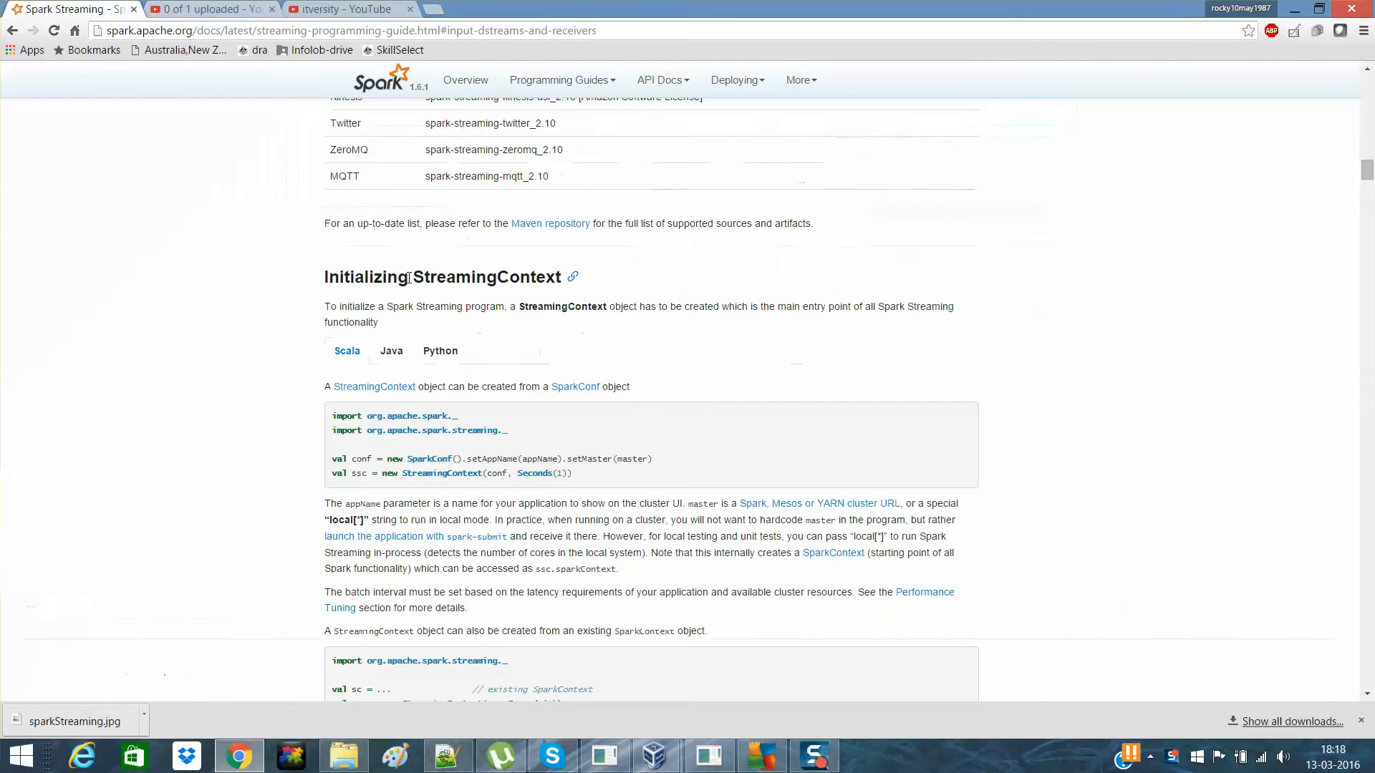
mouse_move(833, 358)
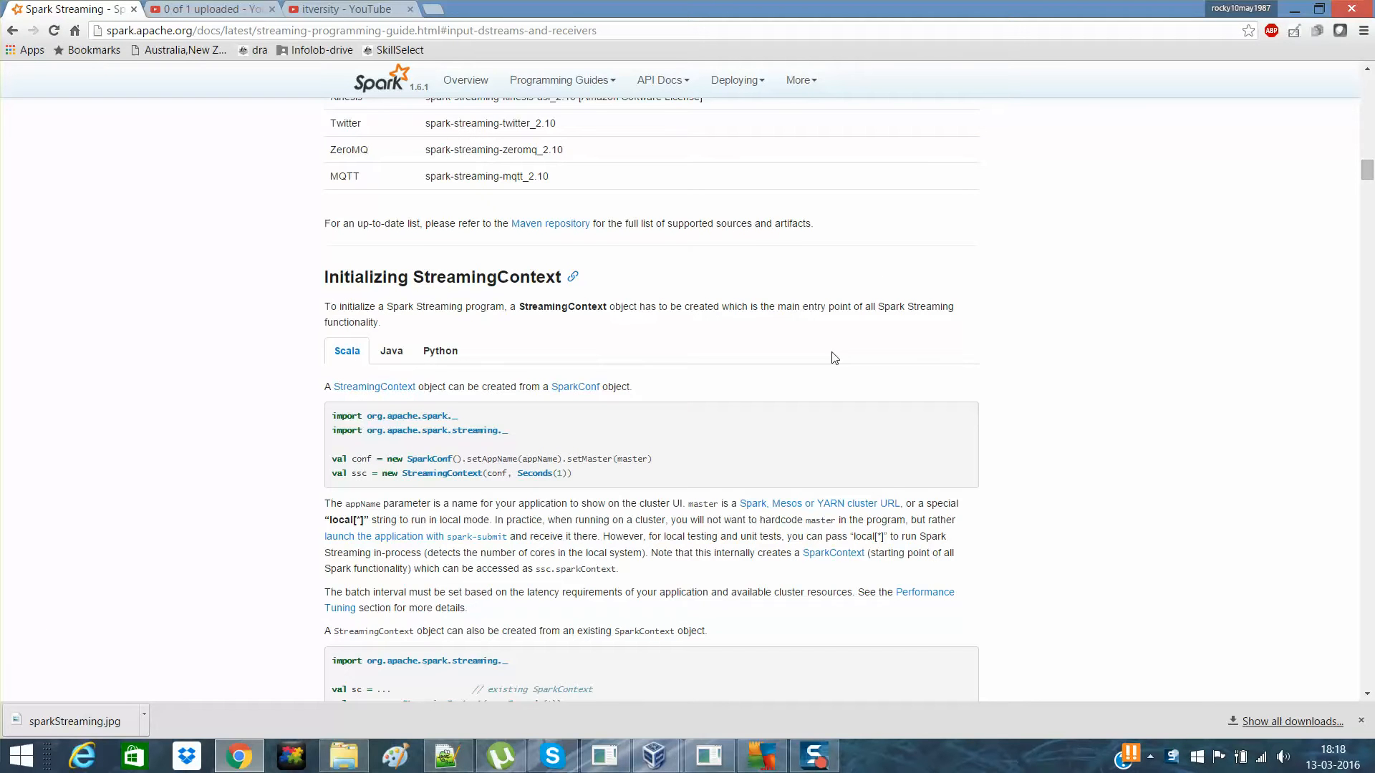
scroll(down, 3)
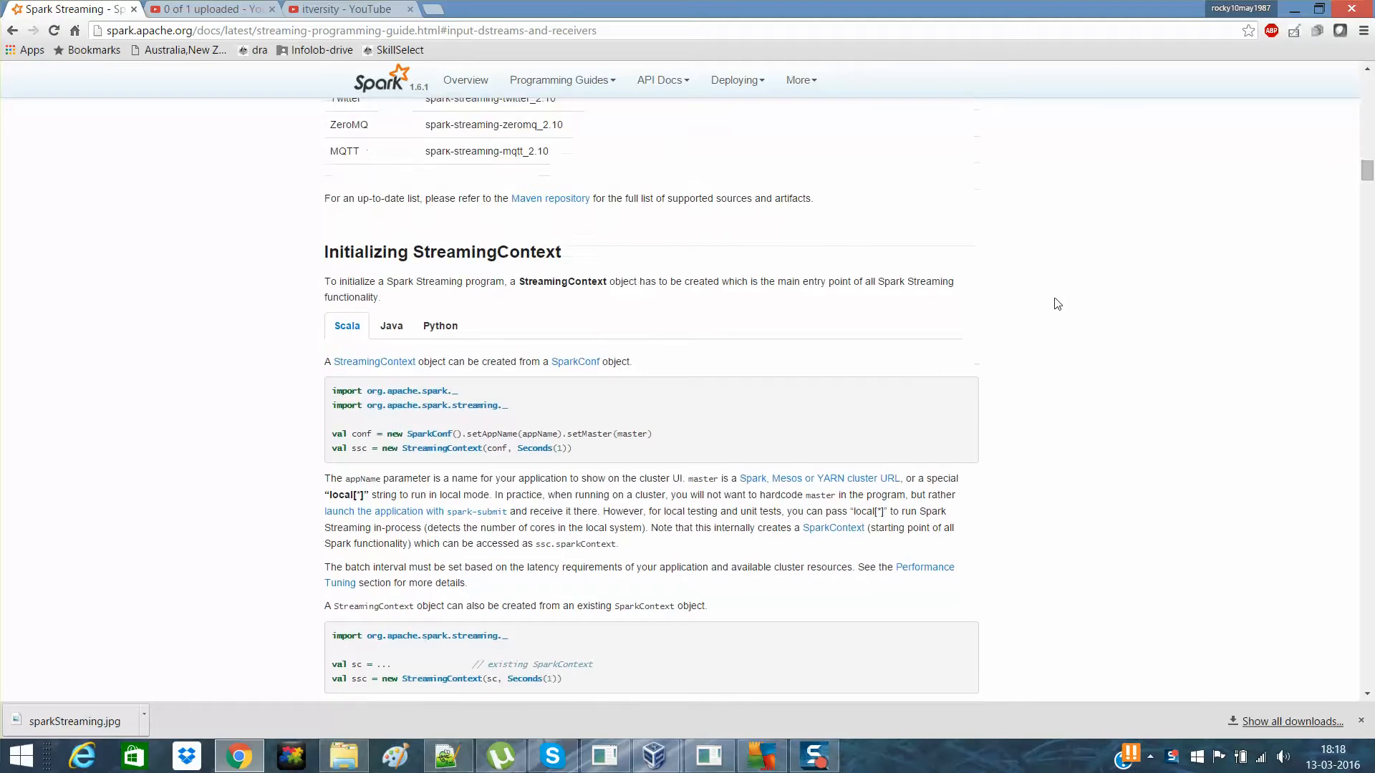
scroll(up, 3)
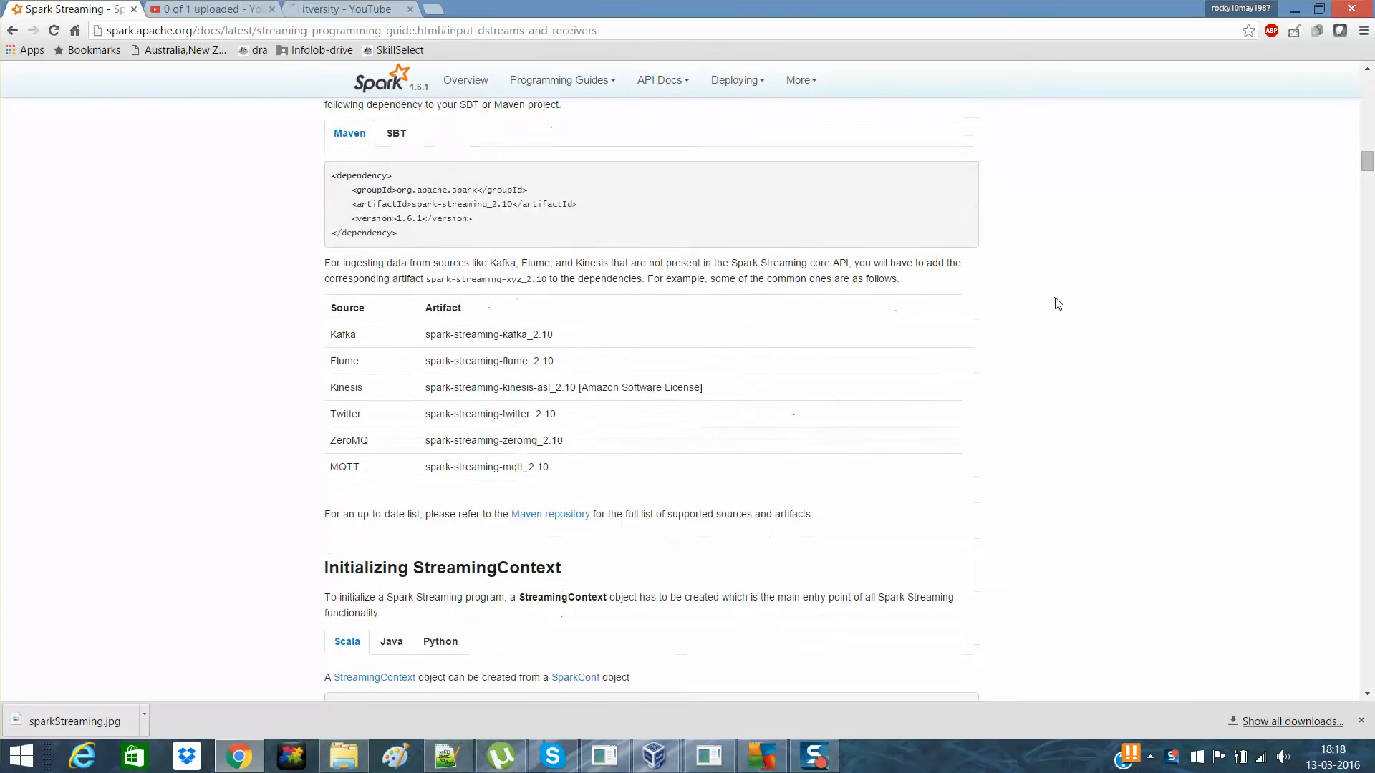
scroll(down, 3)
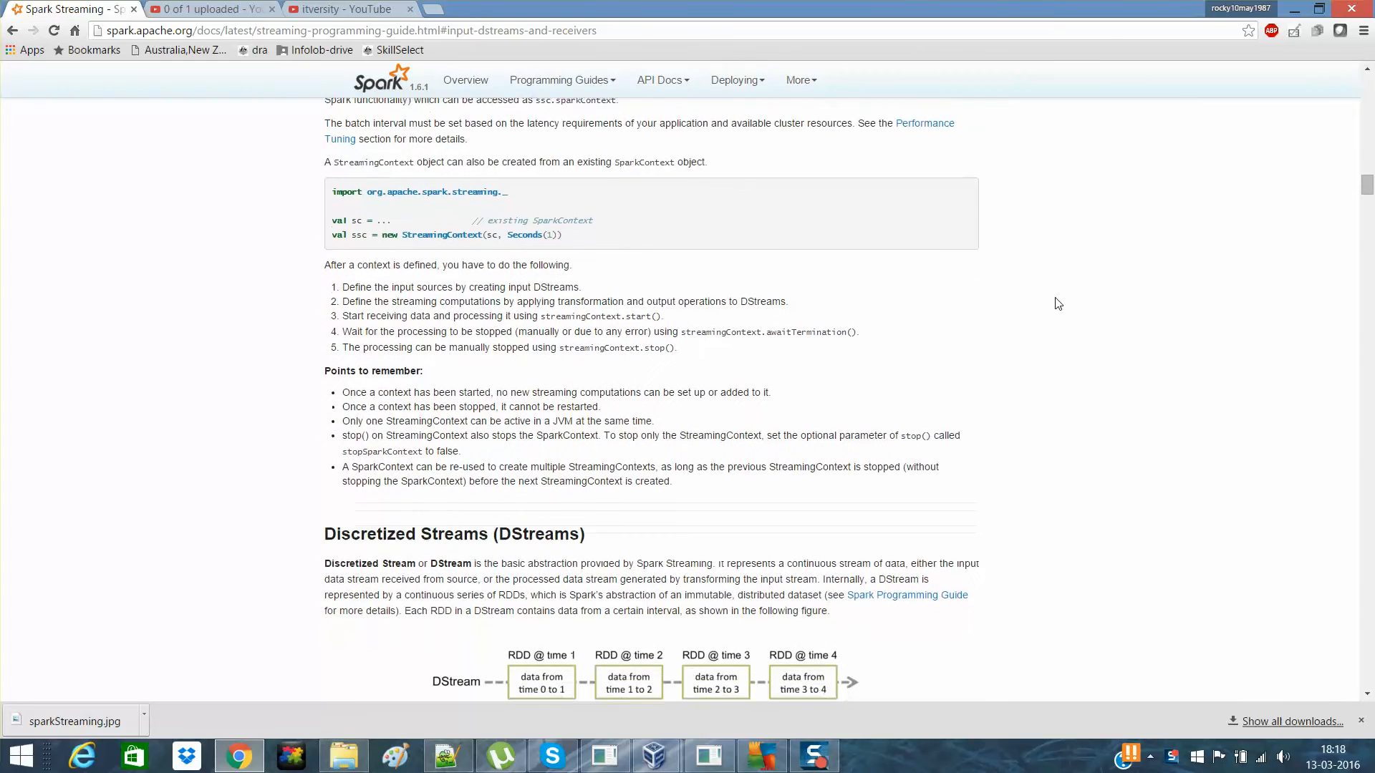
scroll(up, 3)
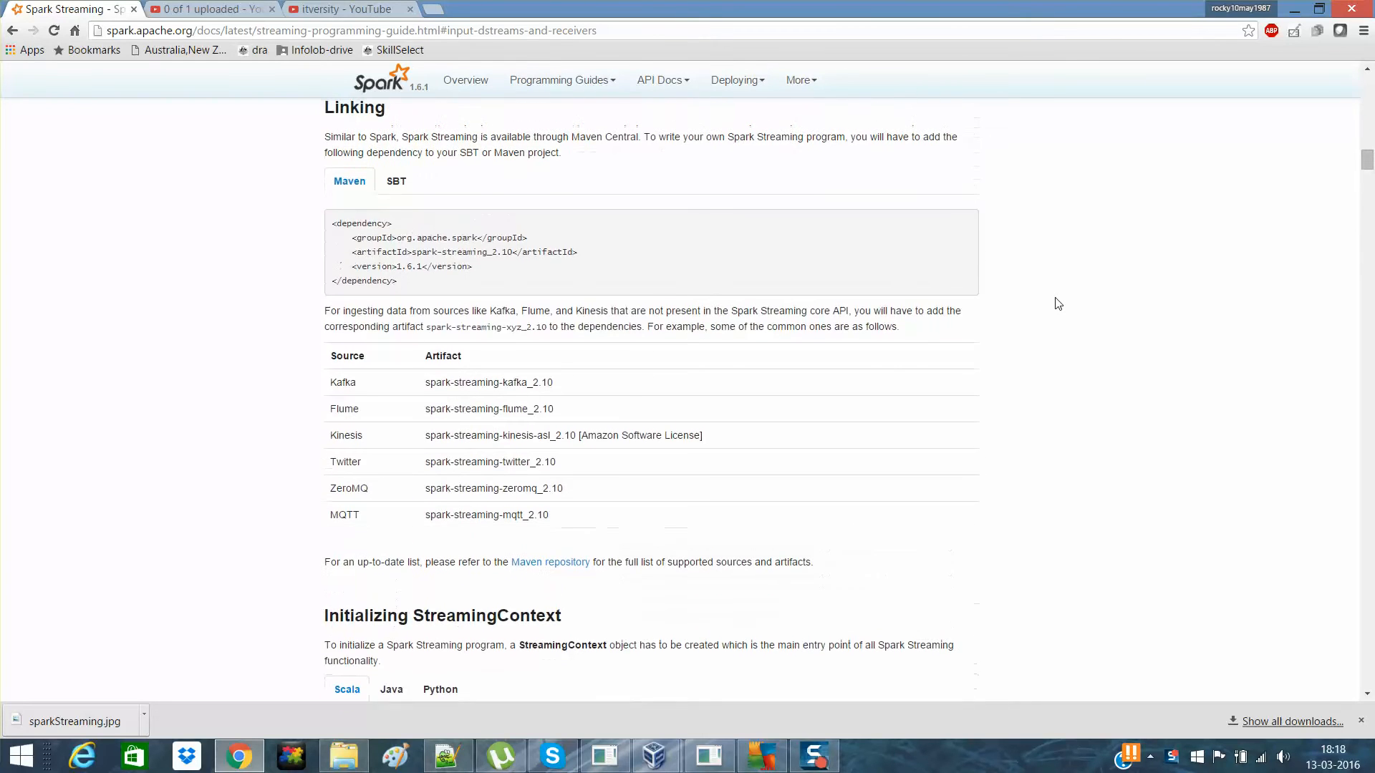
mouse_move(324, 373)
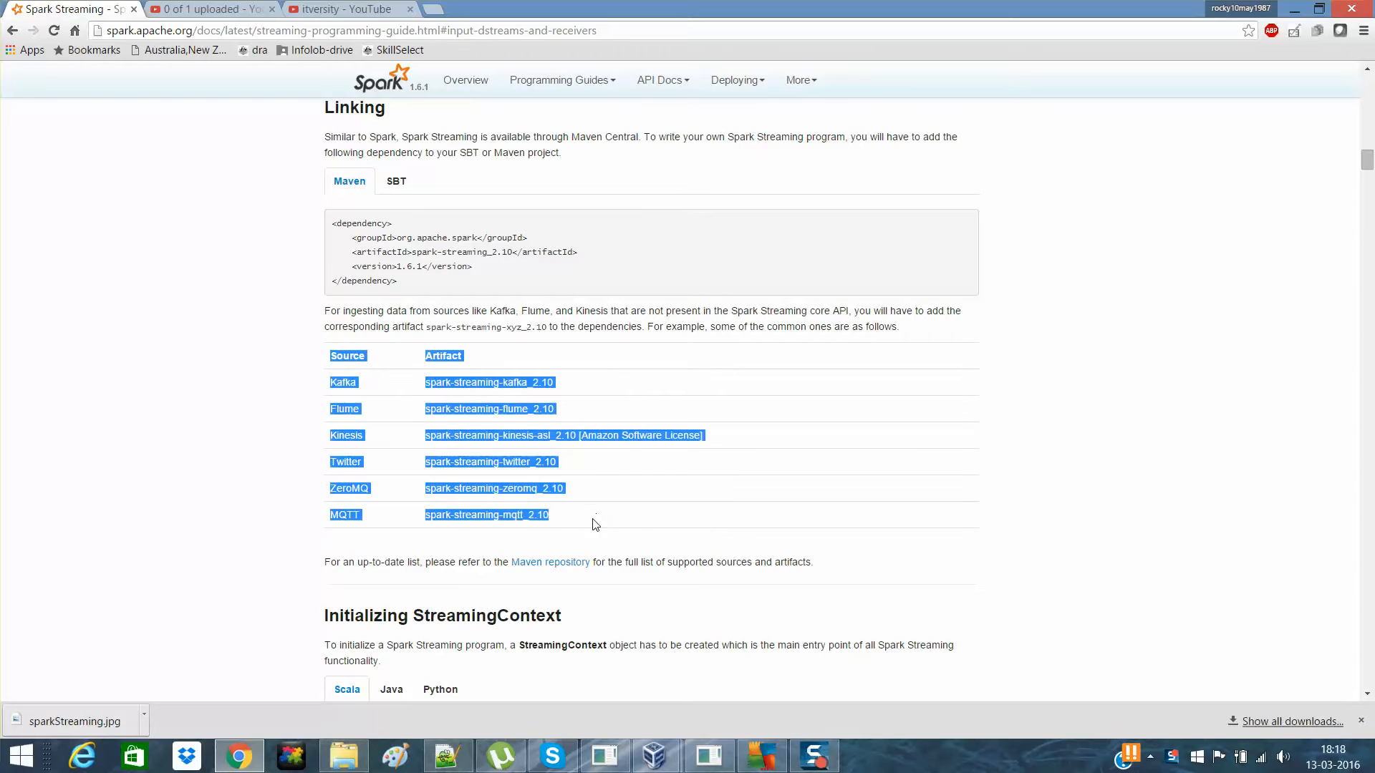
click(262, 353)
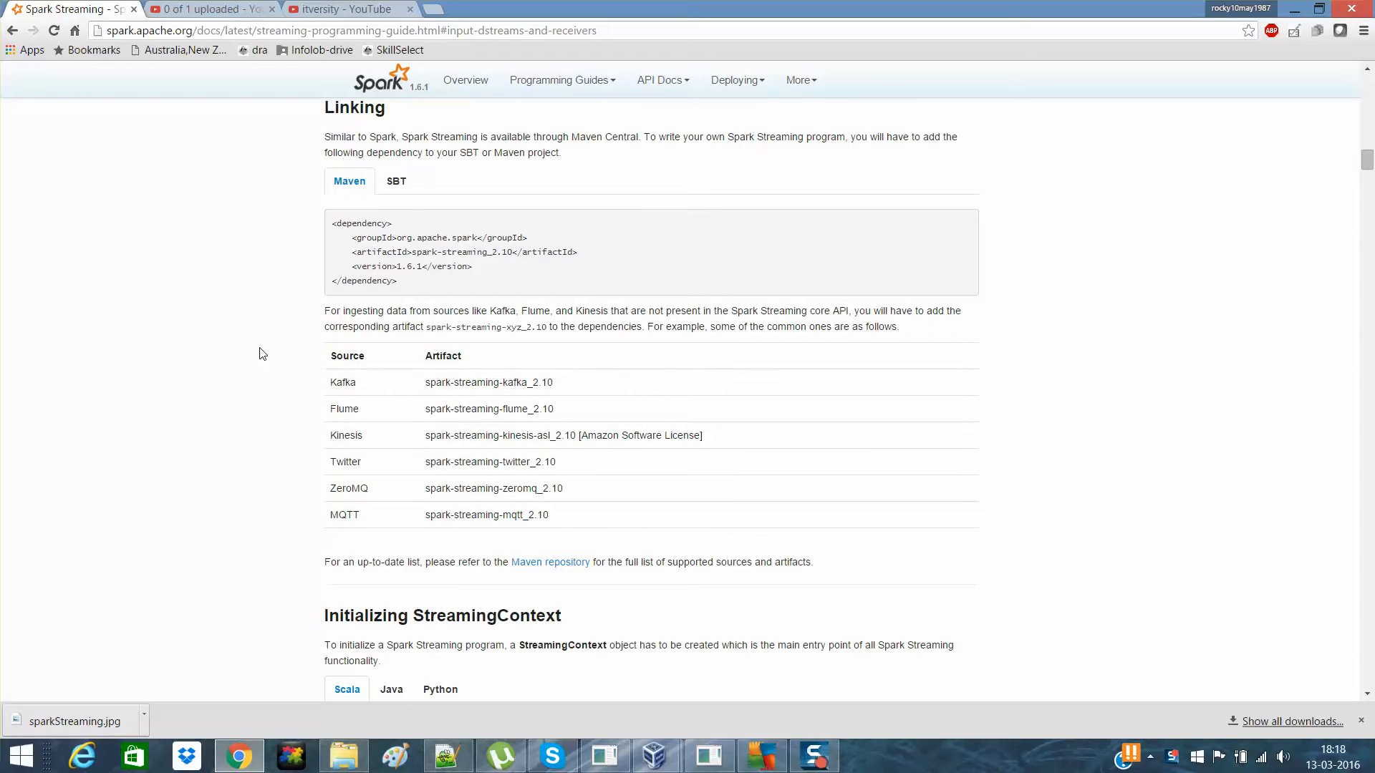
scroll(down, 3)
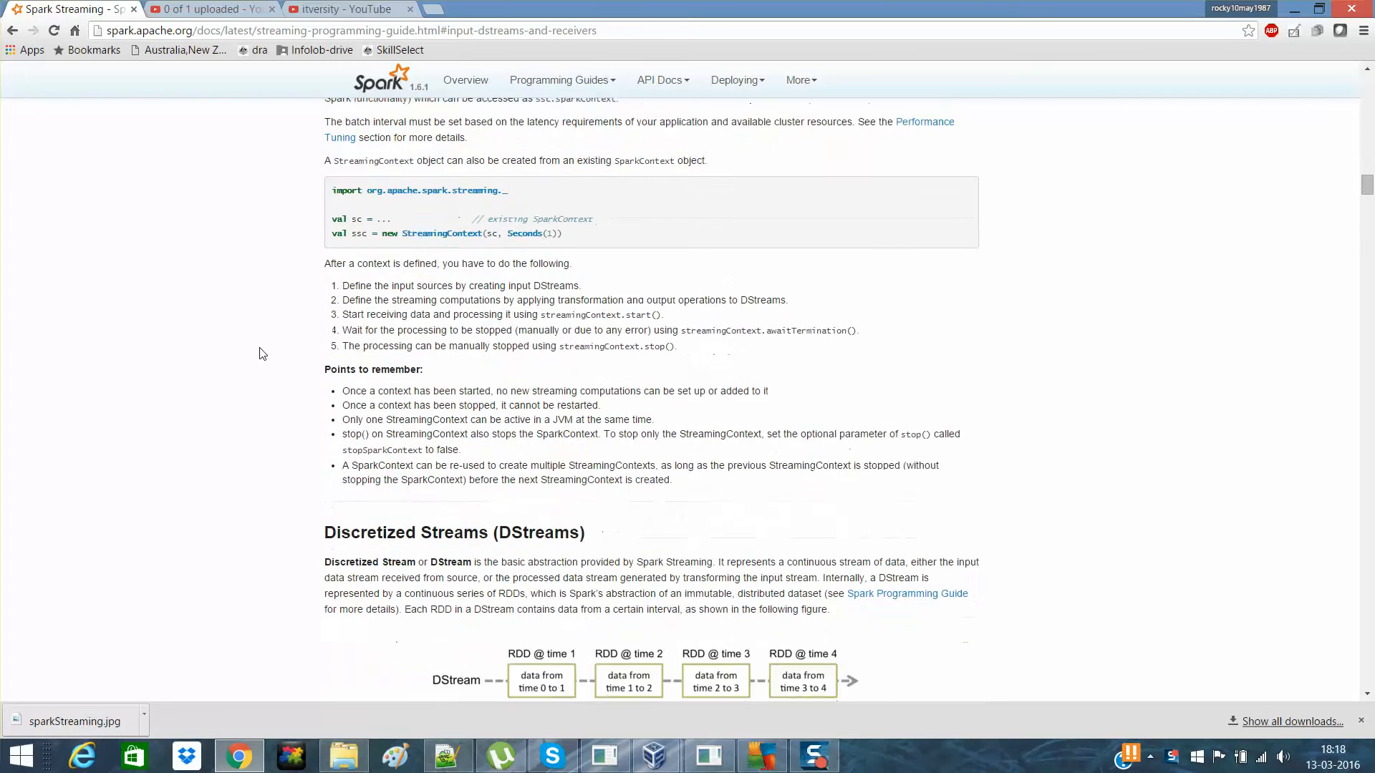
scroll(down, 3)
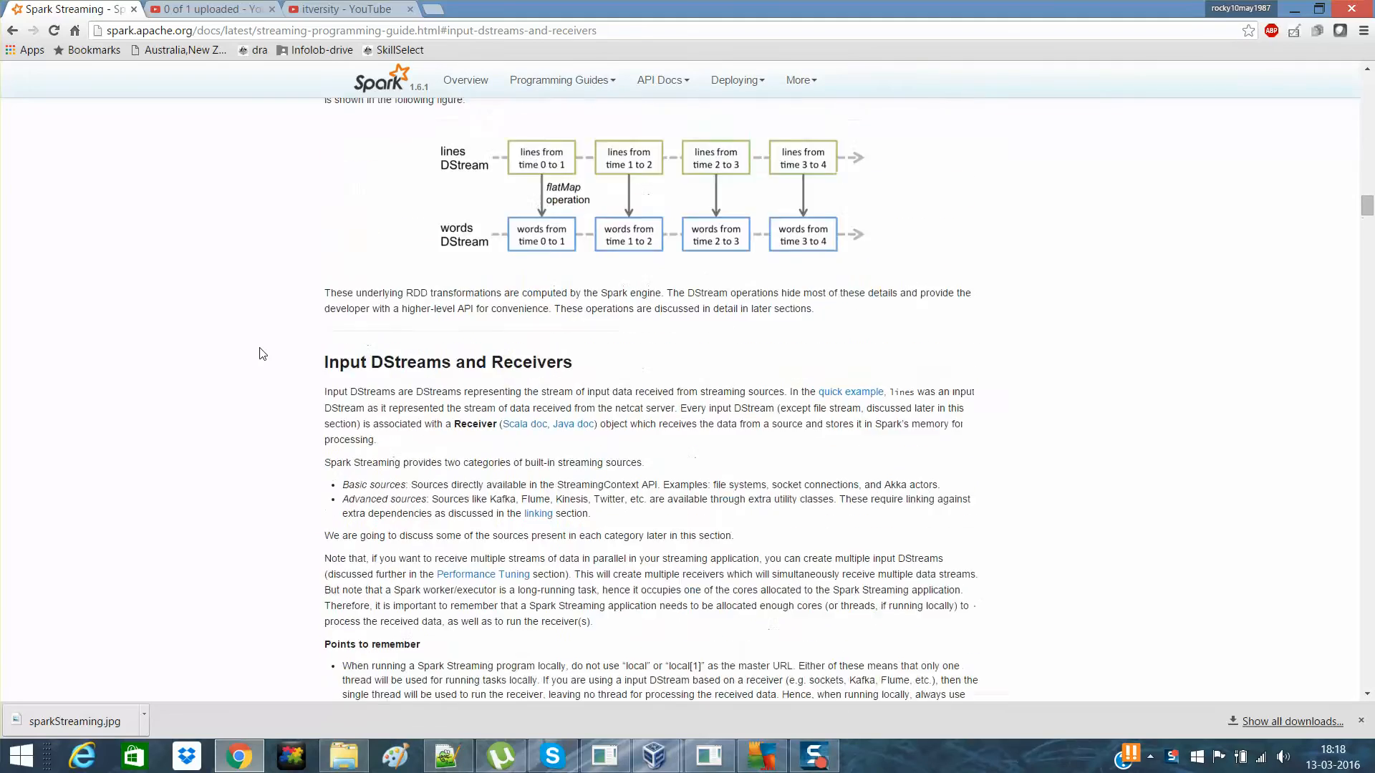
scroll(up, 3)
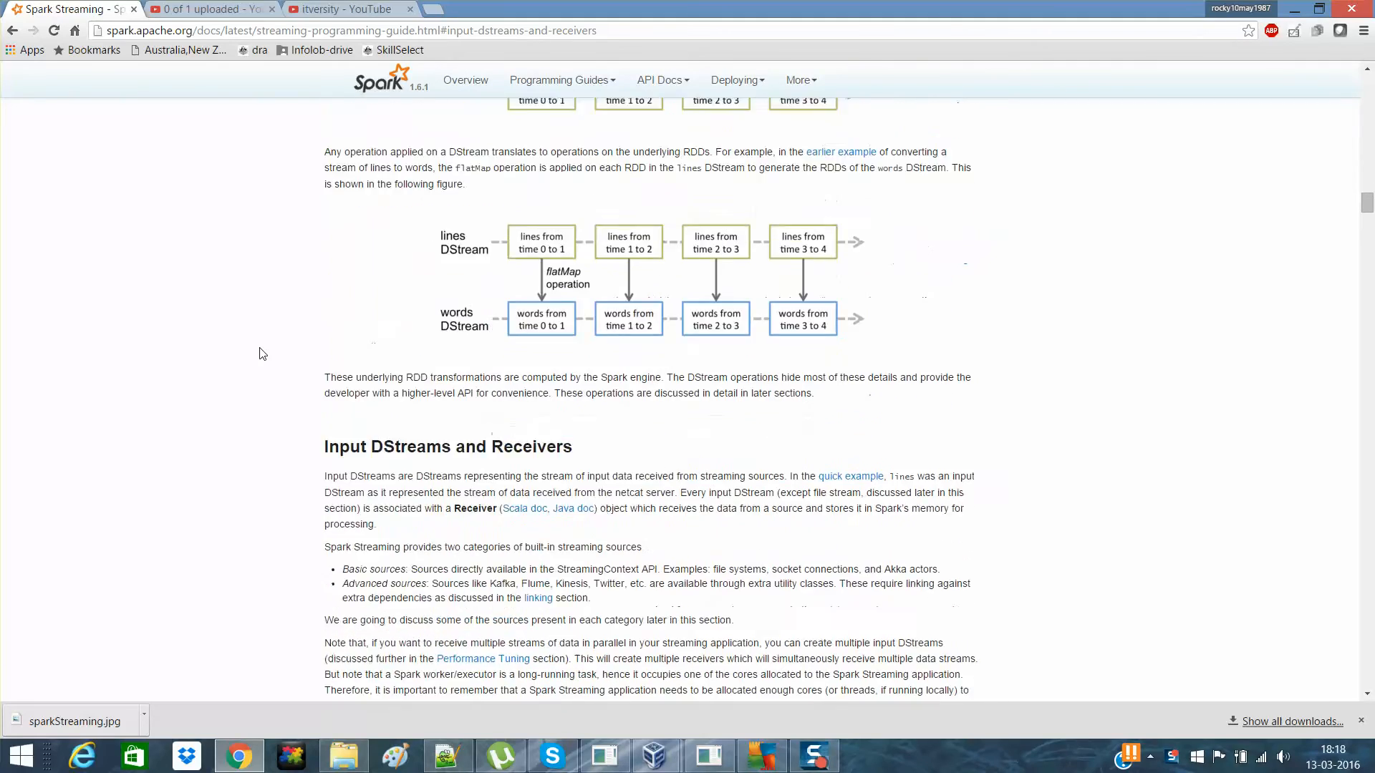
scroll(down, 3)
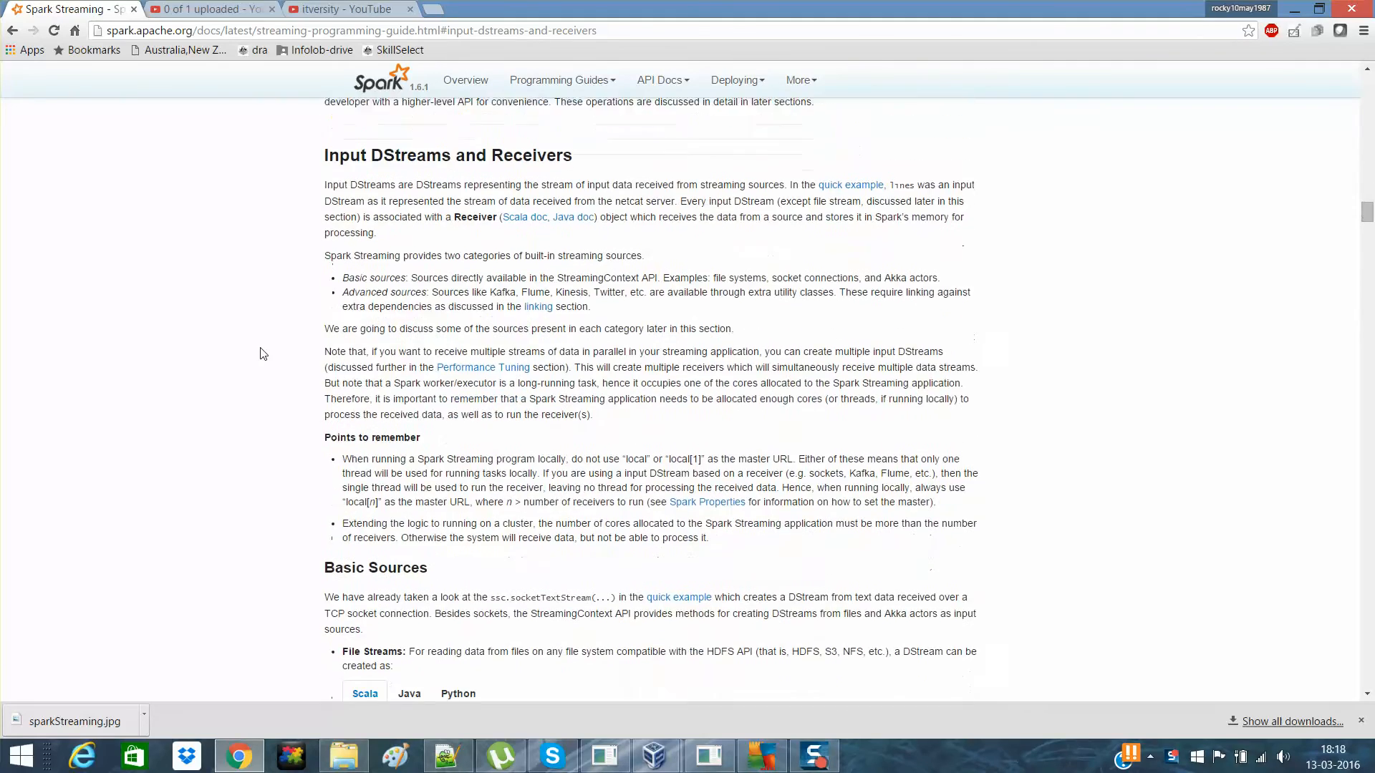
scroll(down, 3)
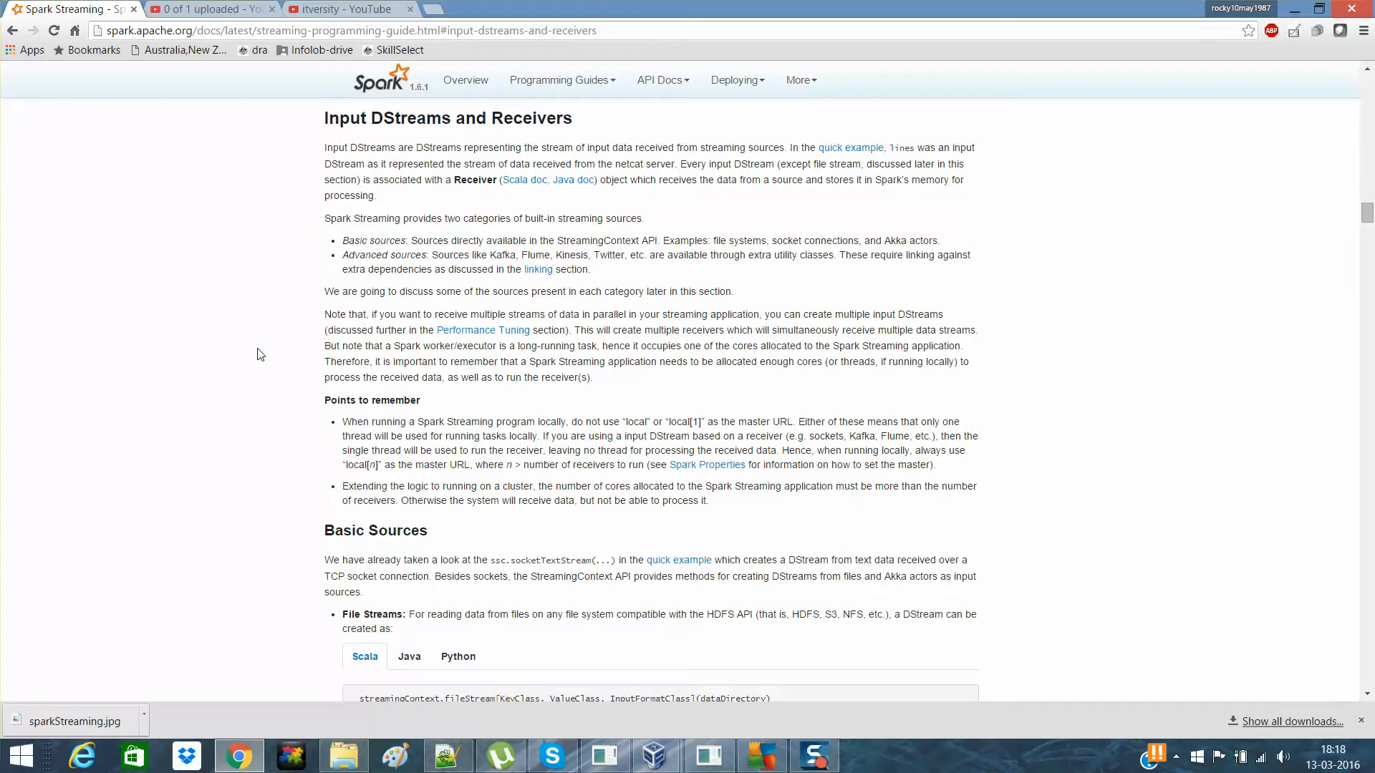
mouse_move(362, 430)
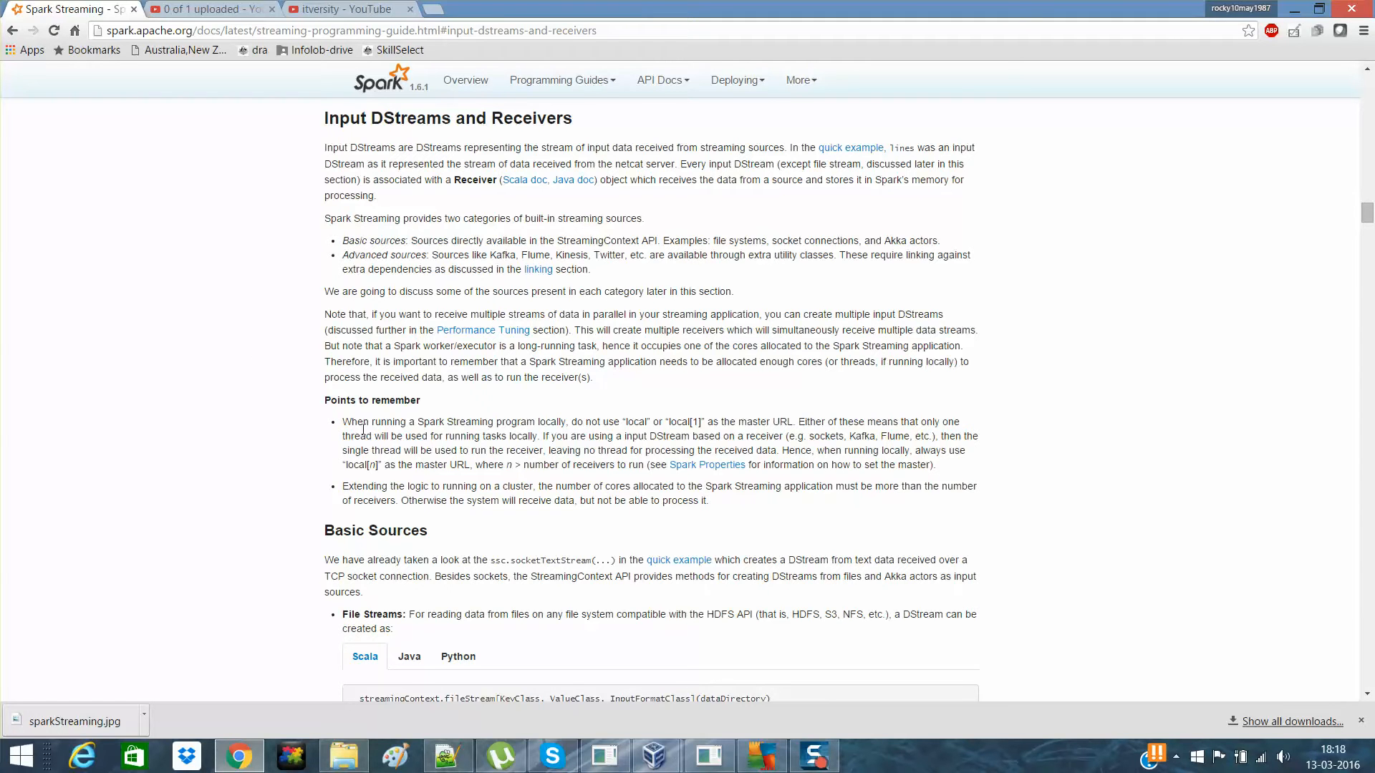
scroll(down, 3)
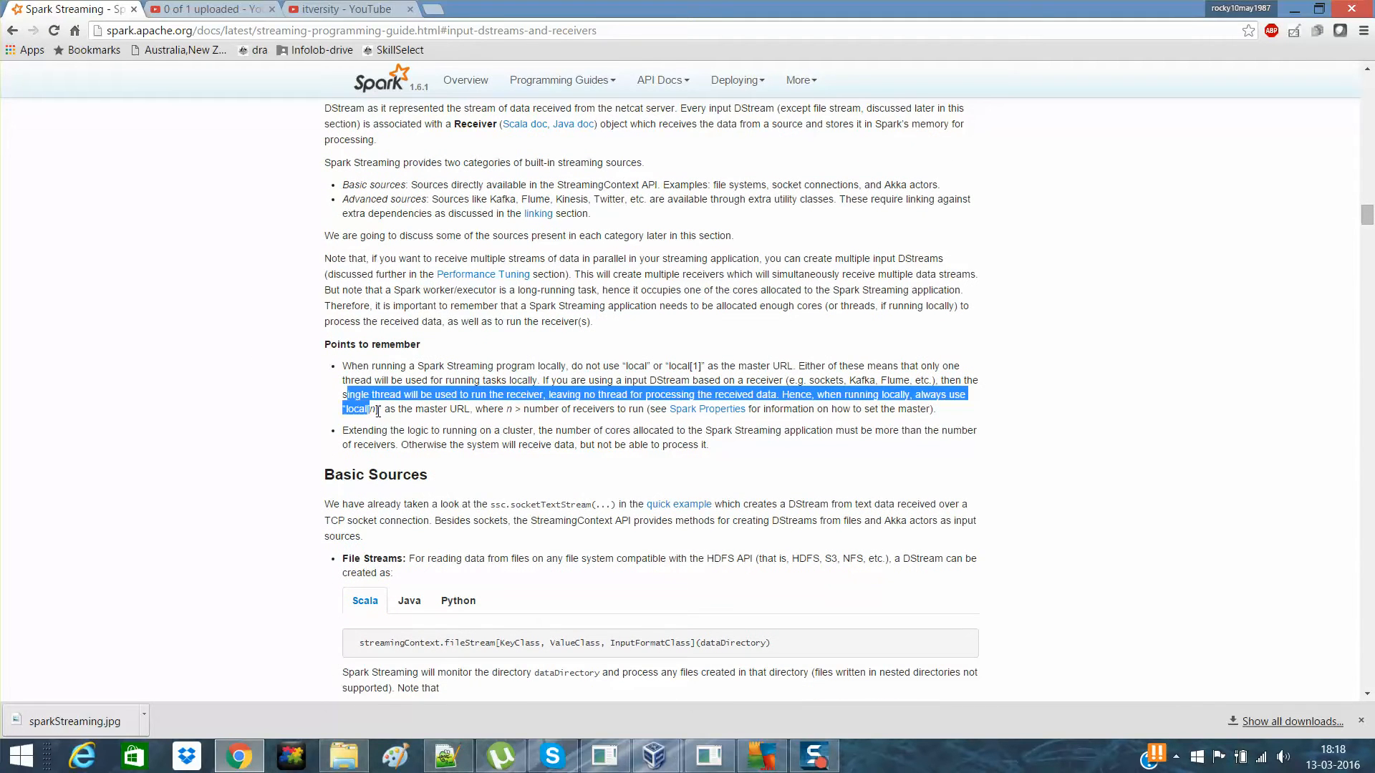
click(273, 411)
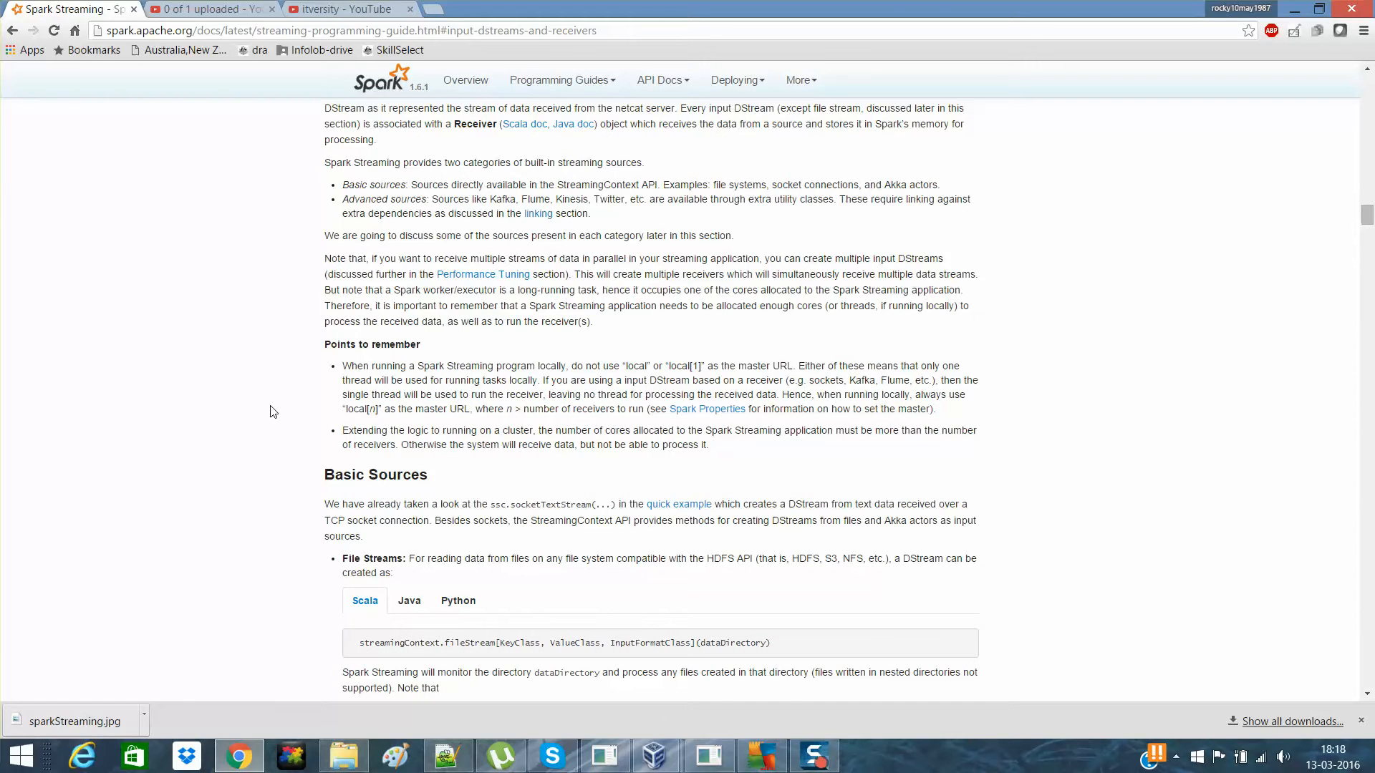
Scroll the guide to the Basic Sources list covering File Streams and textFileStream
scroll(down, 3)
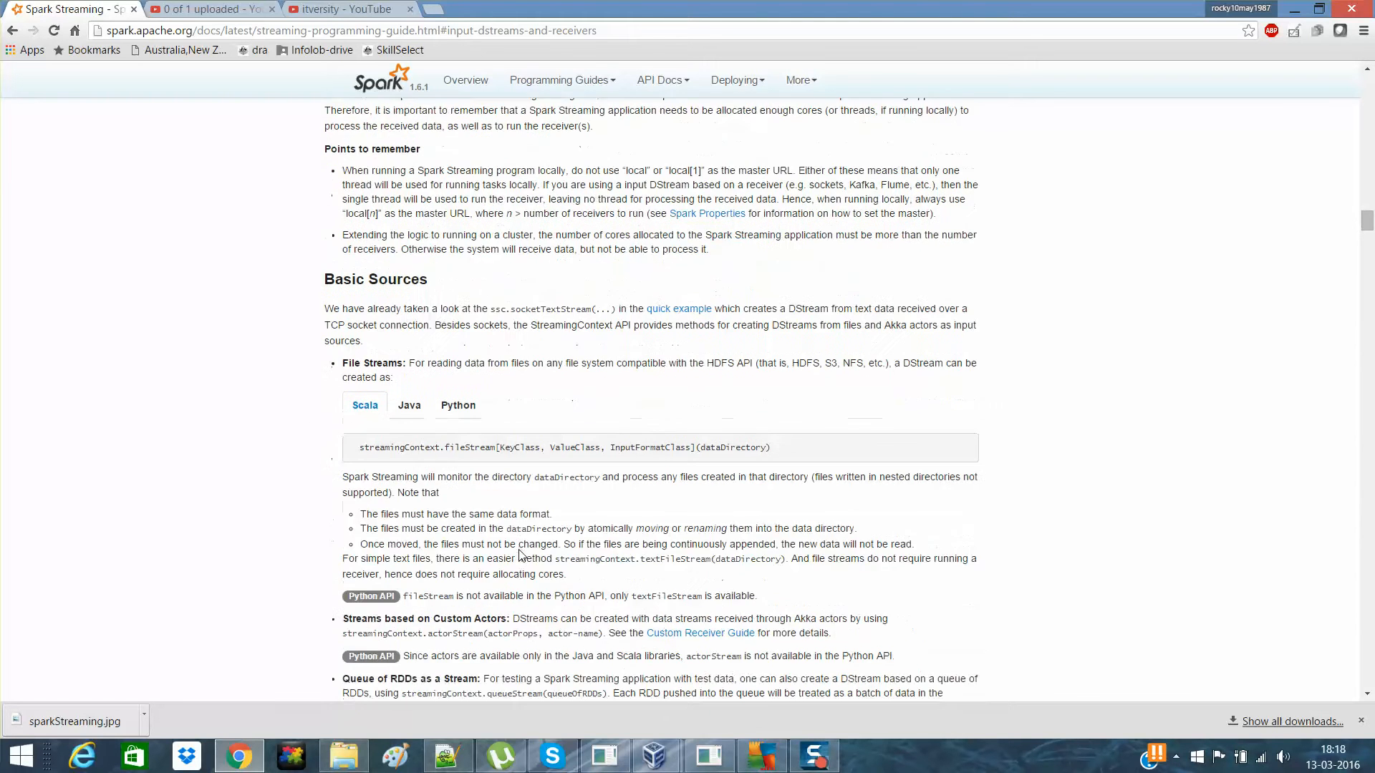
scroll(down, 3)
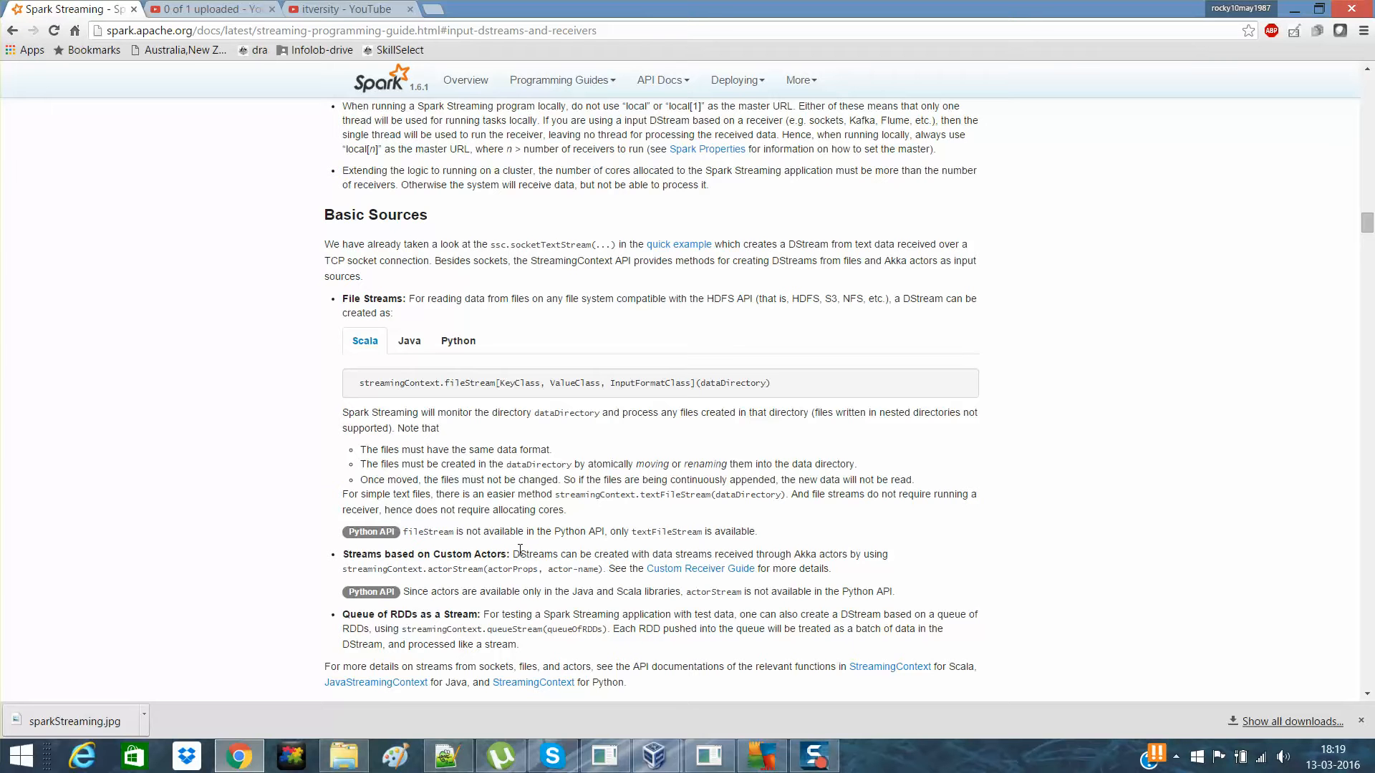
scroll(down, 3)
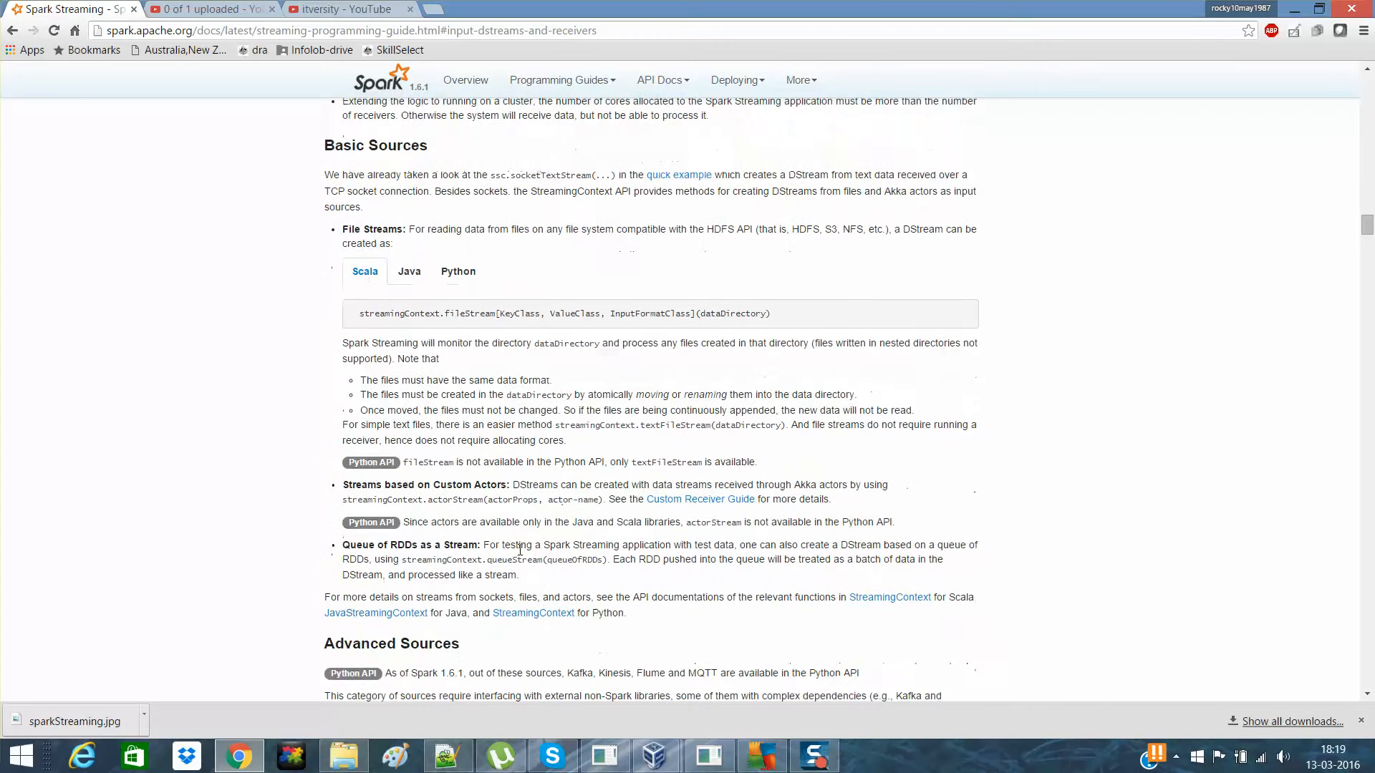
scroll(down, 3)
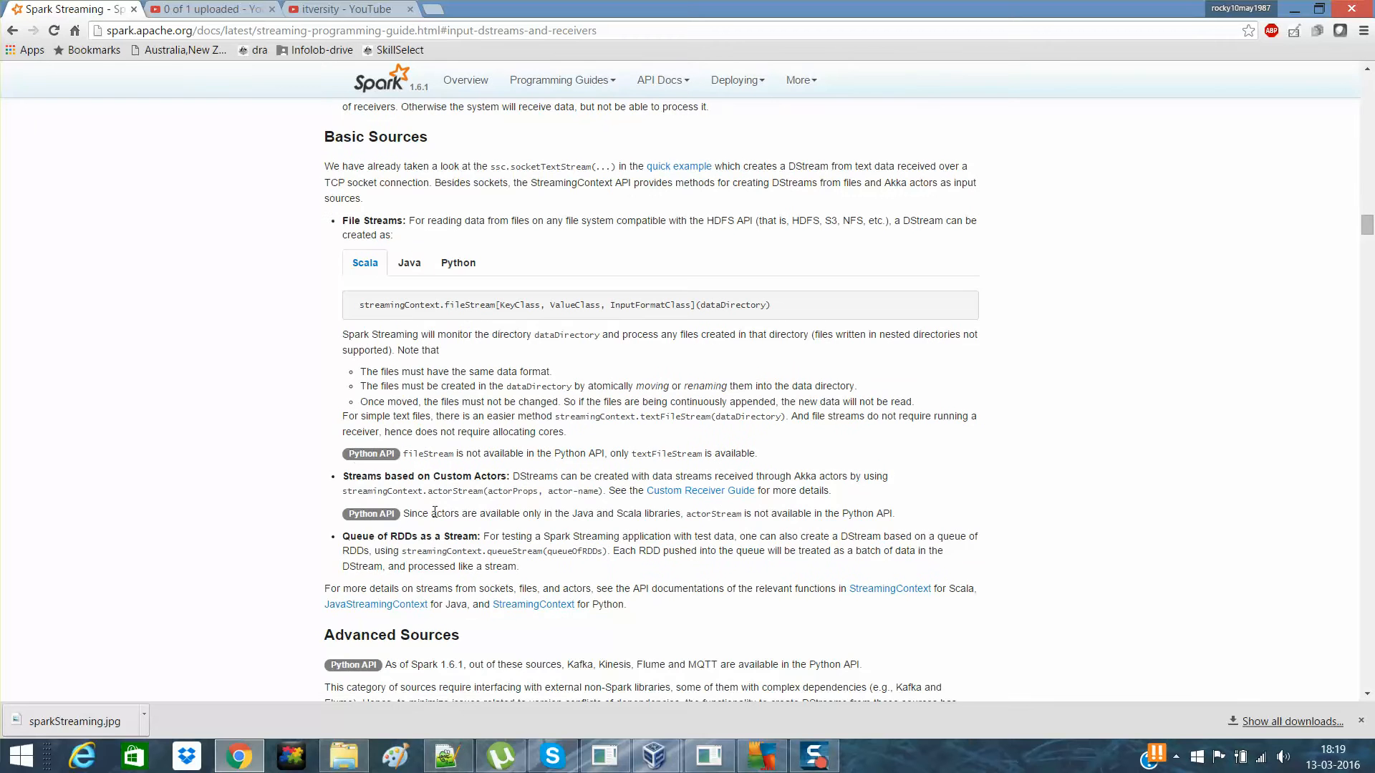
scroll(down, 3)
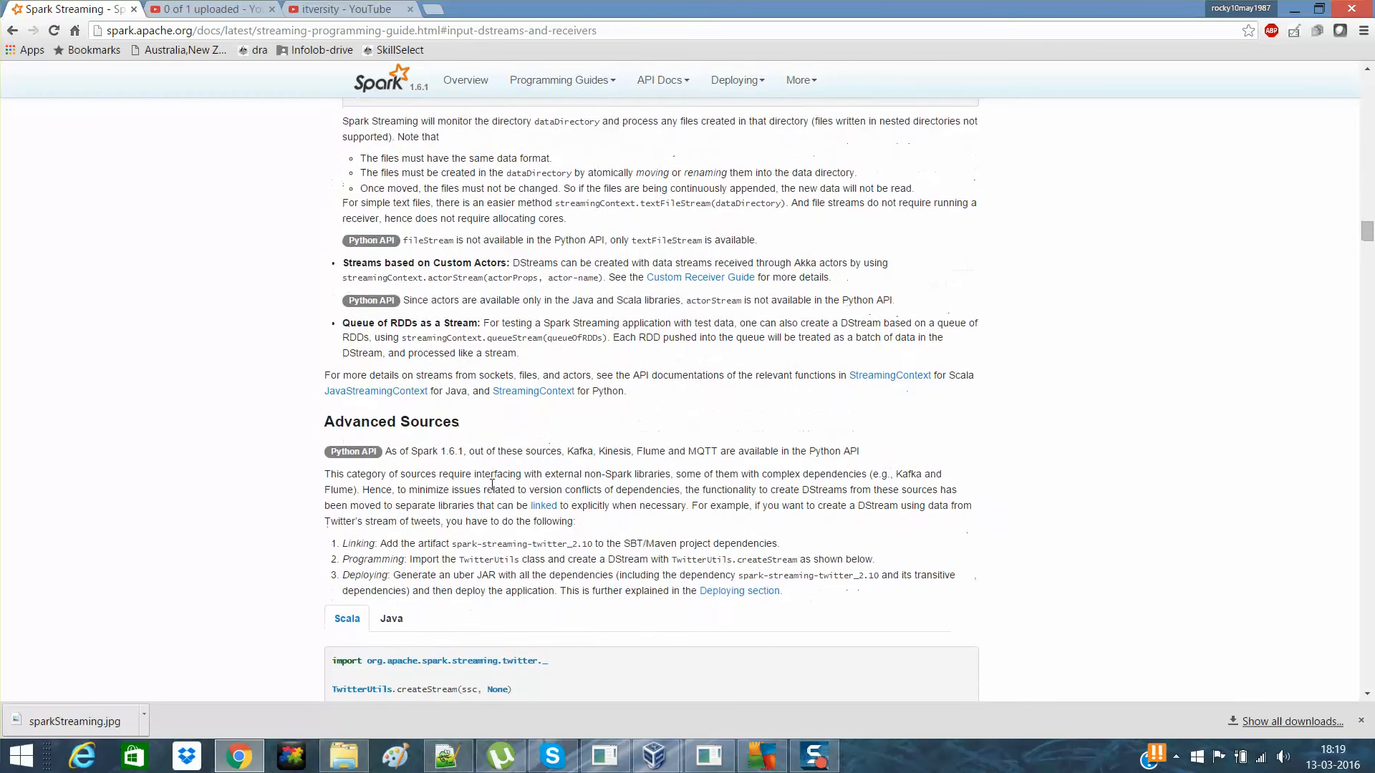
scroll(down, 3)
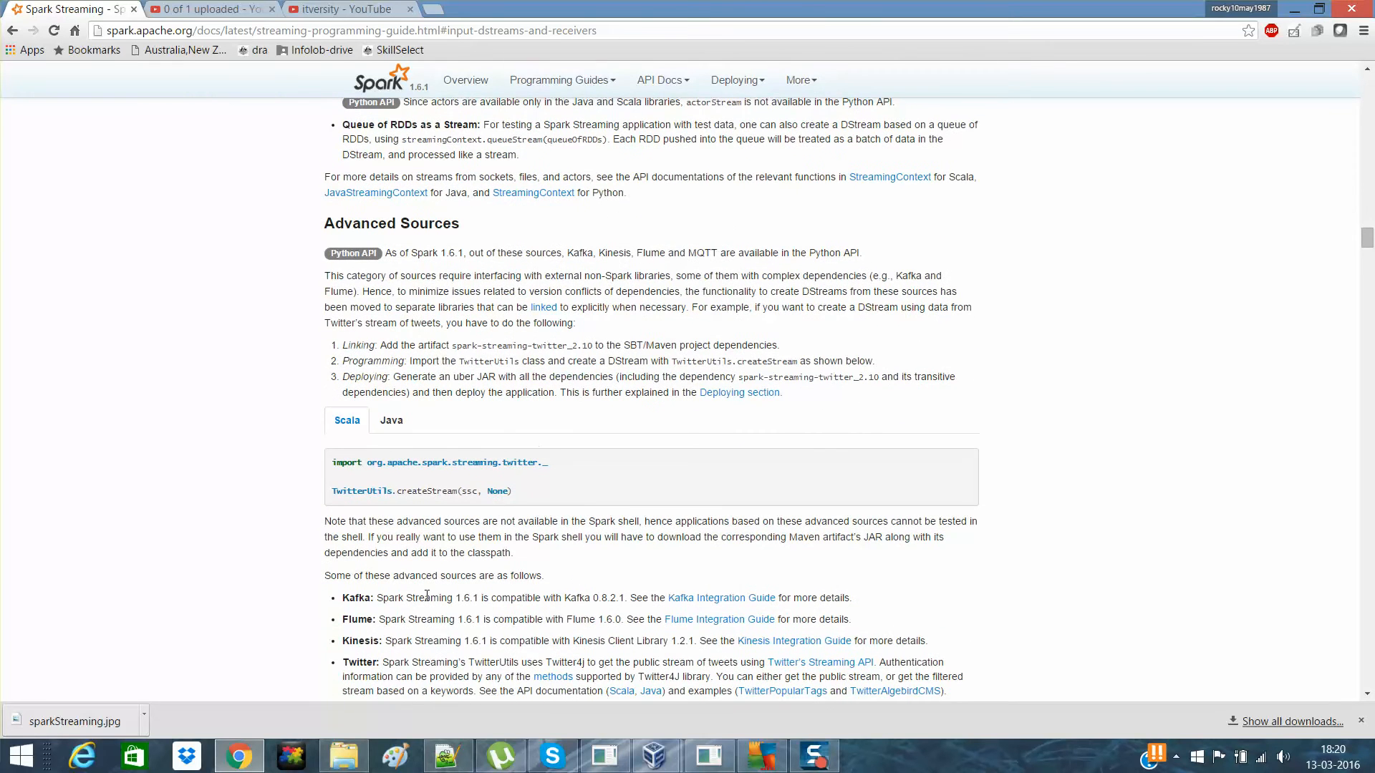
mouse_move(404, 673)
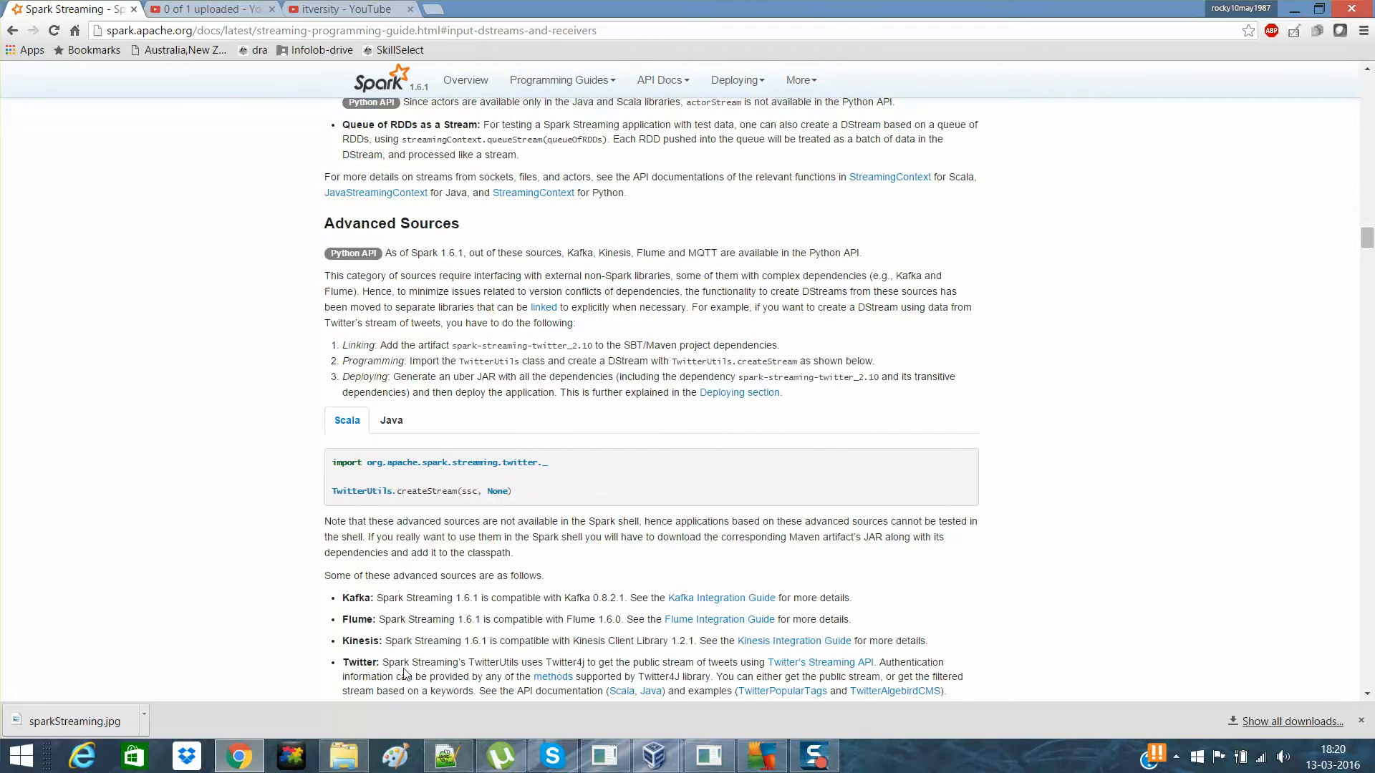
scroll(down, 3)
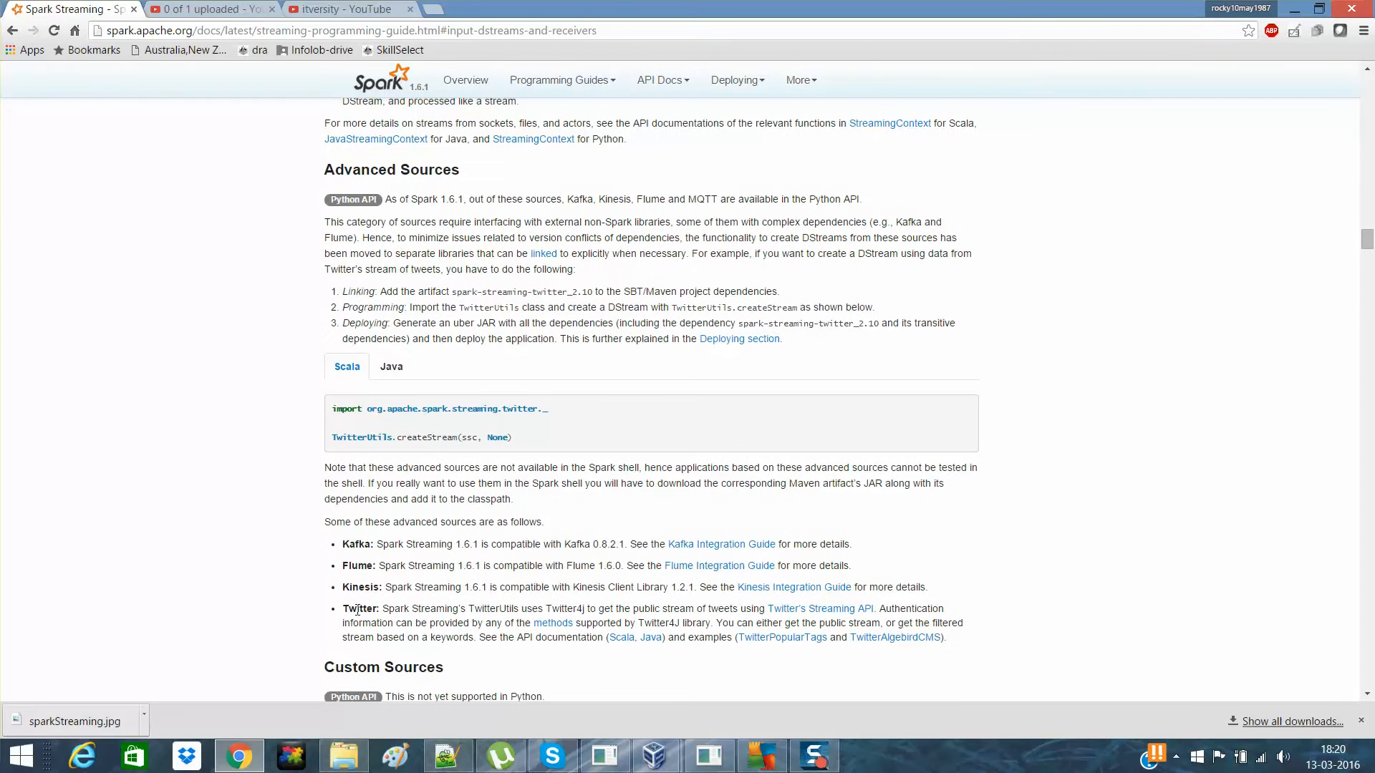
double_click(360, 609)
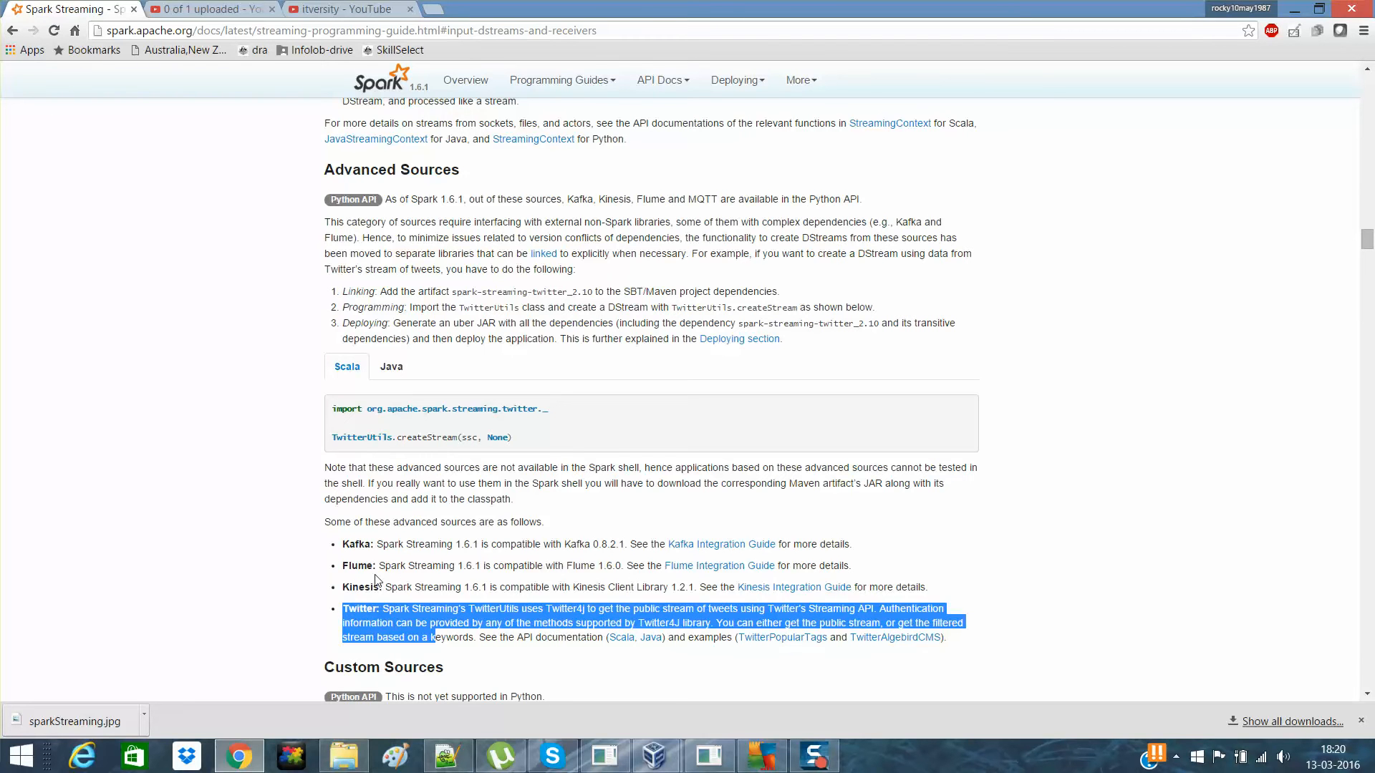
scroll(up, 3)
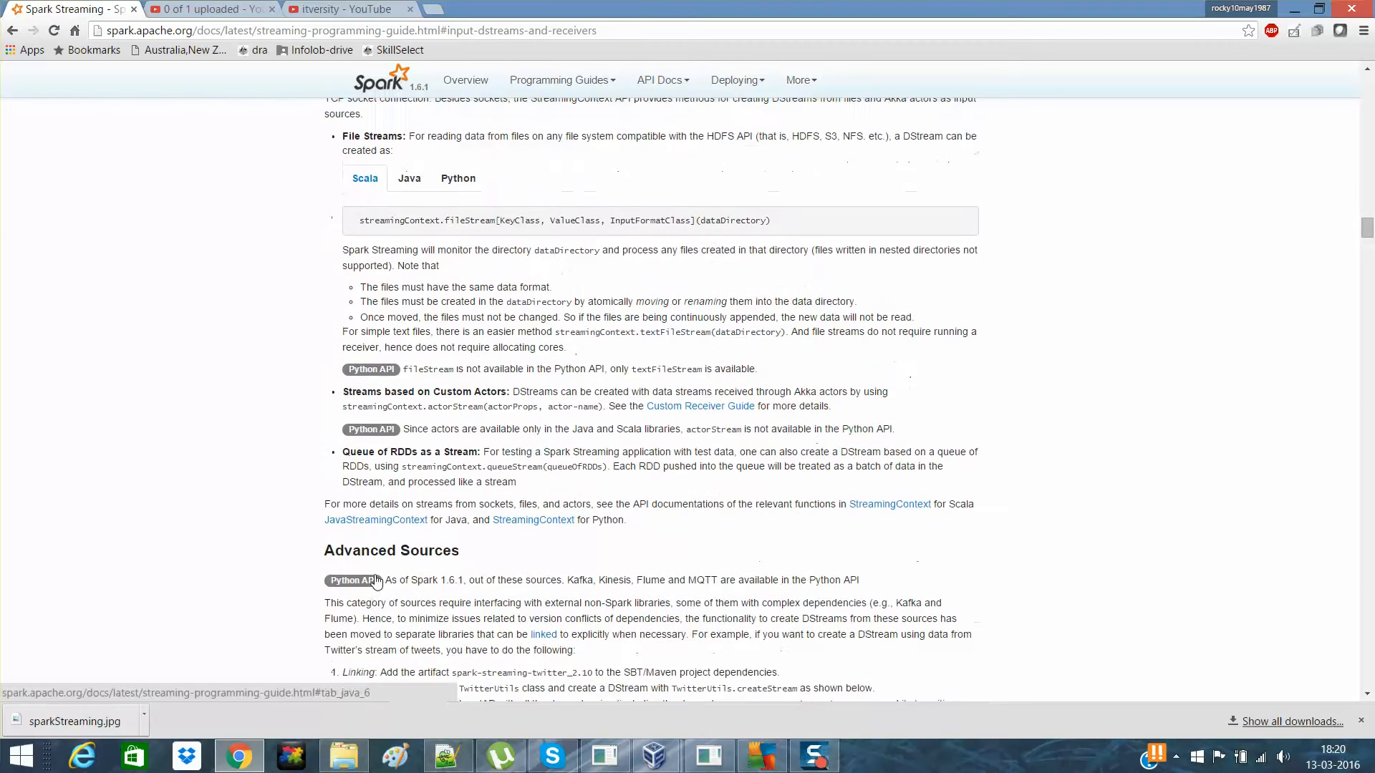
scroll(up, 3)
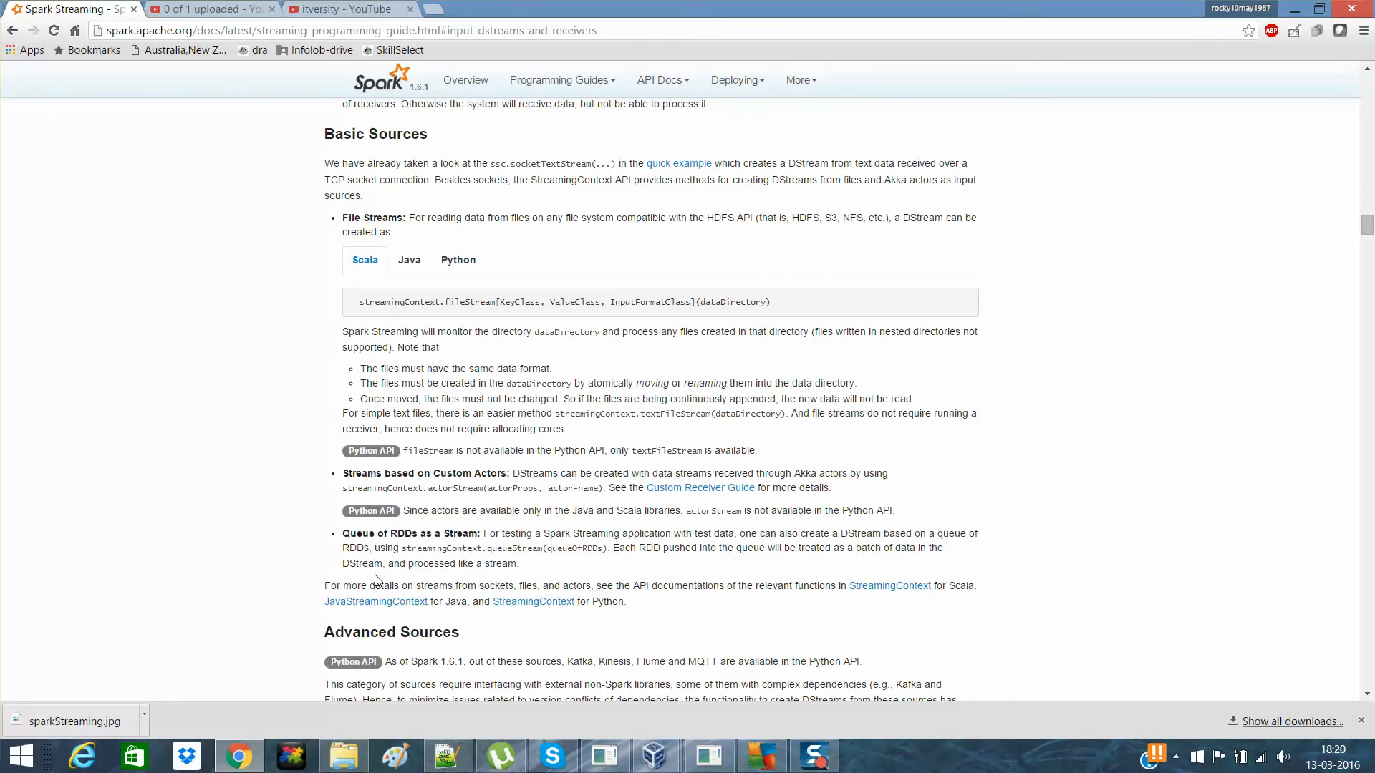
mouse_move(707, 752)
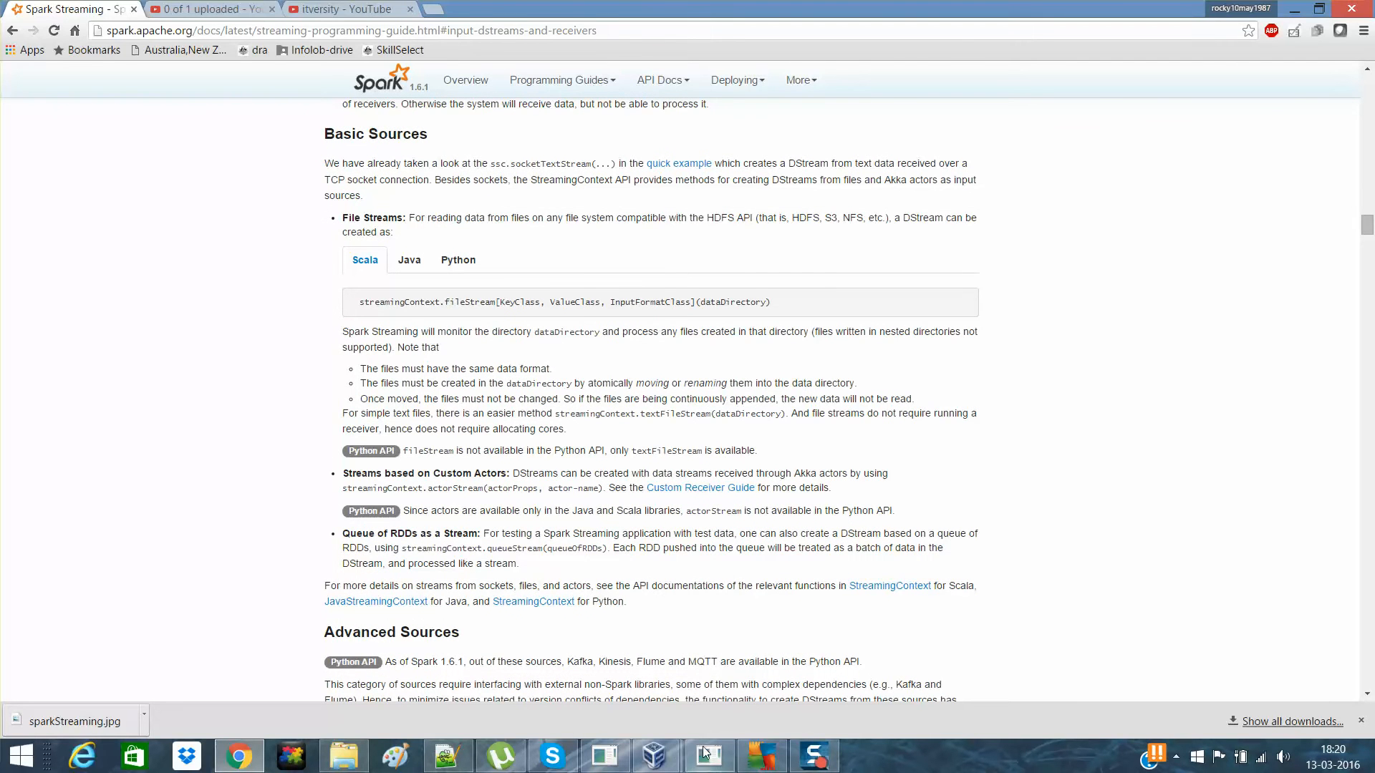
Copy NetworkSparkStream.scala into the default package as FileSparkStream.scala
click(707, 756)
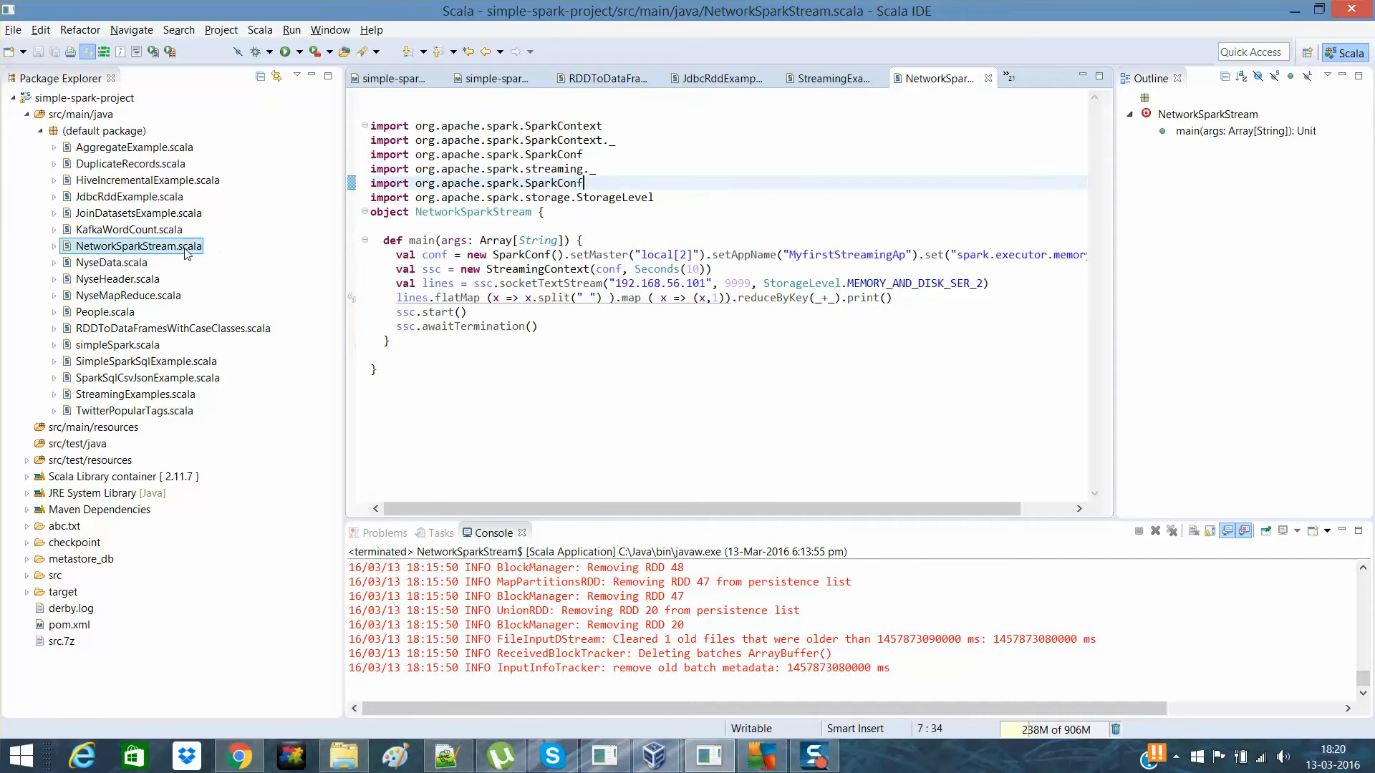
right_click(136, 247)
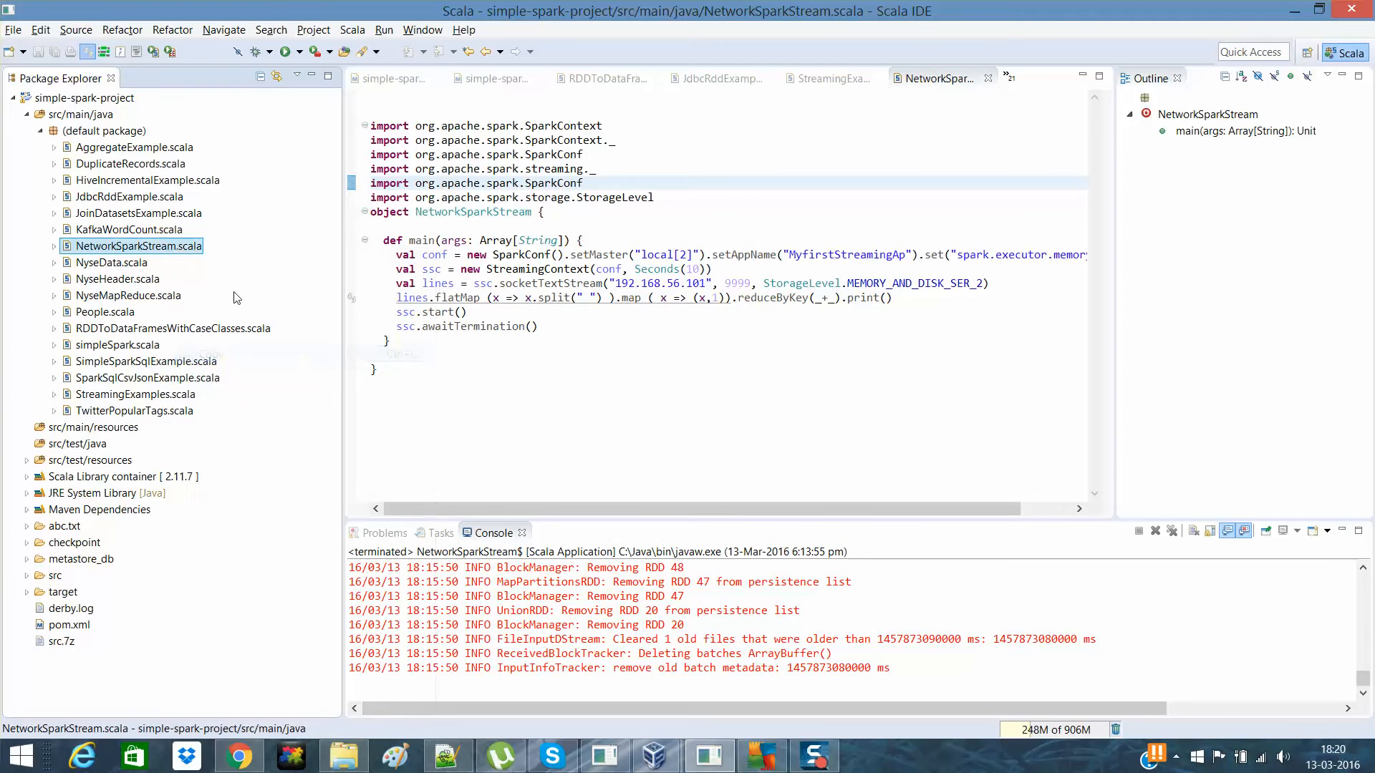
right_click(102, 130)
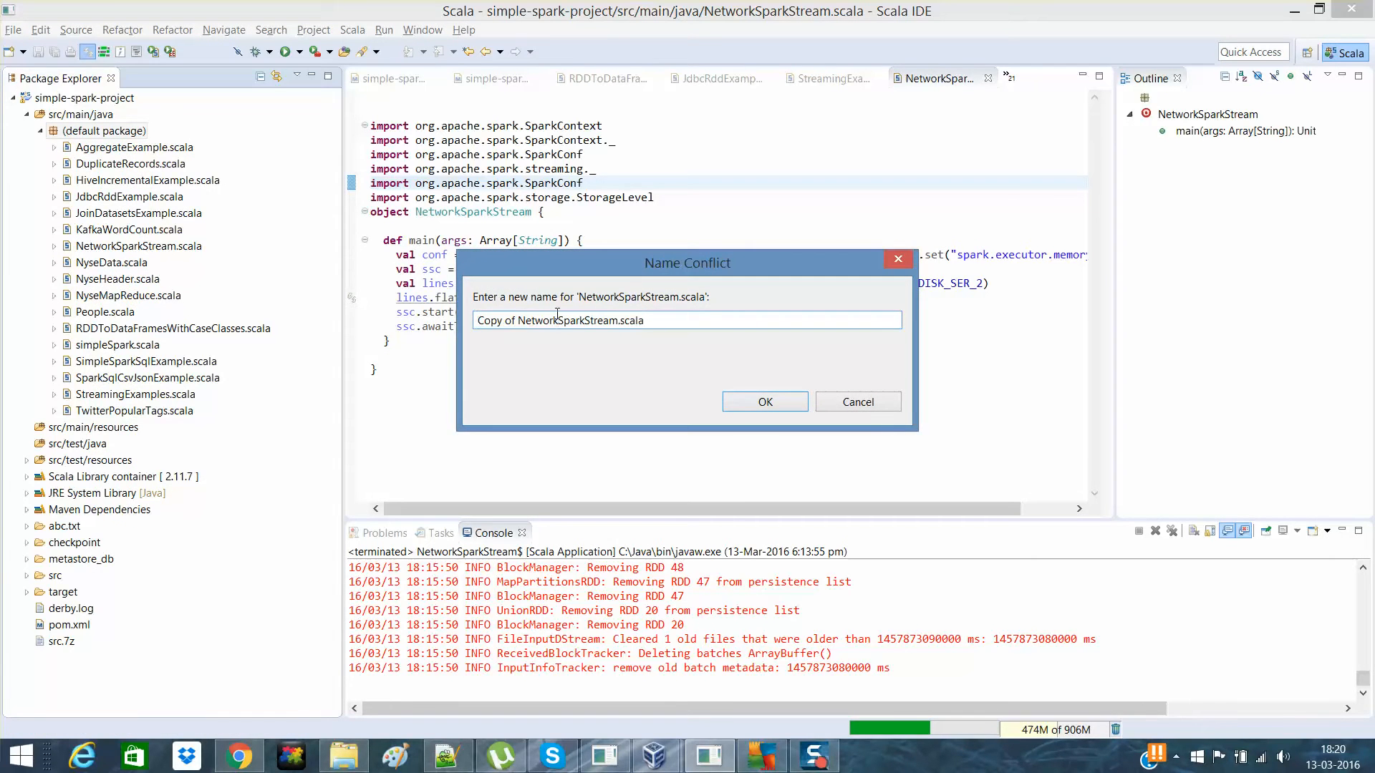
double_click(516, 320)
text(Fi)
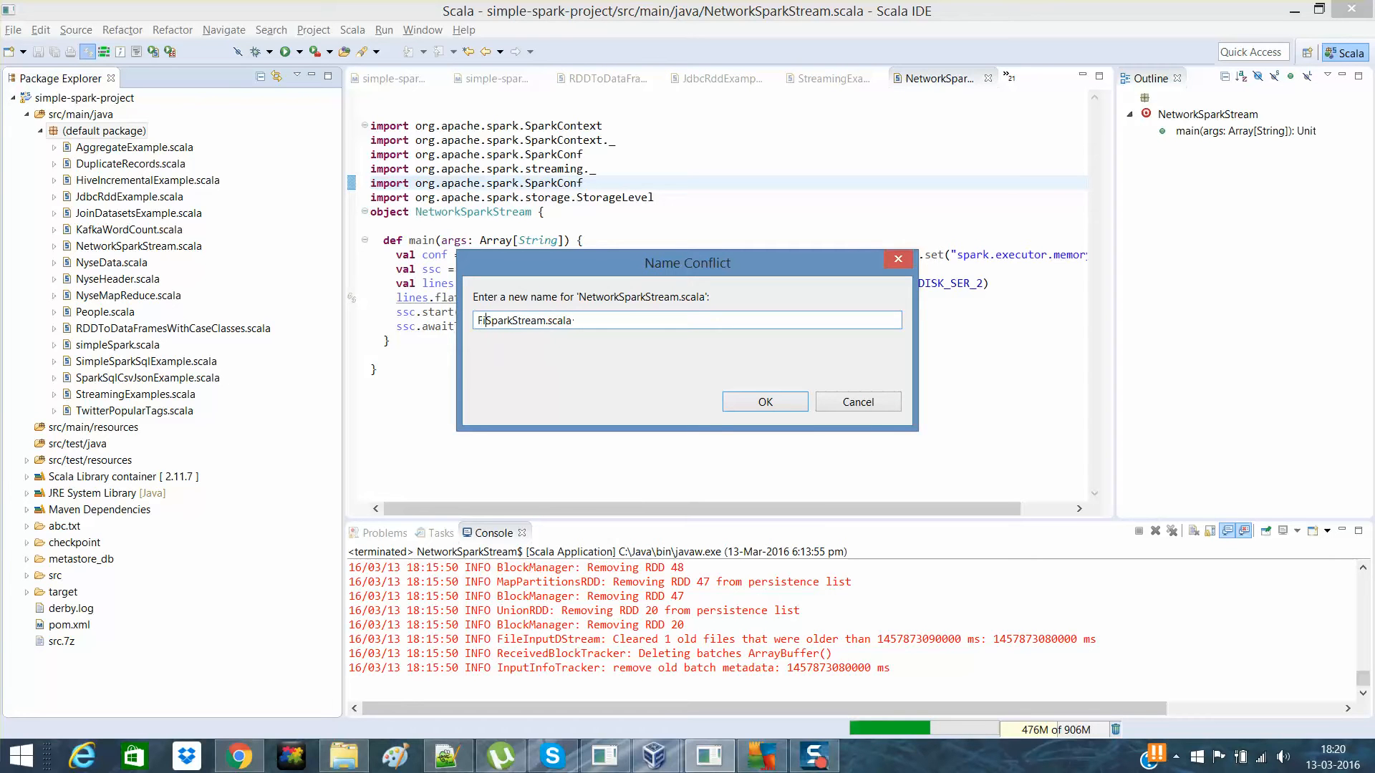
click(762, 402)
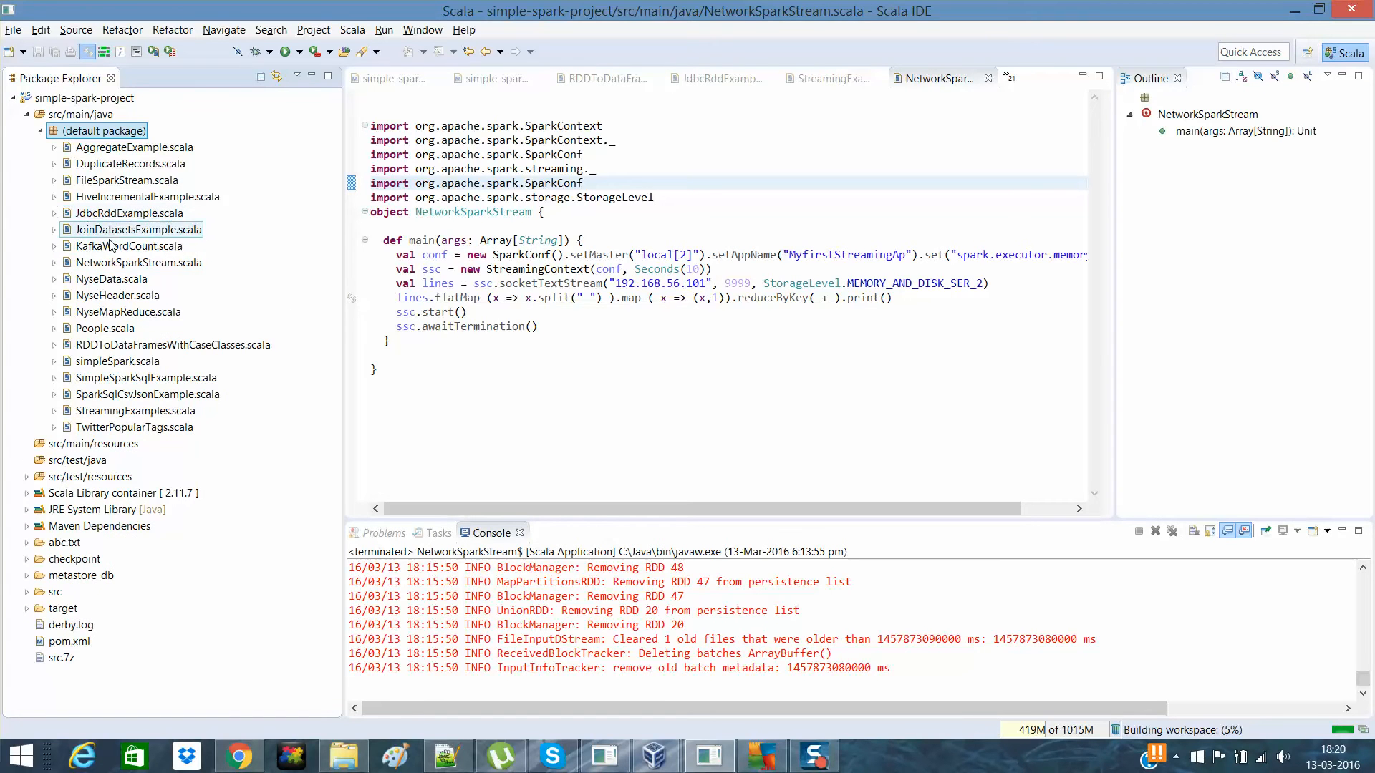
Open FileSparkStream.scala and rename its object to FileSparkStream
click(146, 196)
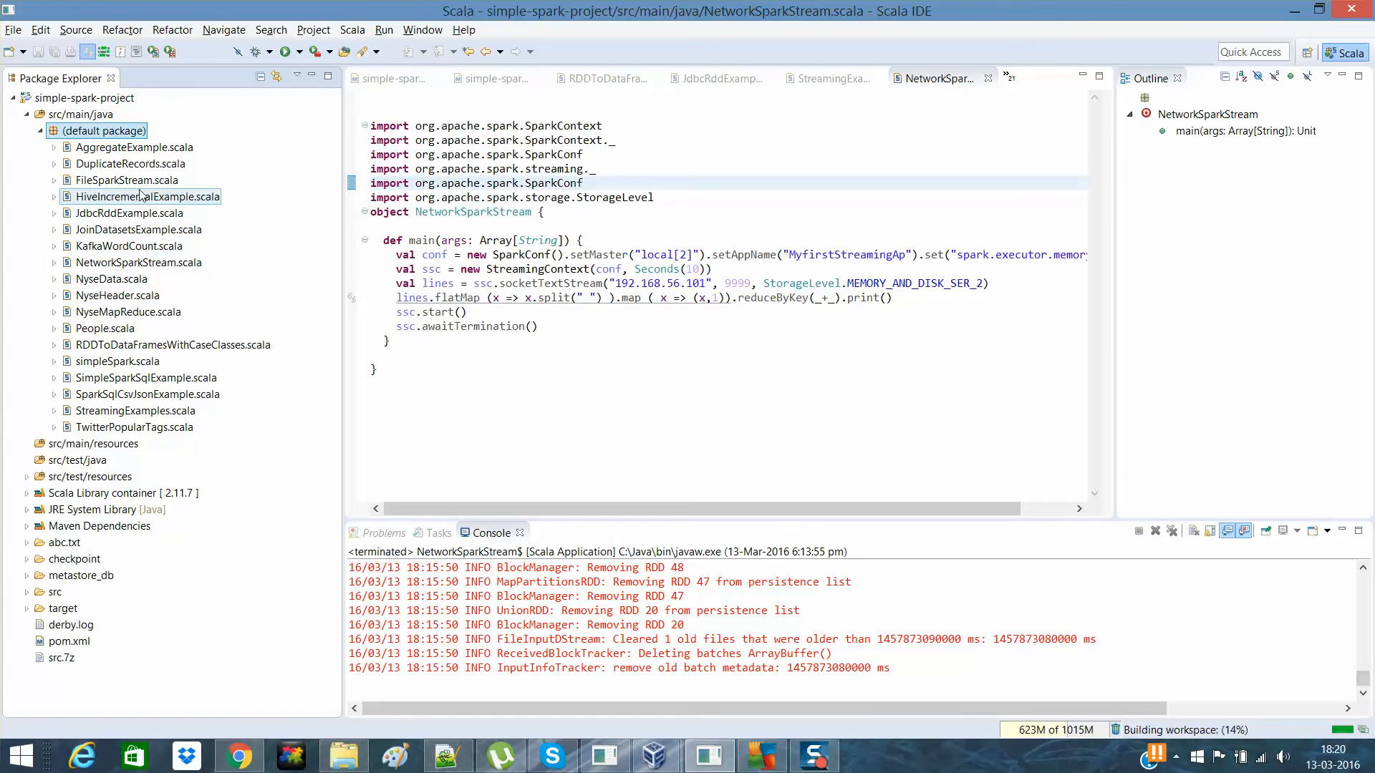
click(121, 180)
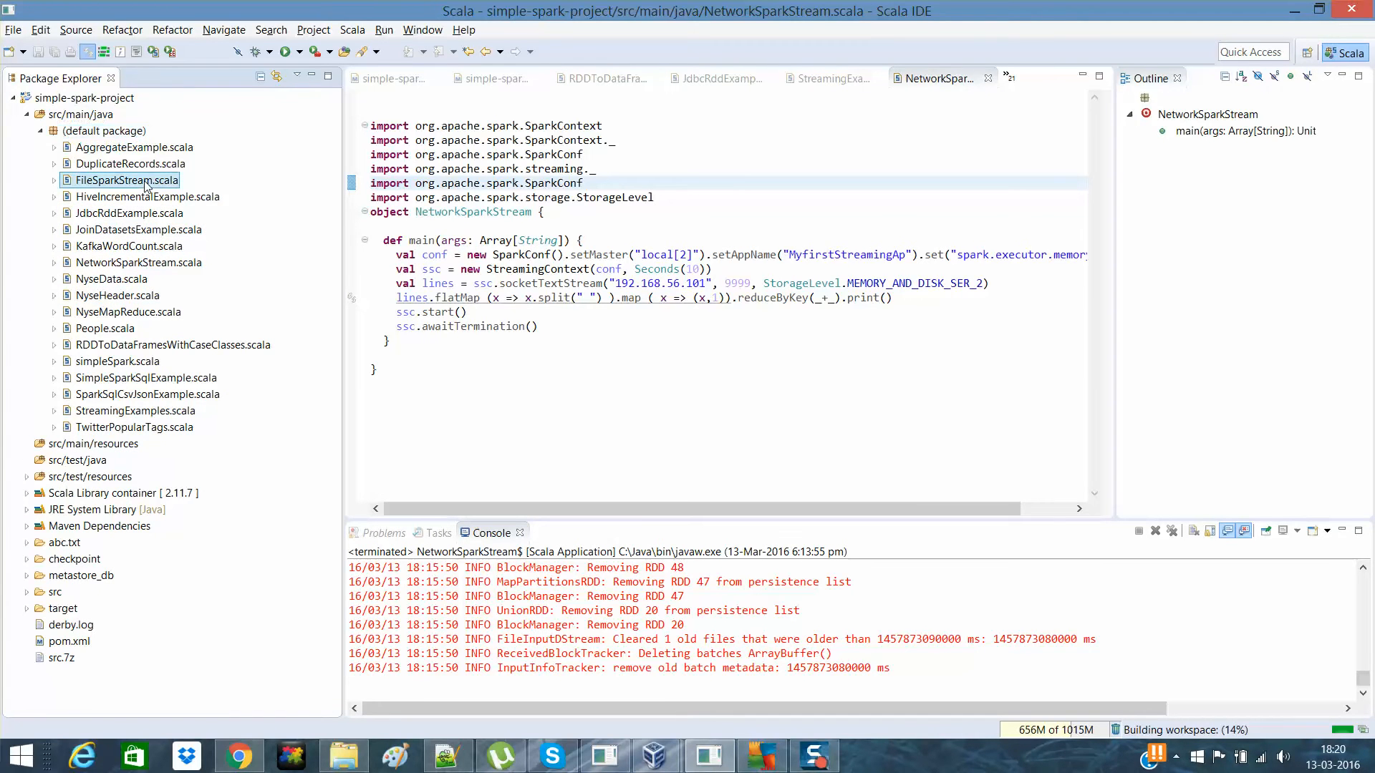
double_click(126, 180)
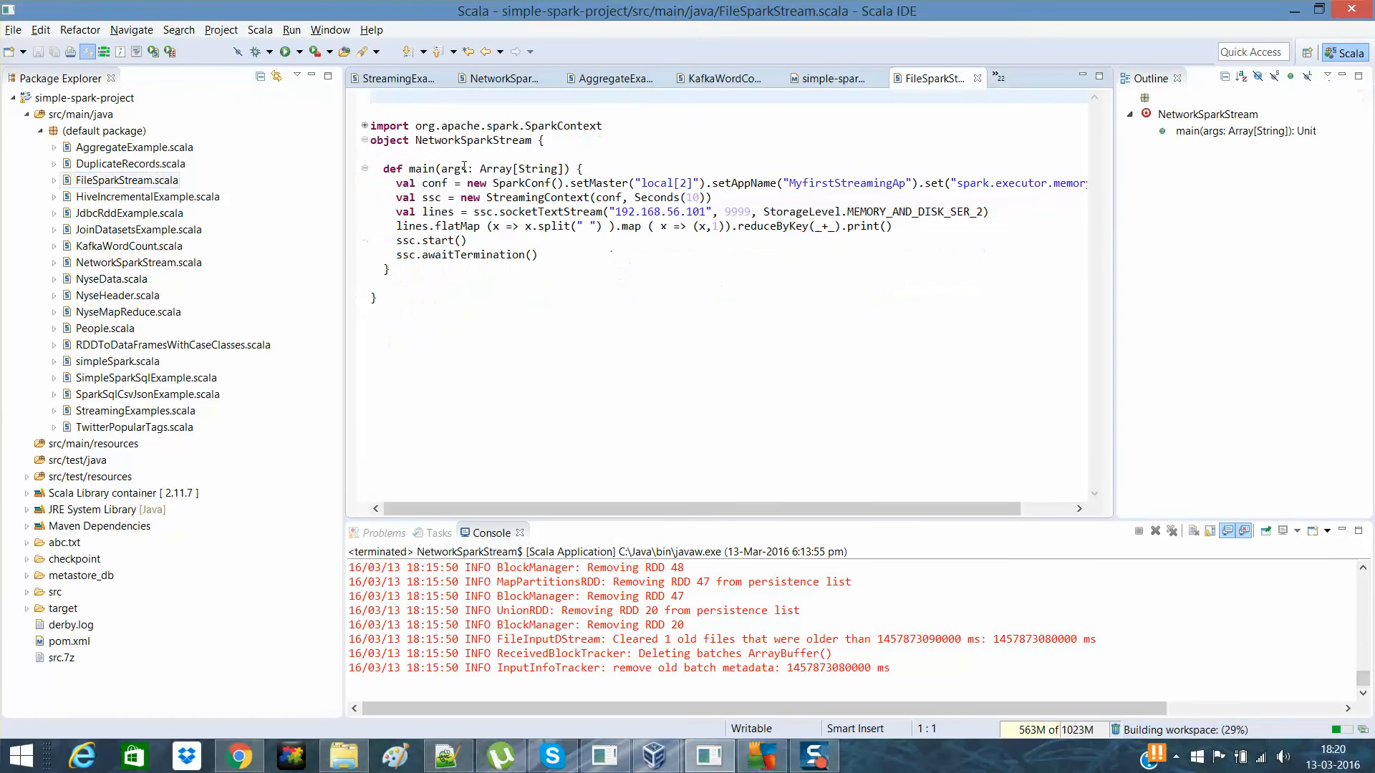
click(454, 140)
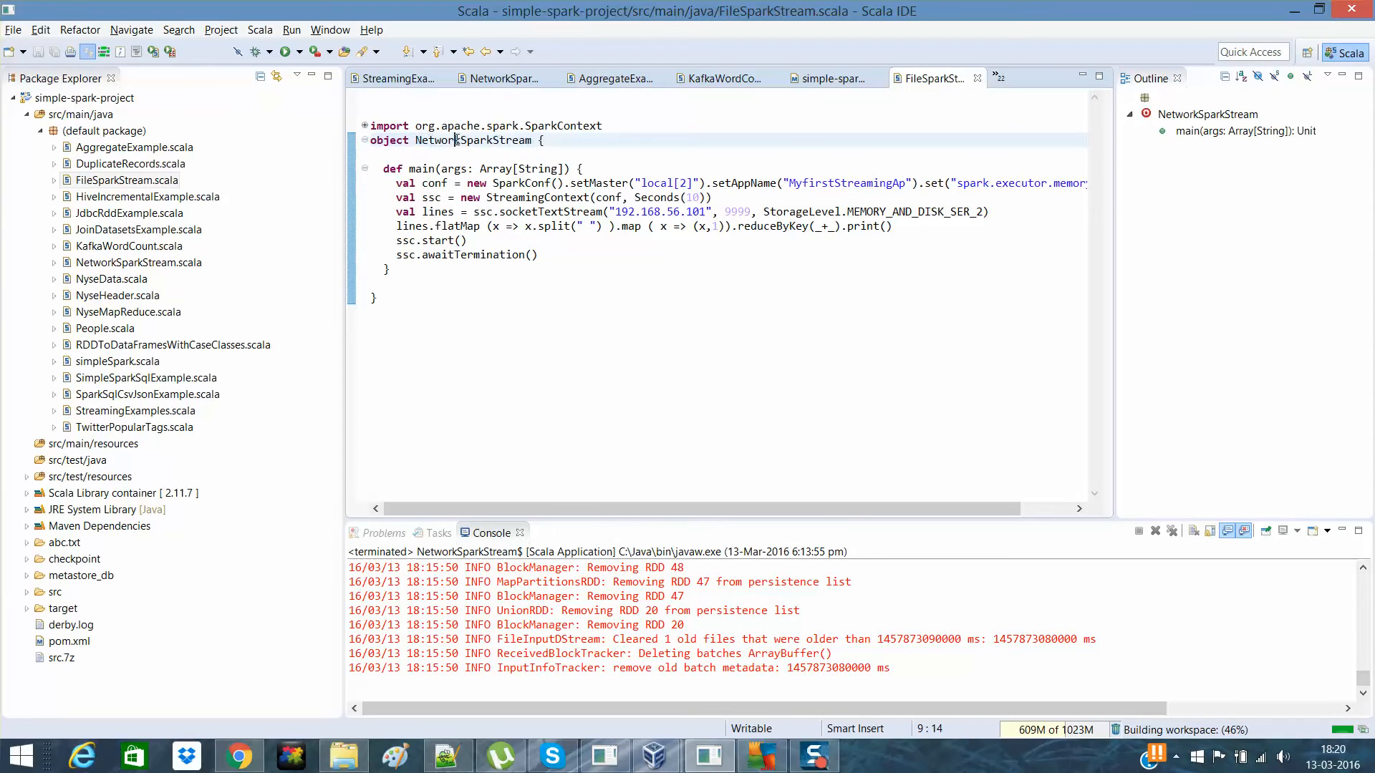
double_click(433, 140)
text(Fil)
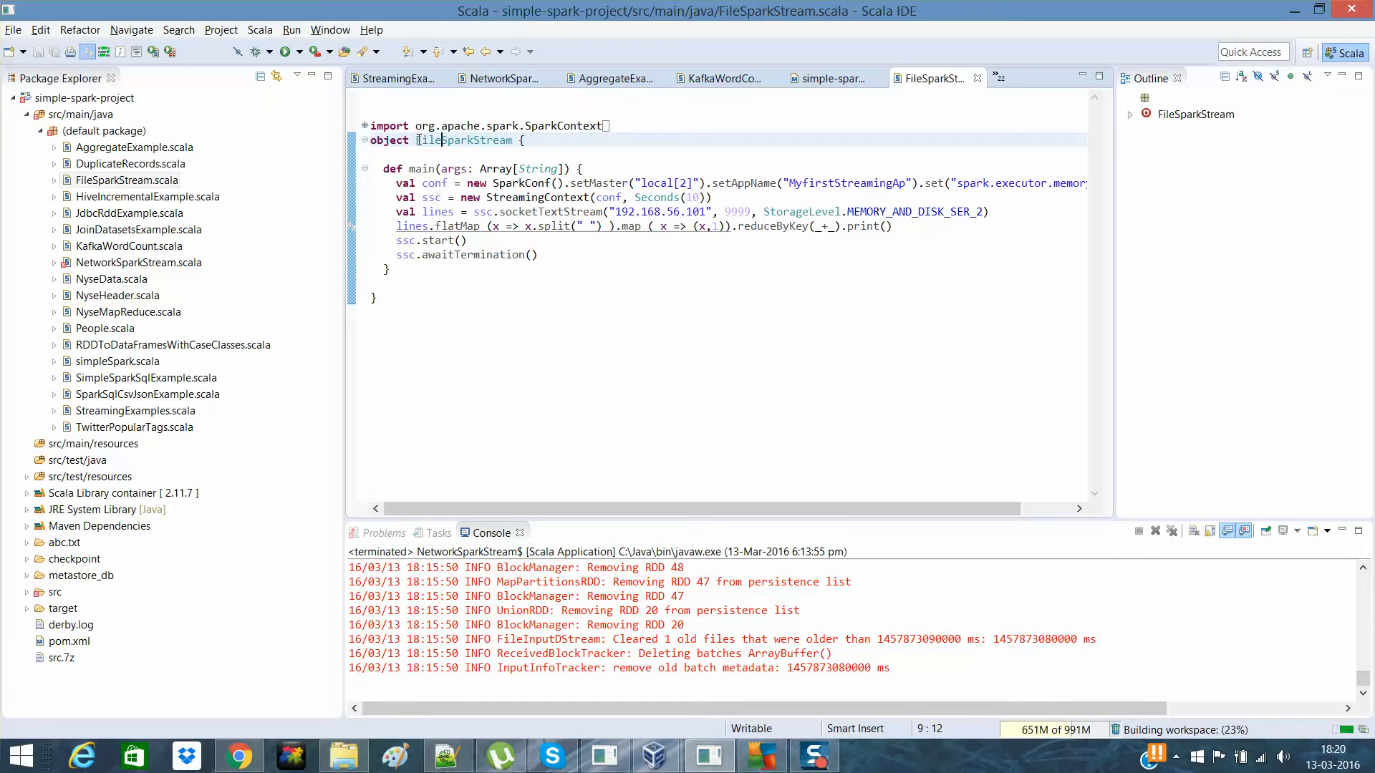
double_click(473, 141)
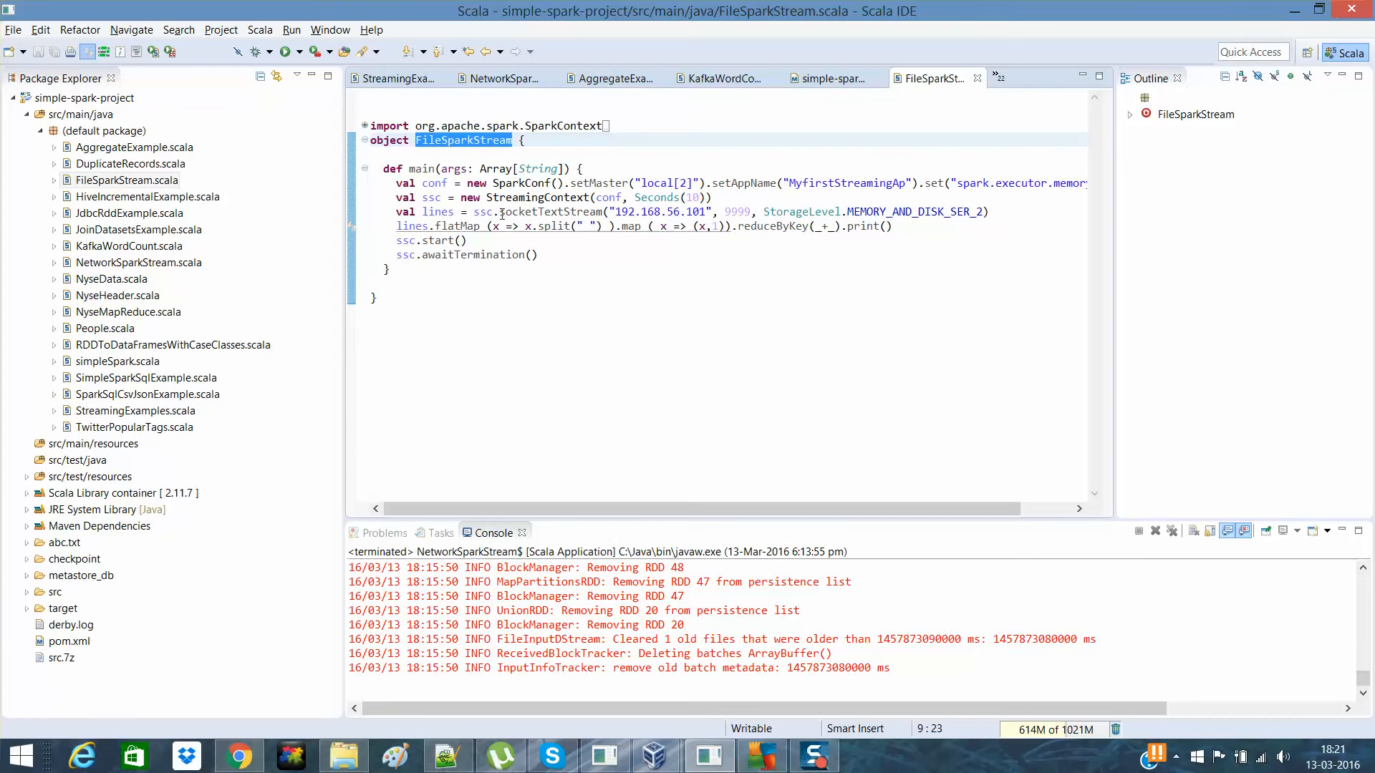
double_click(482, 211)
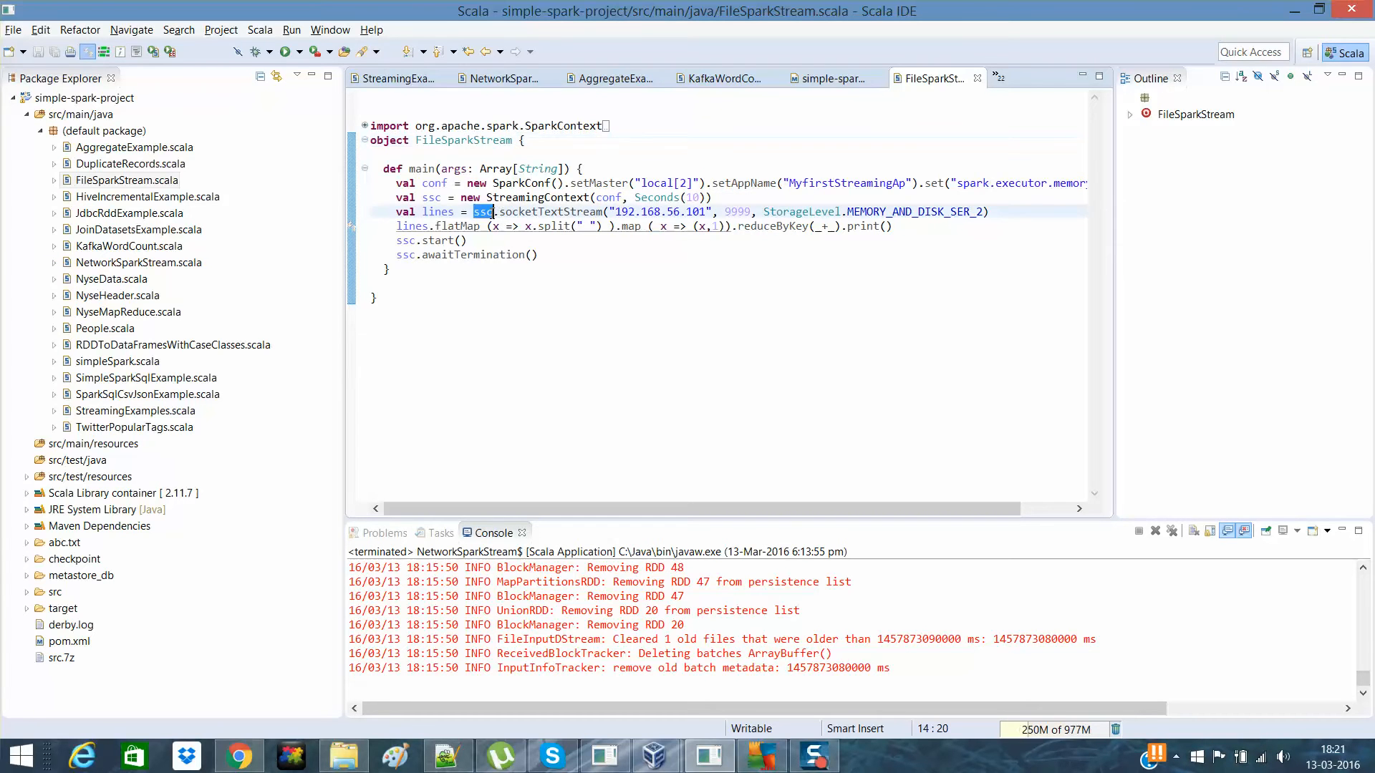
mouse_move(481, 212)
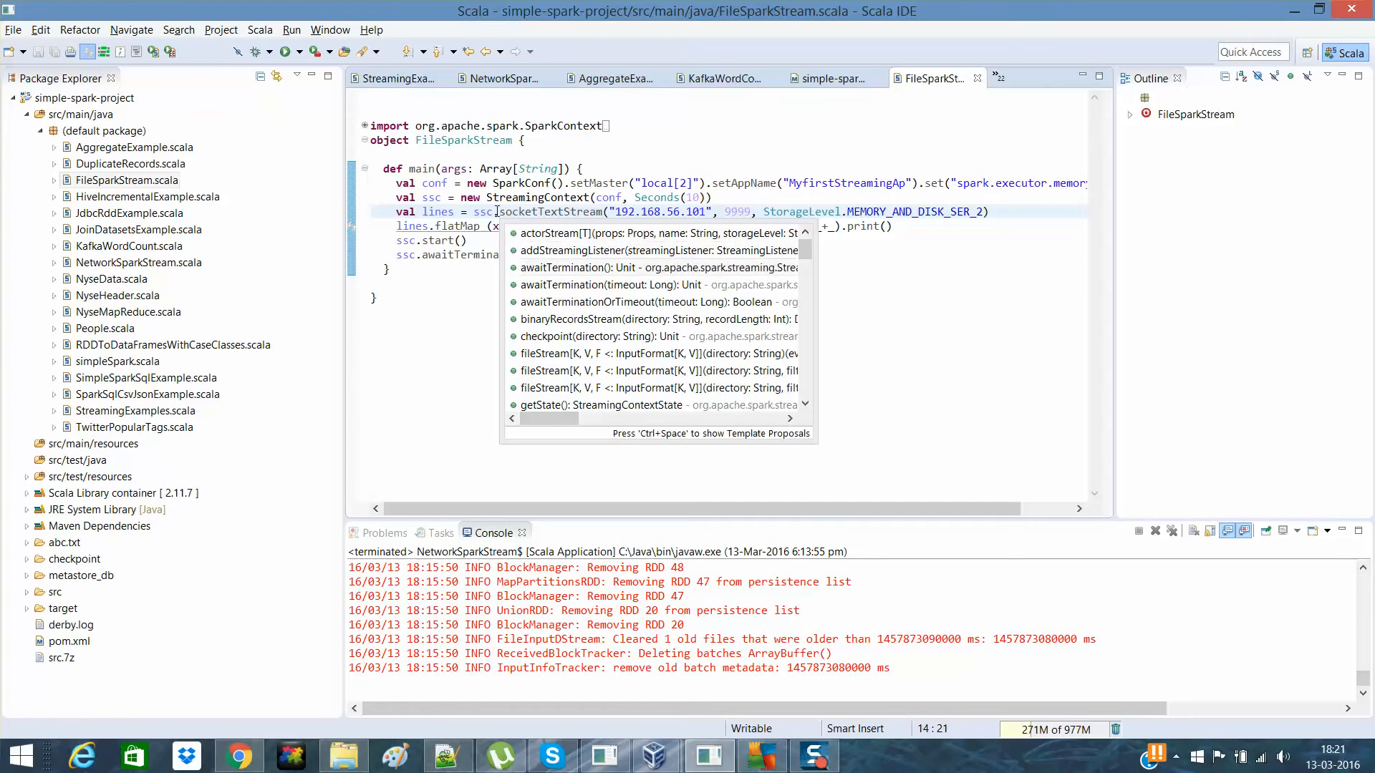
Scroll the ssc content-assist proposals and pick textFileStream(directory: String)
scroll(down, 3)
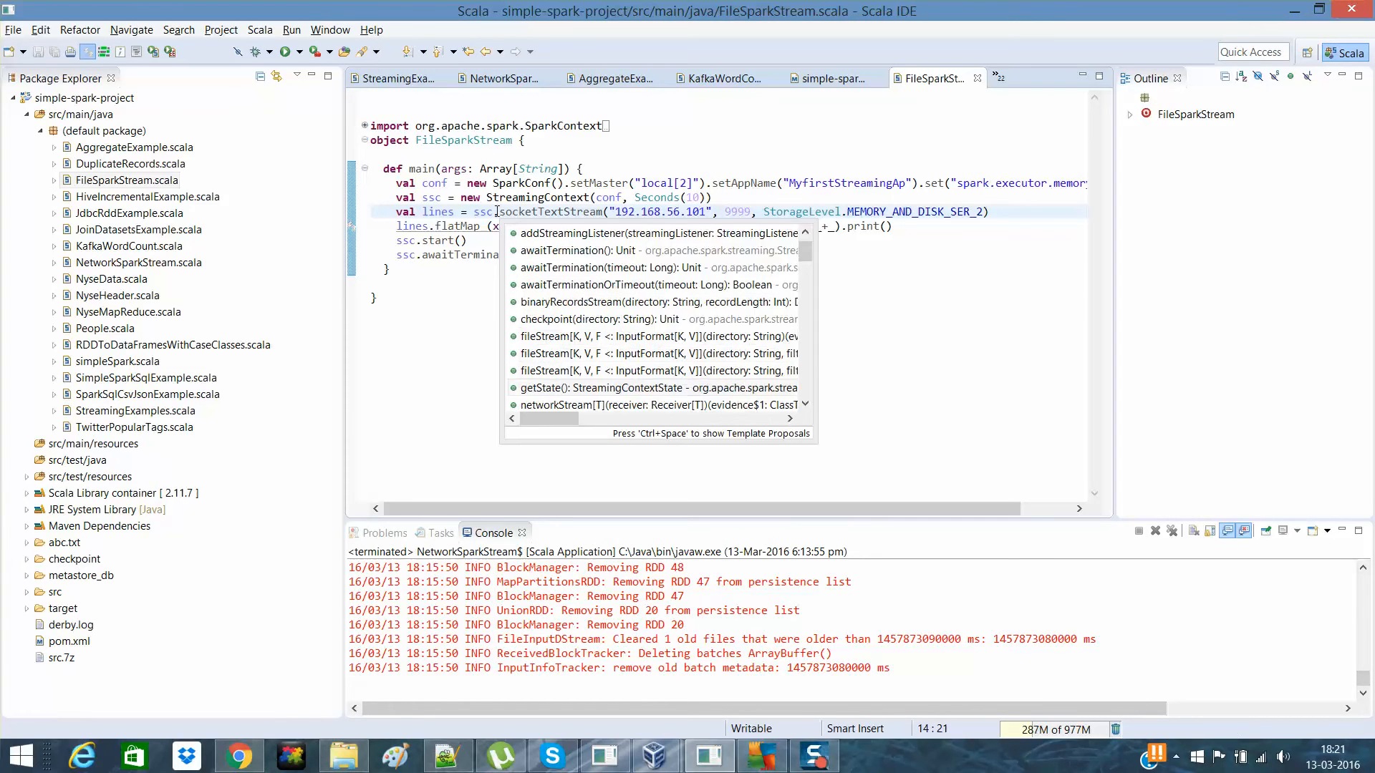
scroll(down, 3)
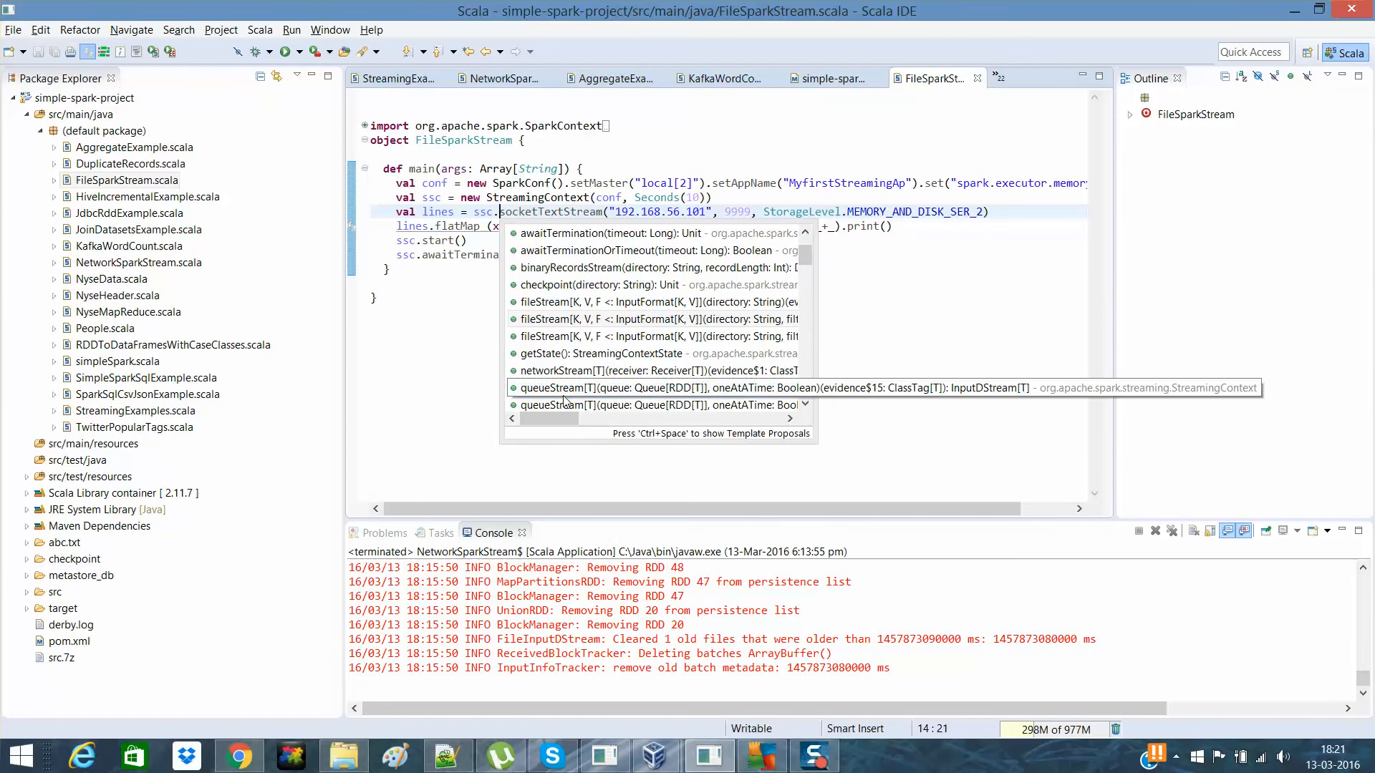
scroll(down, 3)
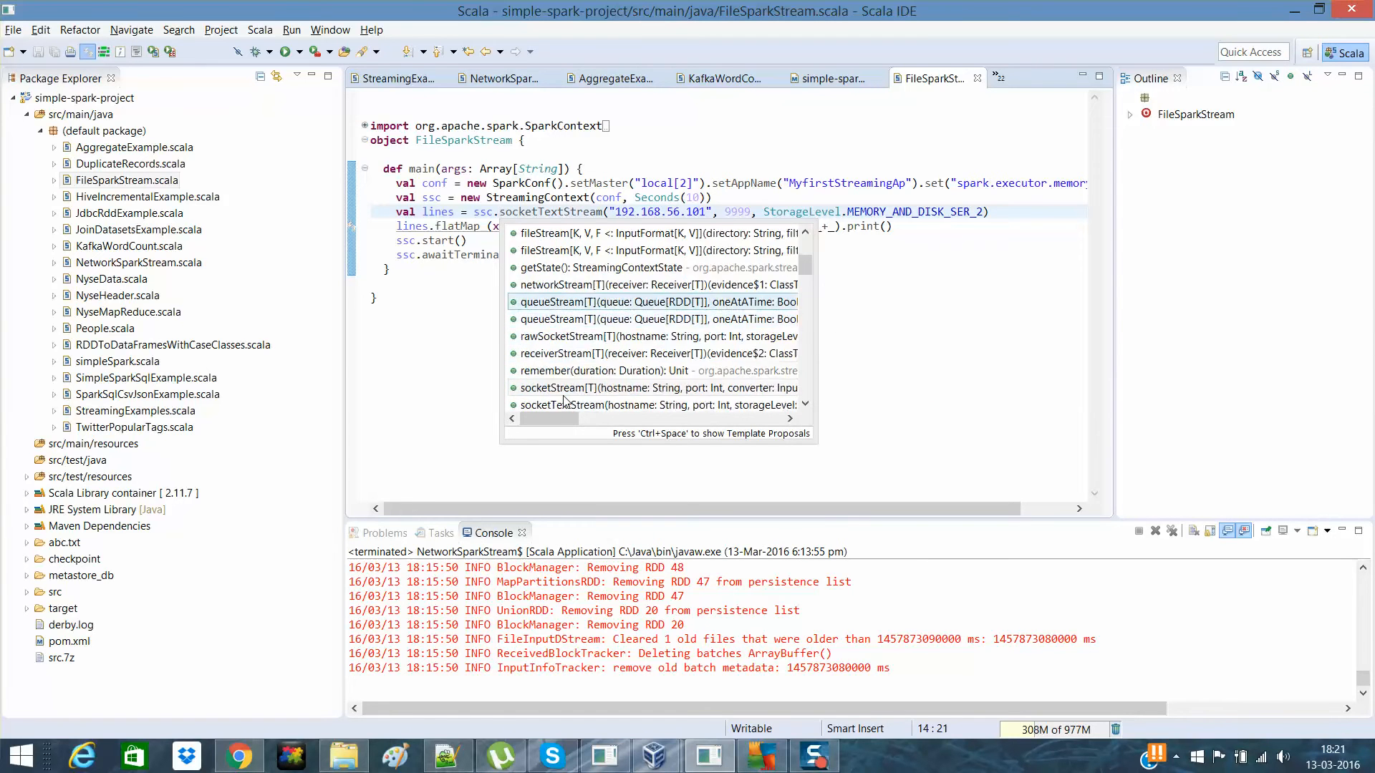
scroll(down, 3)
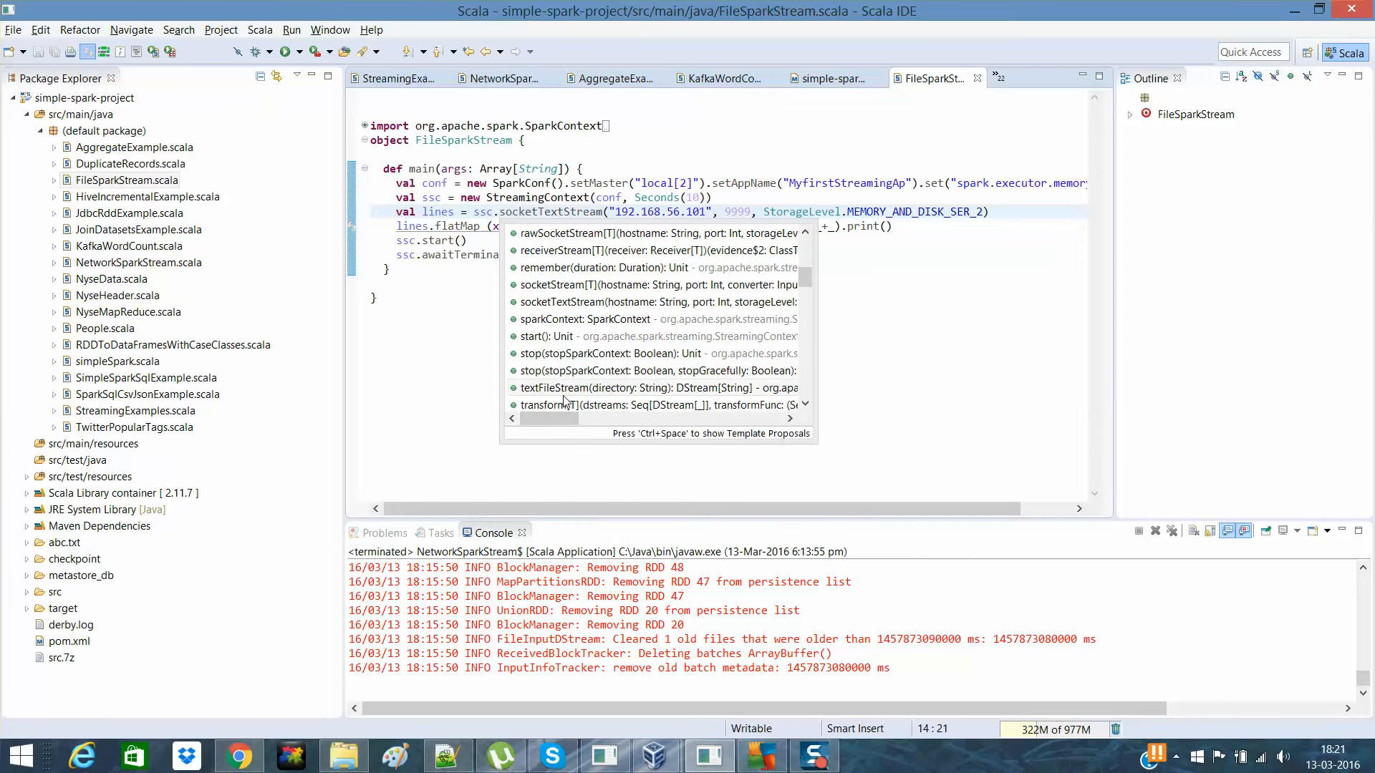
scroll(down, 3)
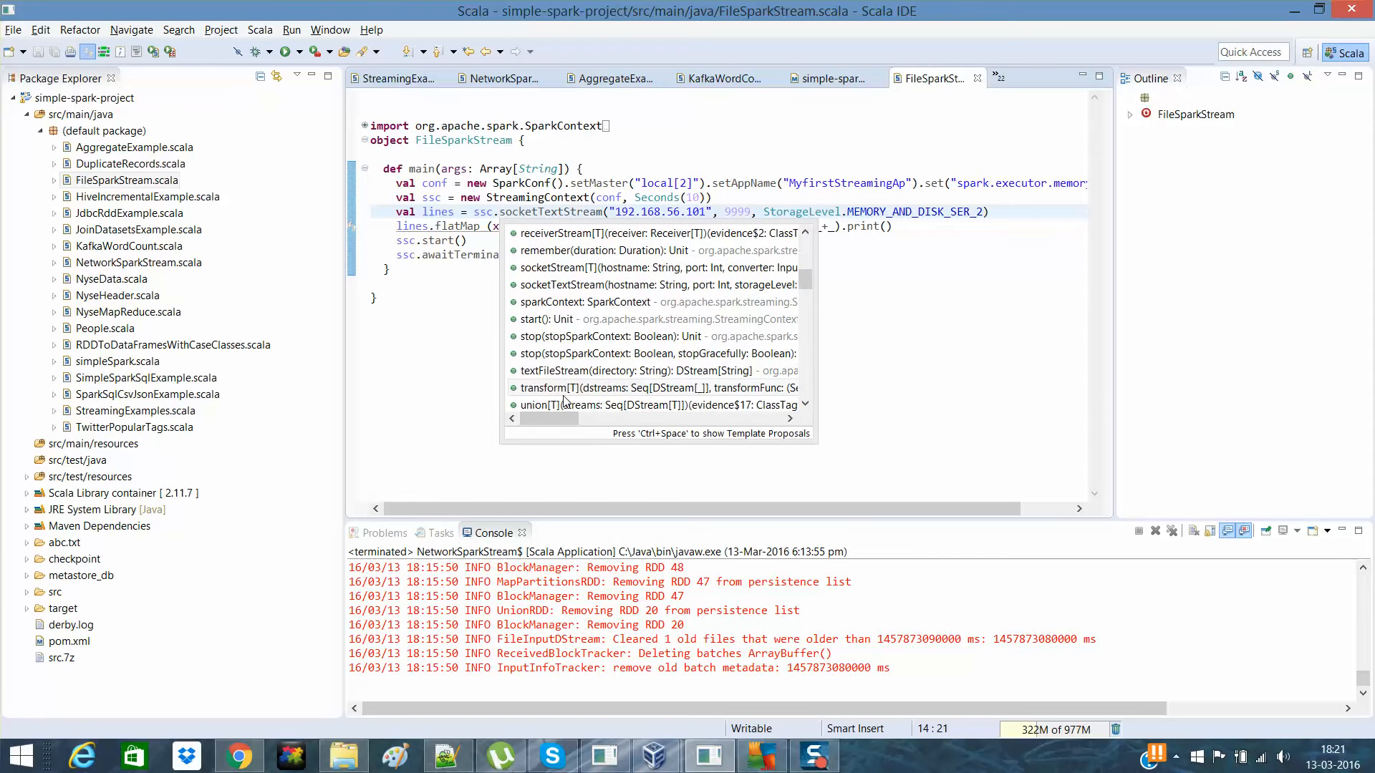
scroll(down, 3)
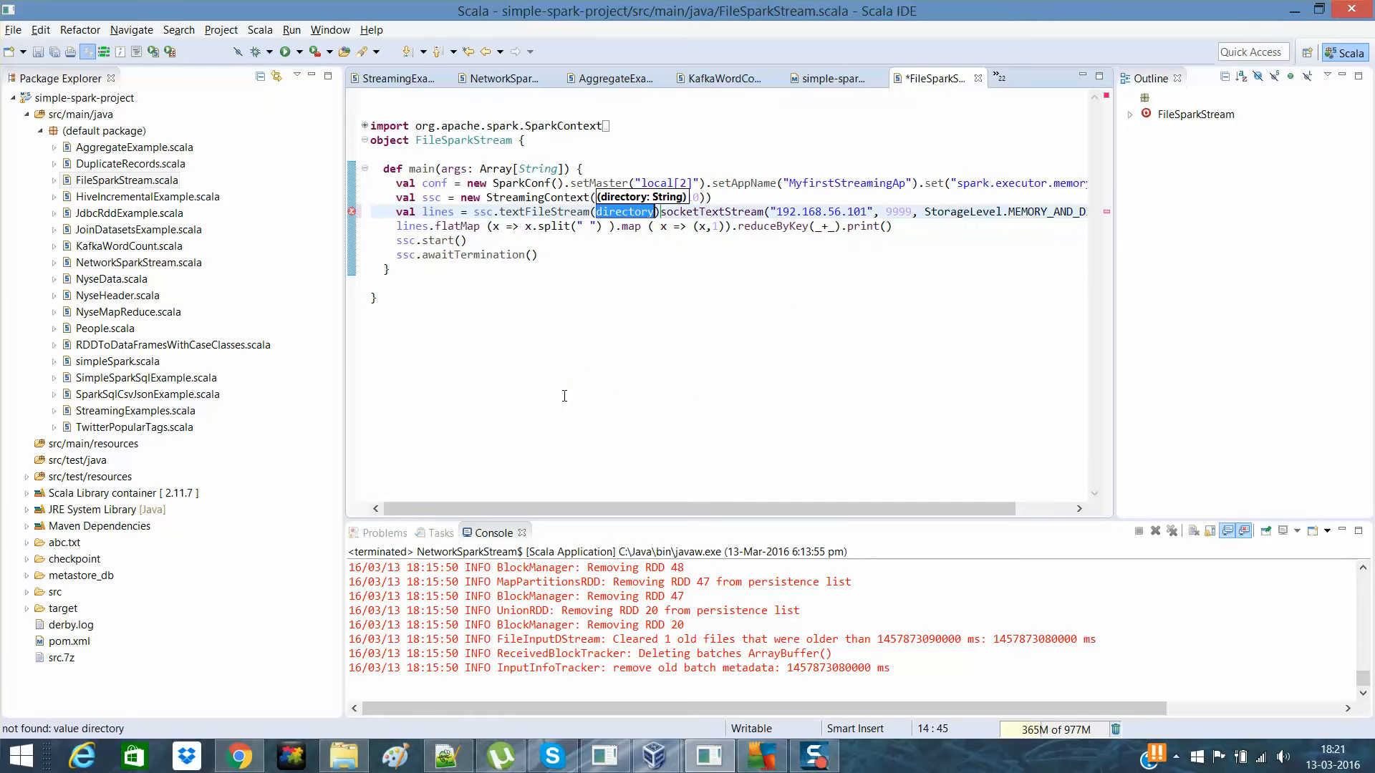
Enter "C:\\filedemo" as the textFileStream directory argument
text(c")
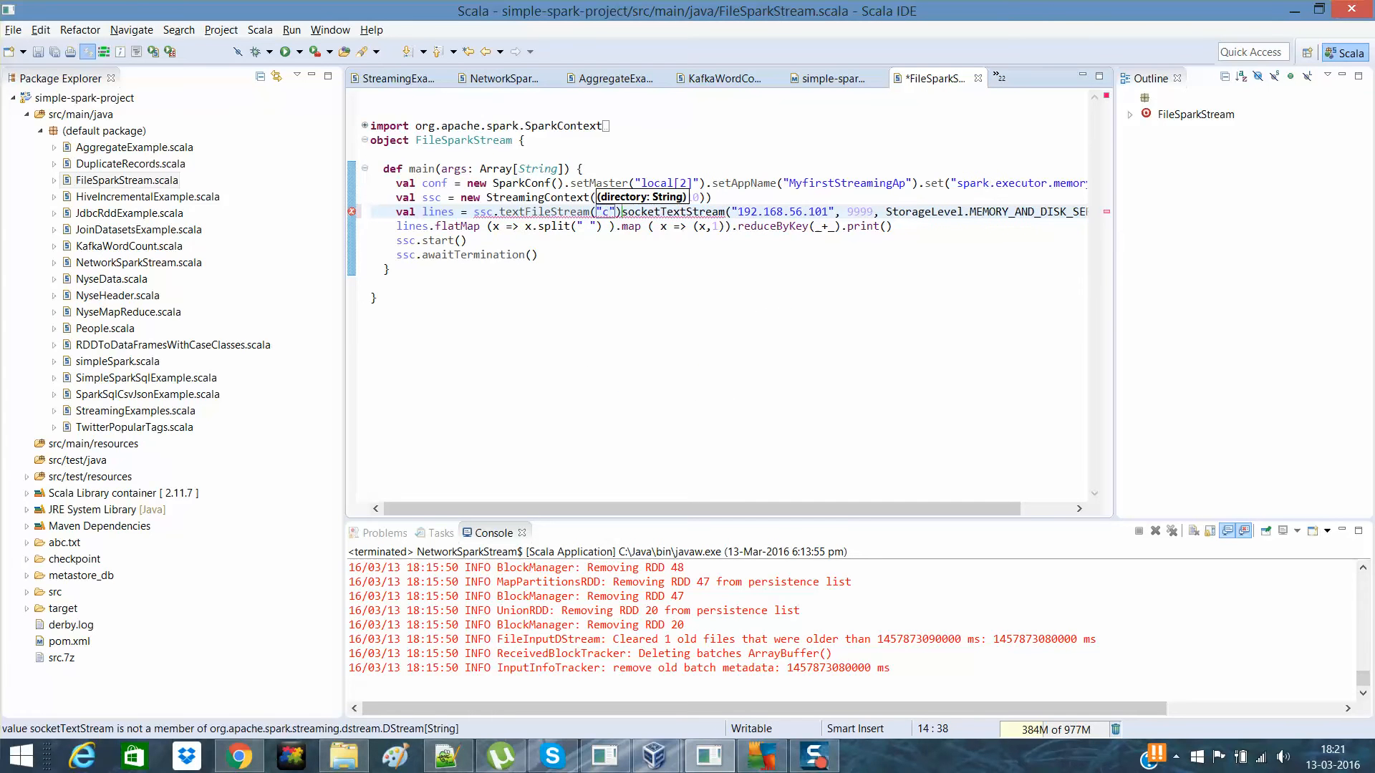
text(:\)
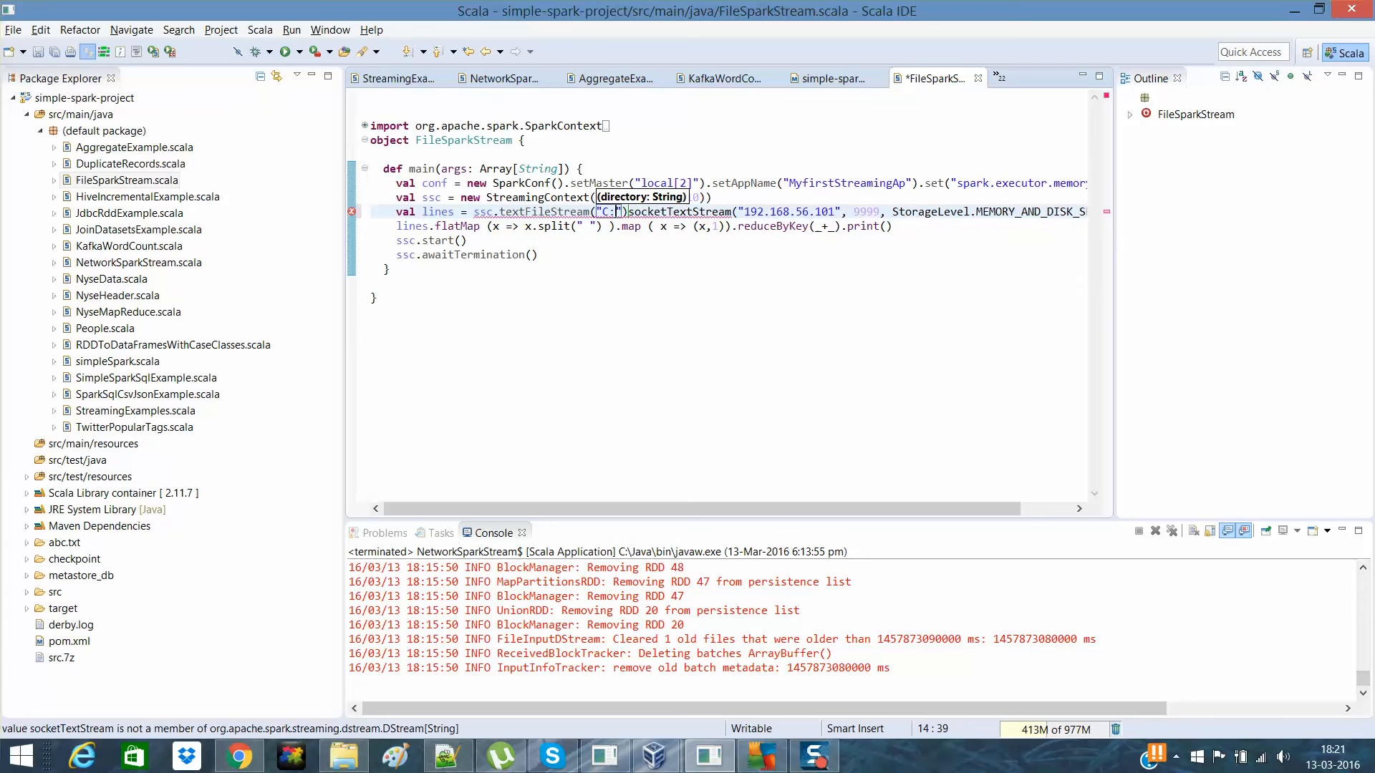
text(\\)
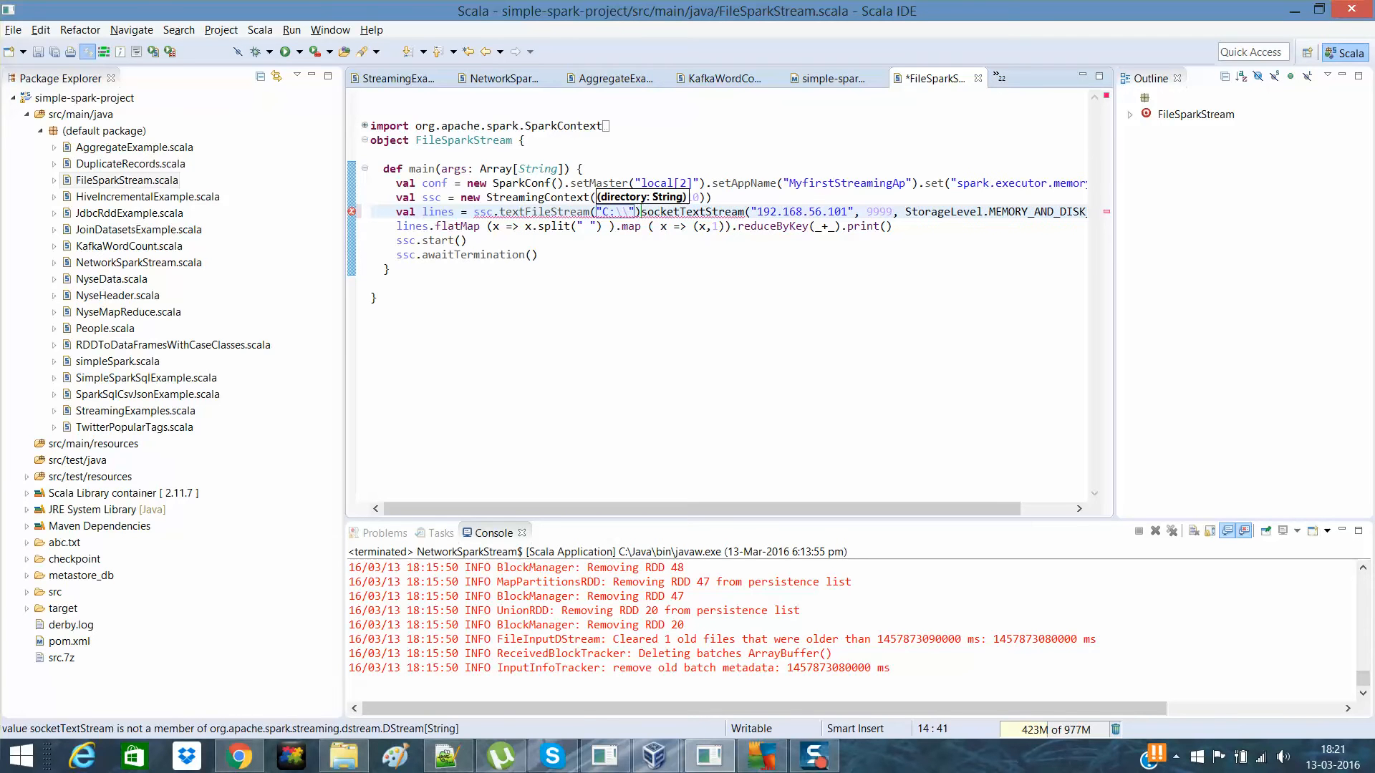
text(fil)
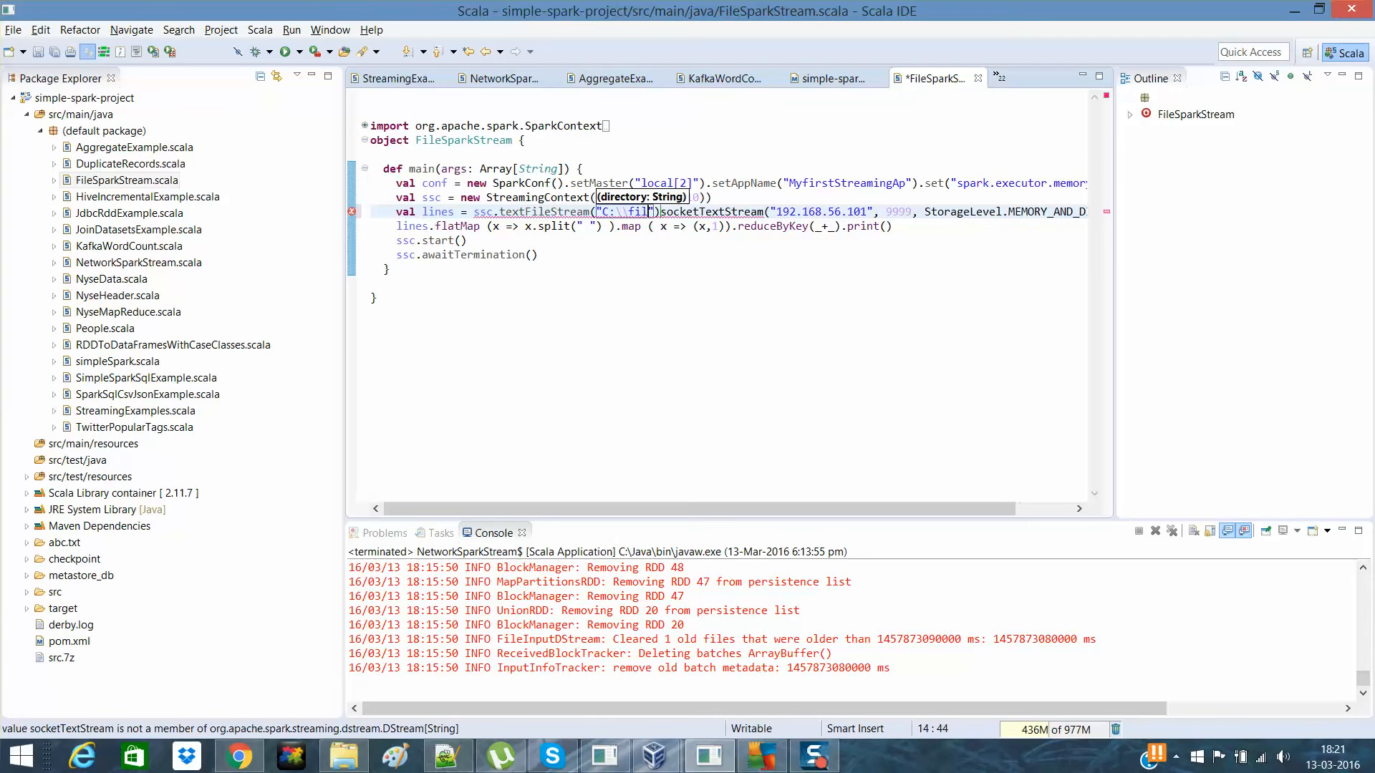
text(edemo)
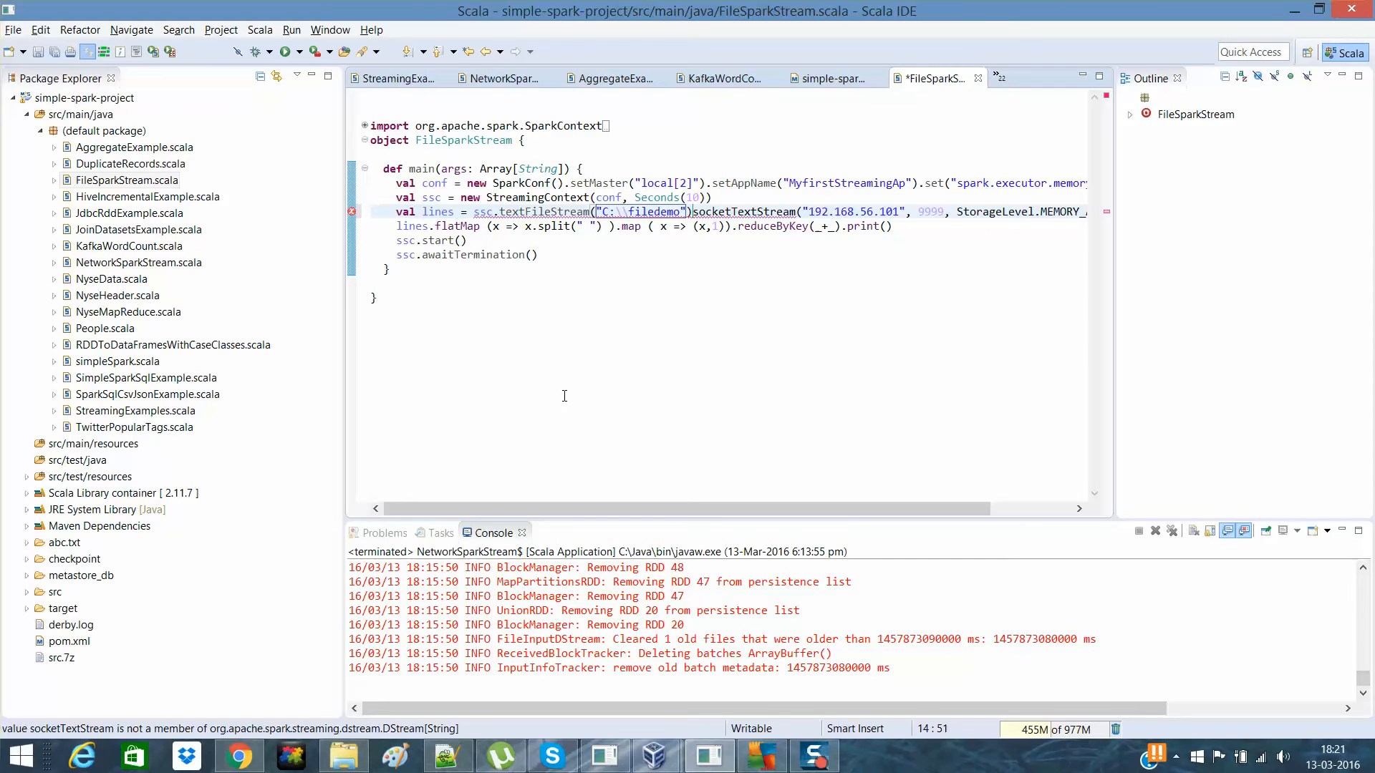
Delete the leftover socketTextStream call and save the file
scroll(right, 3)
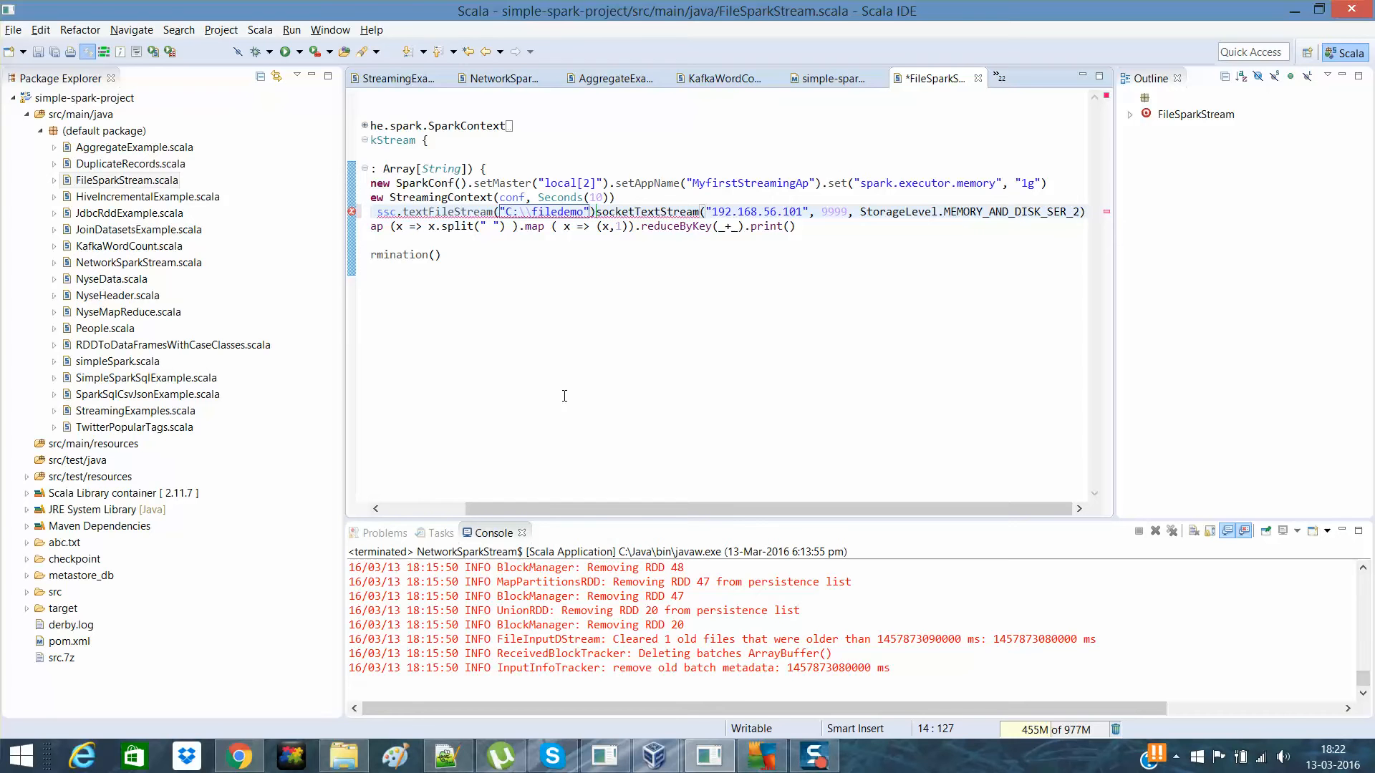
key(BackSpace)
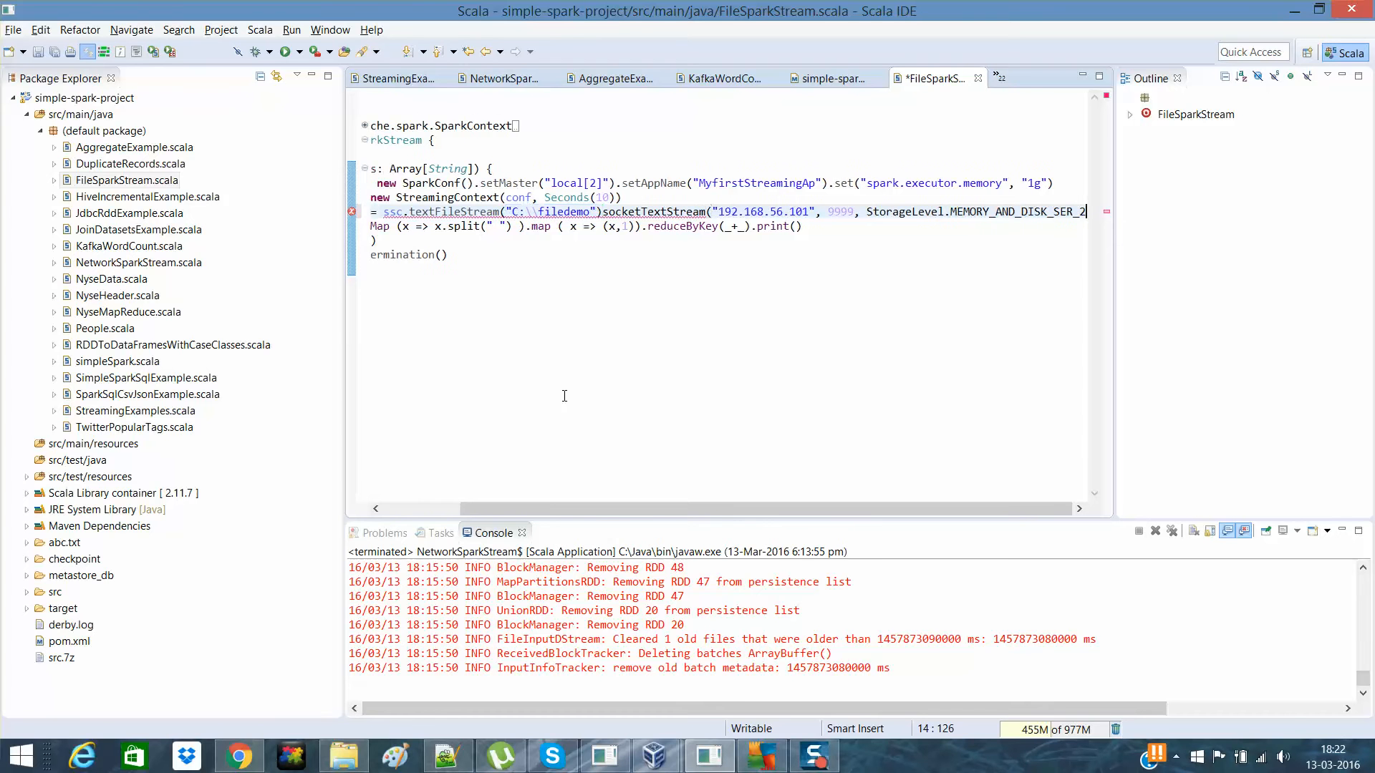
scroll(left, 3)
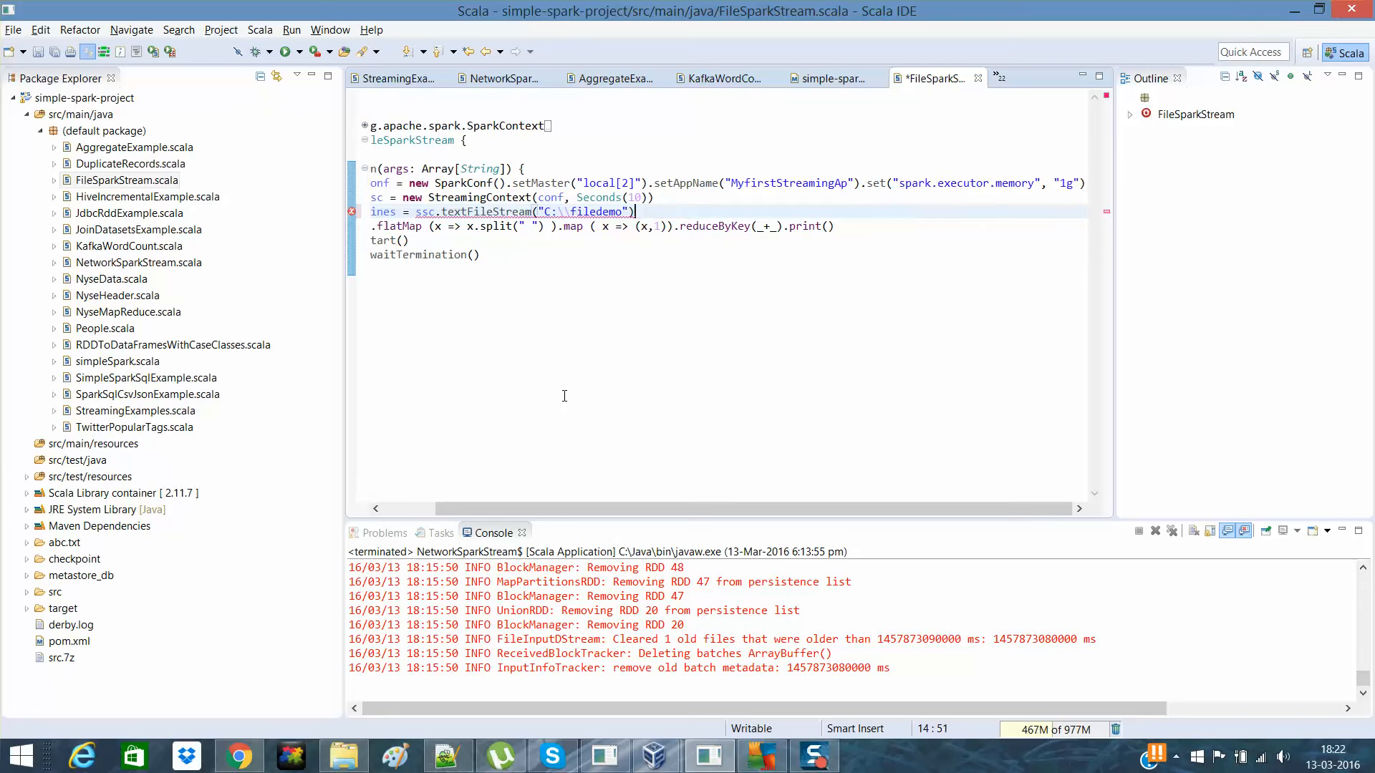
key(ctrl+s)
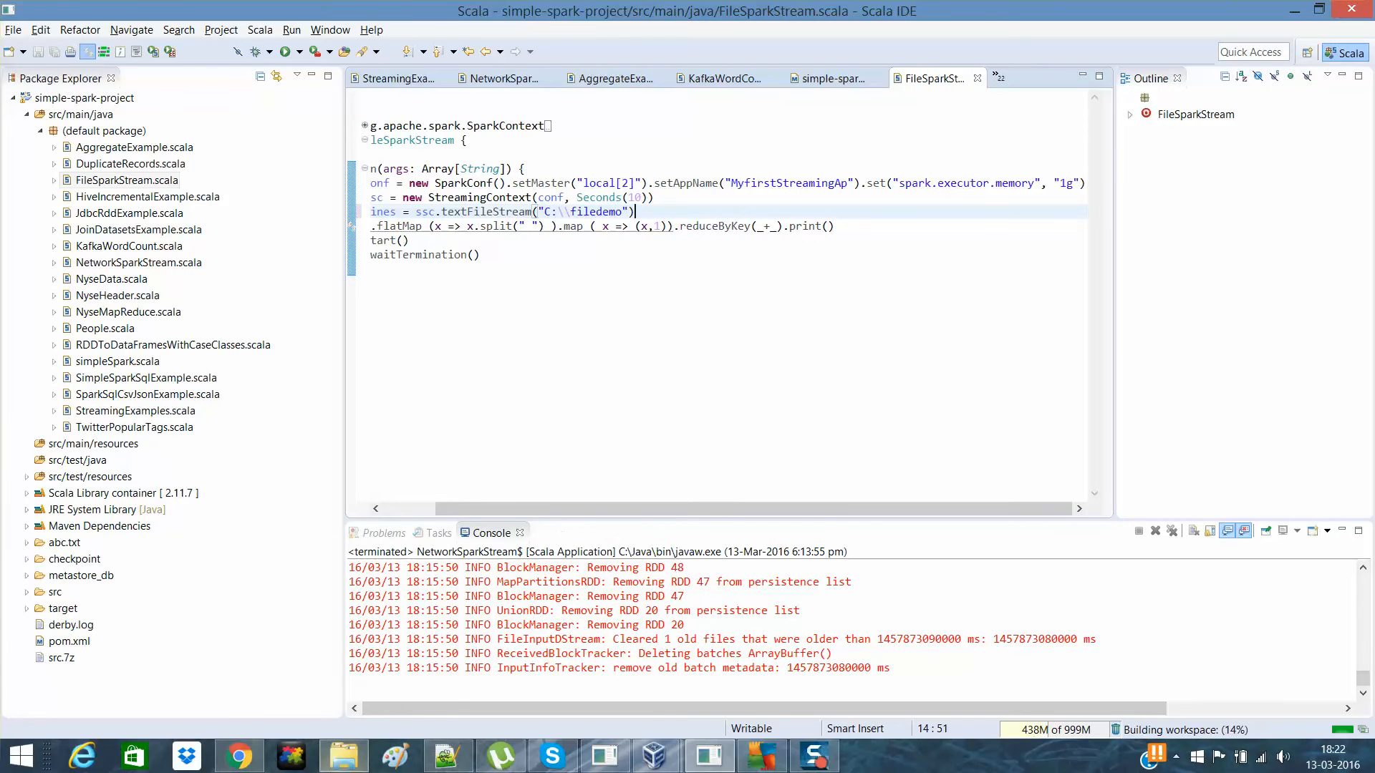
mouse_move(343, 754)
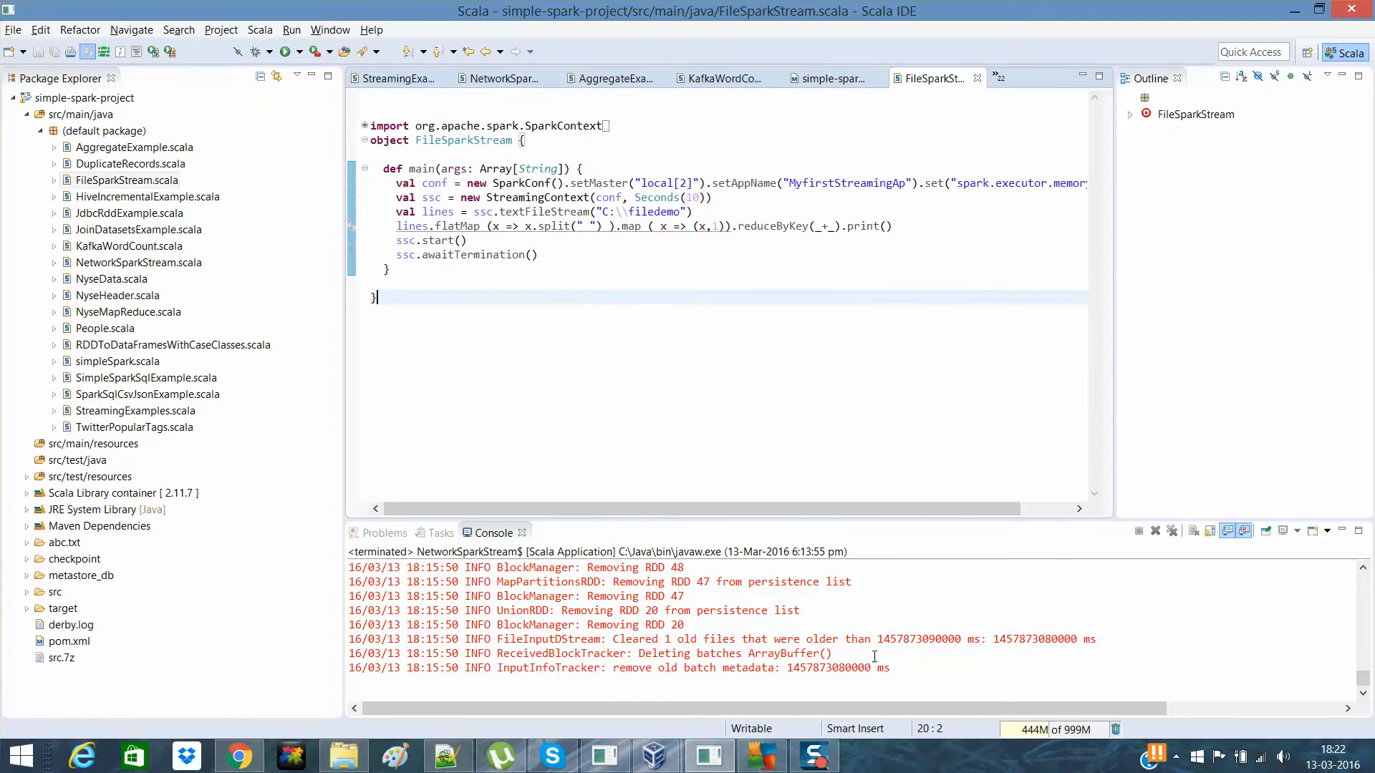
Launch FileSparkStream through Run As > Scala Application
click(1171, 532)
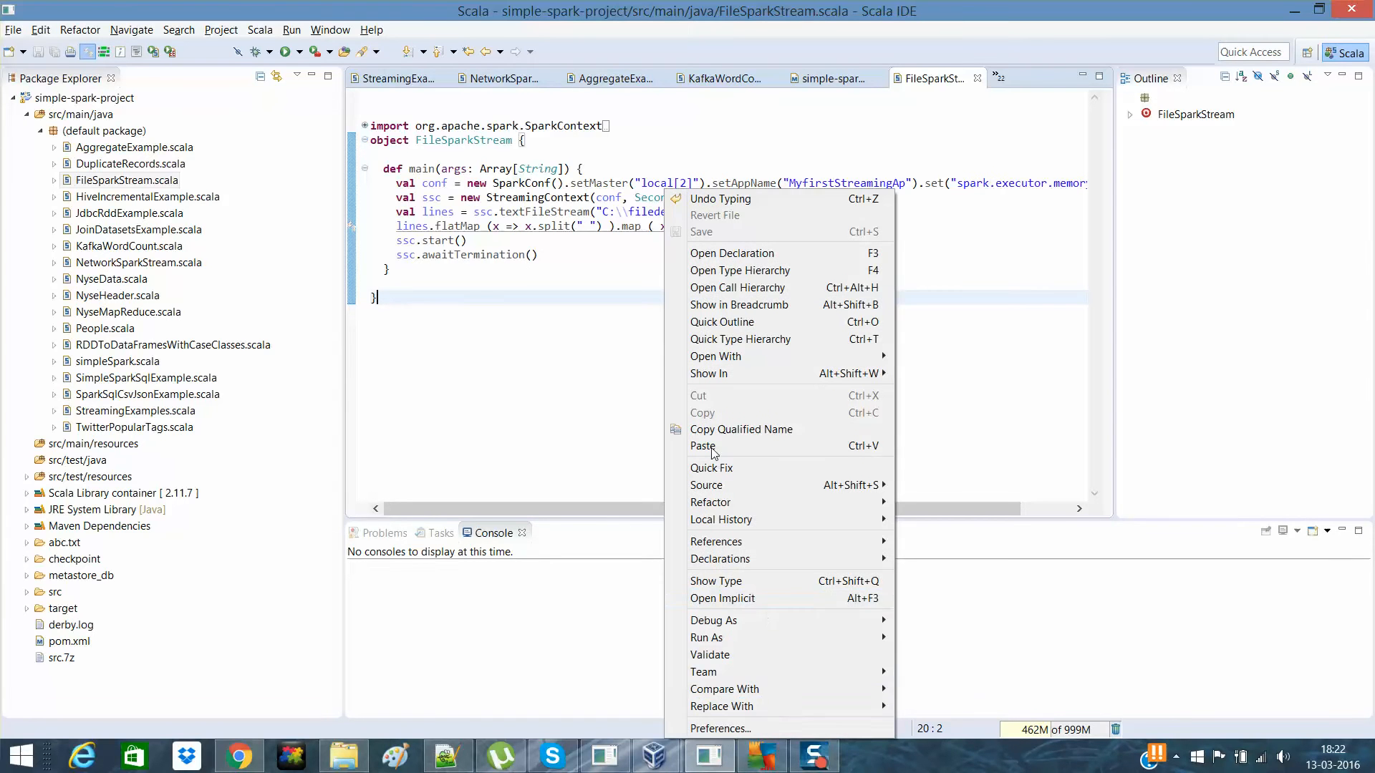
mouse_move(807, 637)
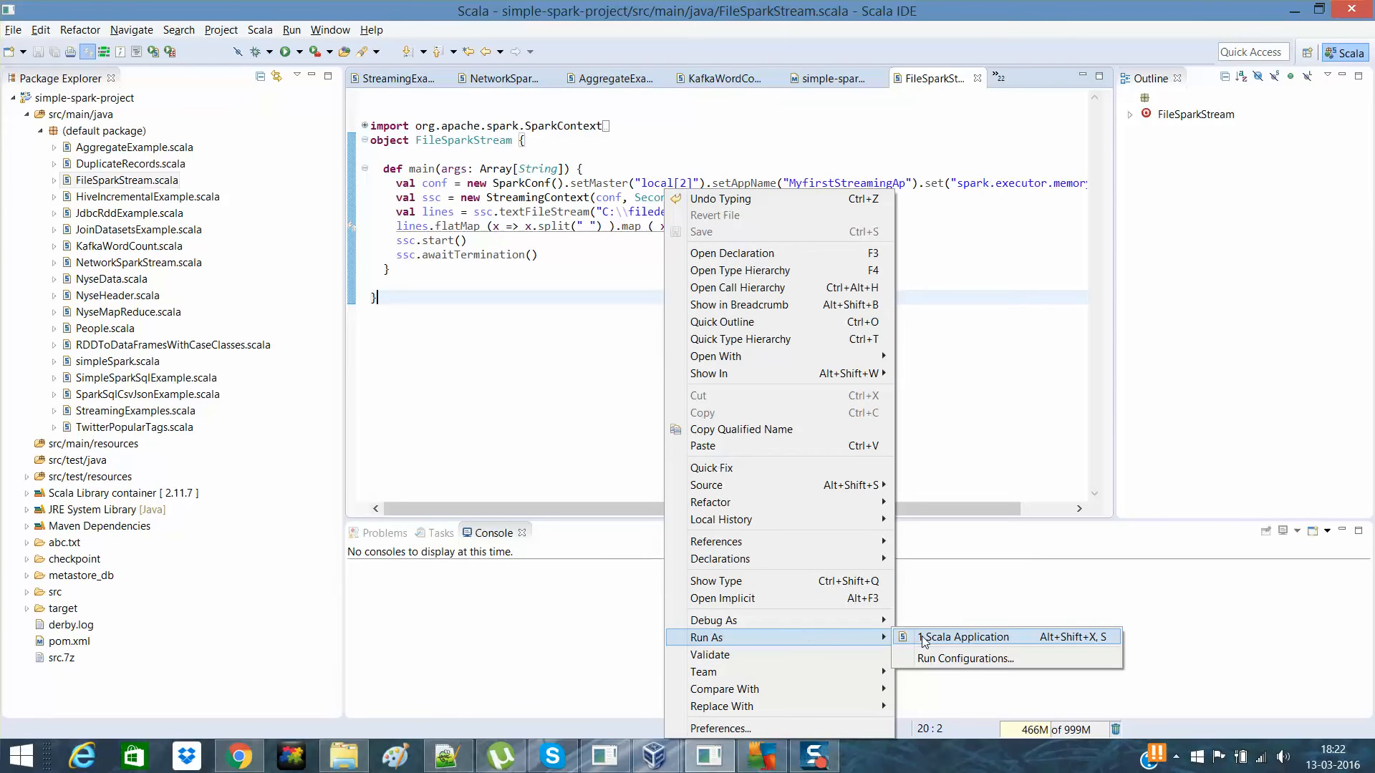
click(963, 637)
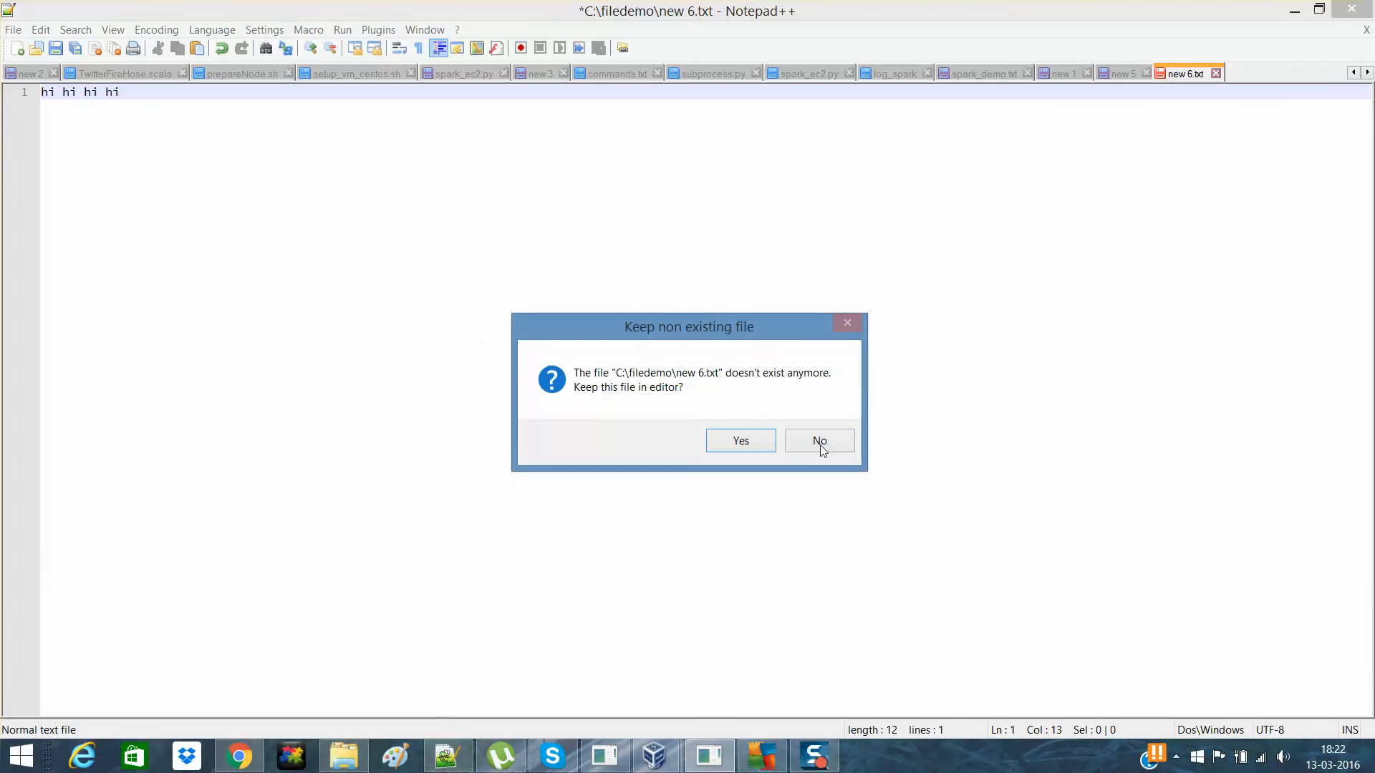
Decline keeping the missing new 6.txt, then browse the new 1 and new 5 tabs
click(817, 440)
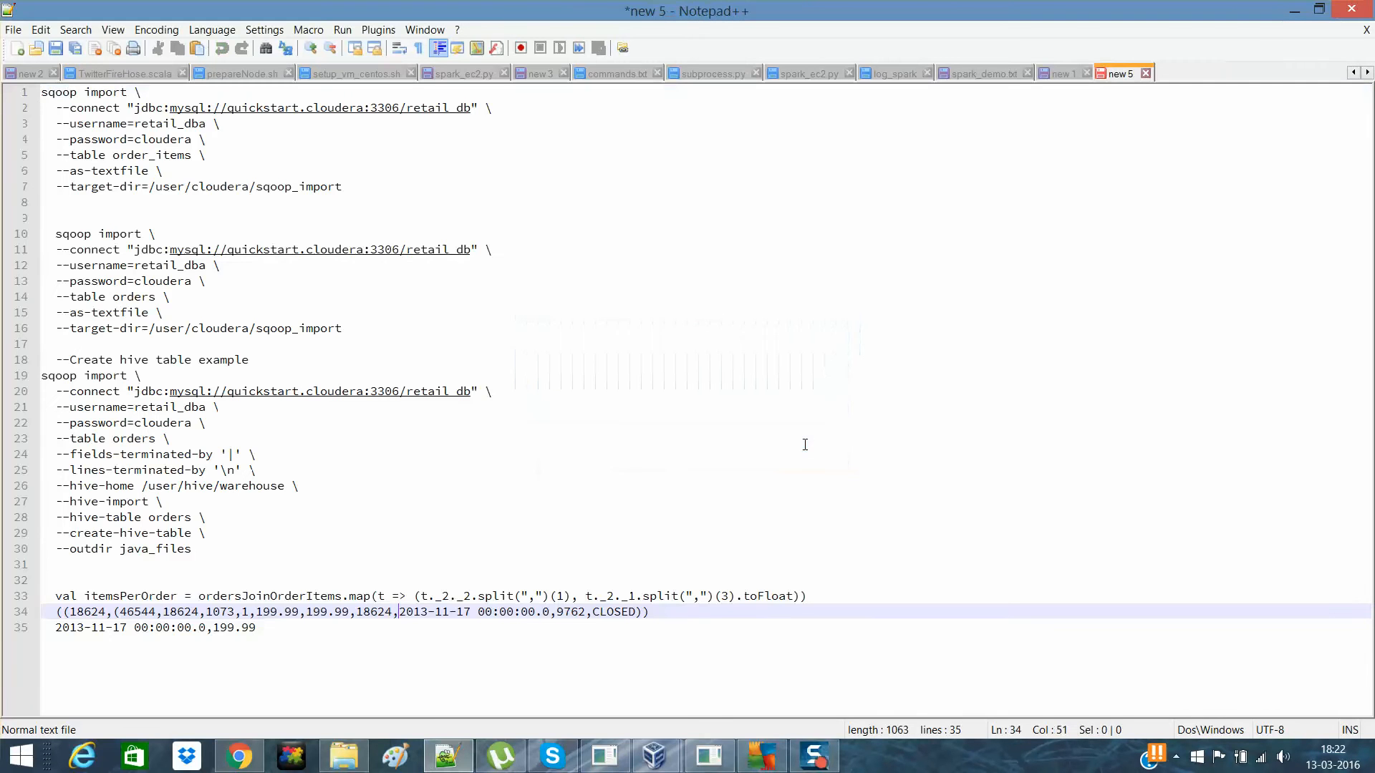
click(1059, 73)
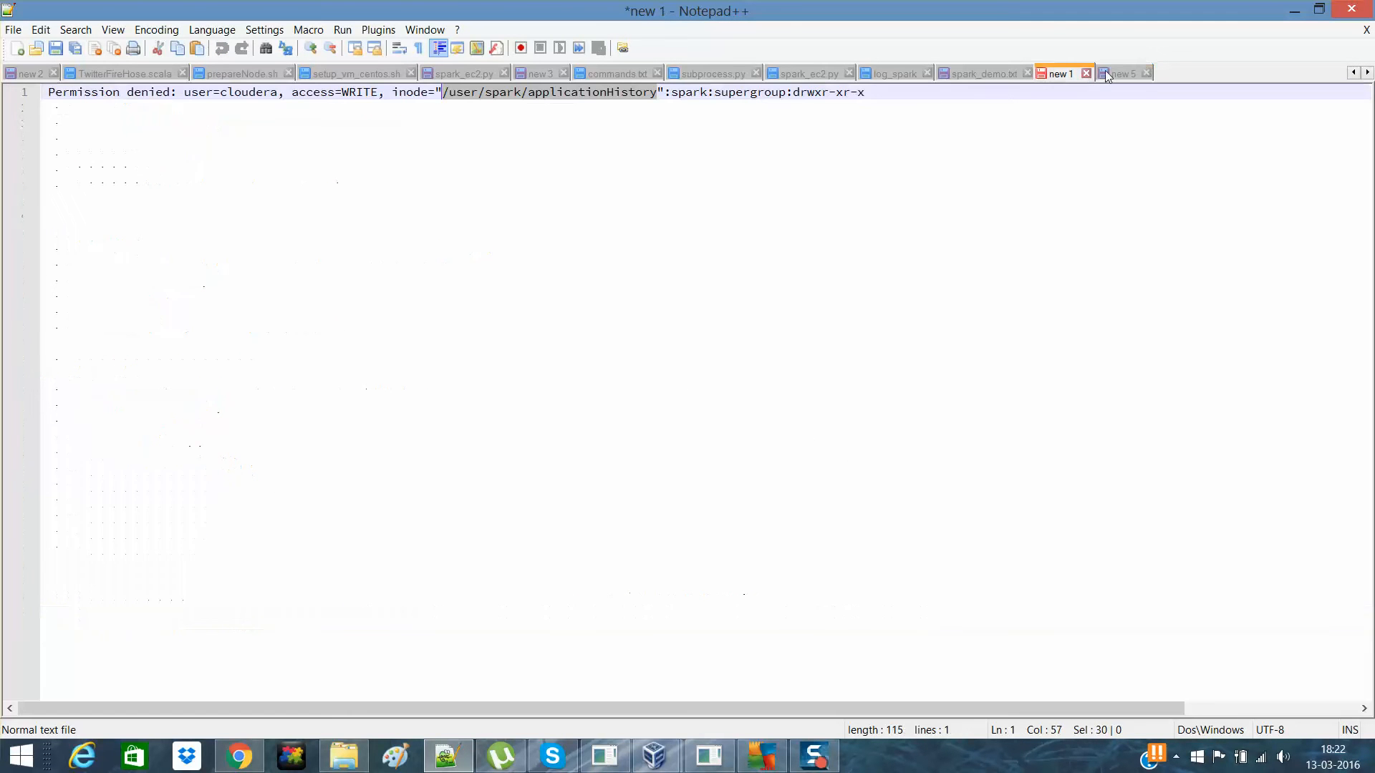
click(1121, 73)
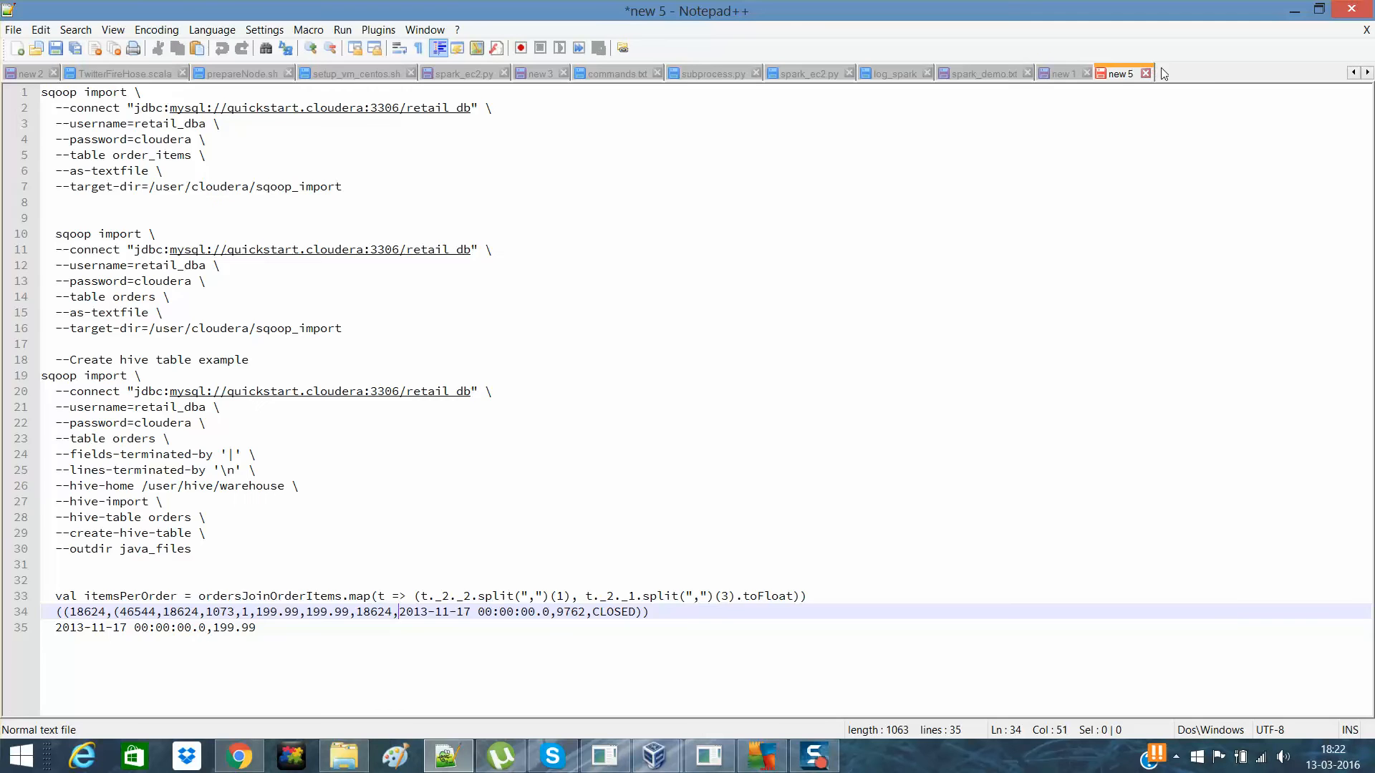
click(1180, 73)
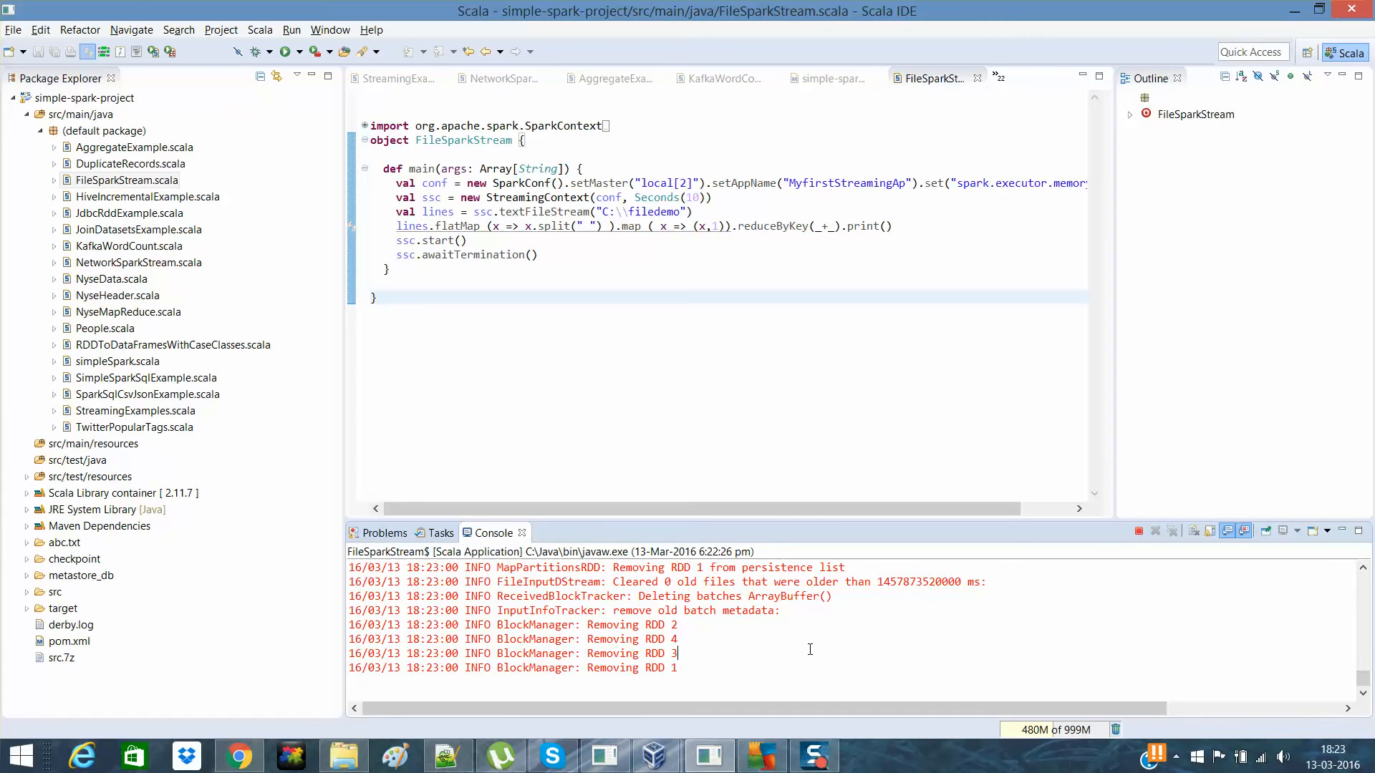
Scroll the console output and select the (hi,4) count line
scroll(down, 3)
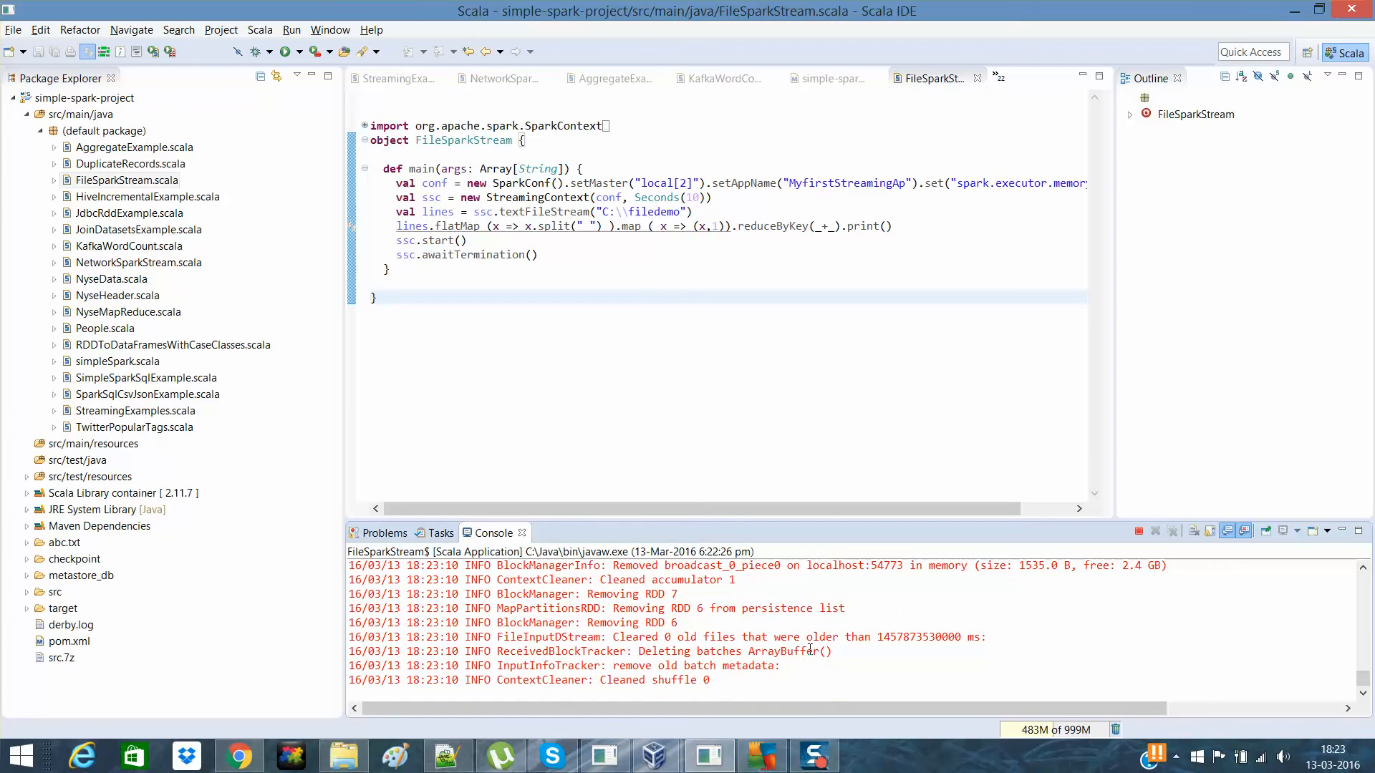
mouse_move(678, 452)
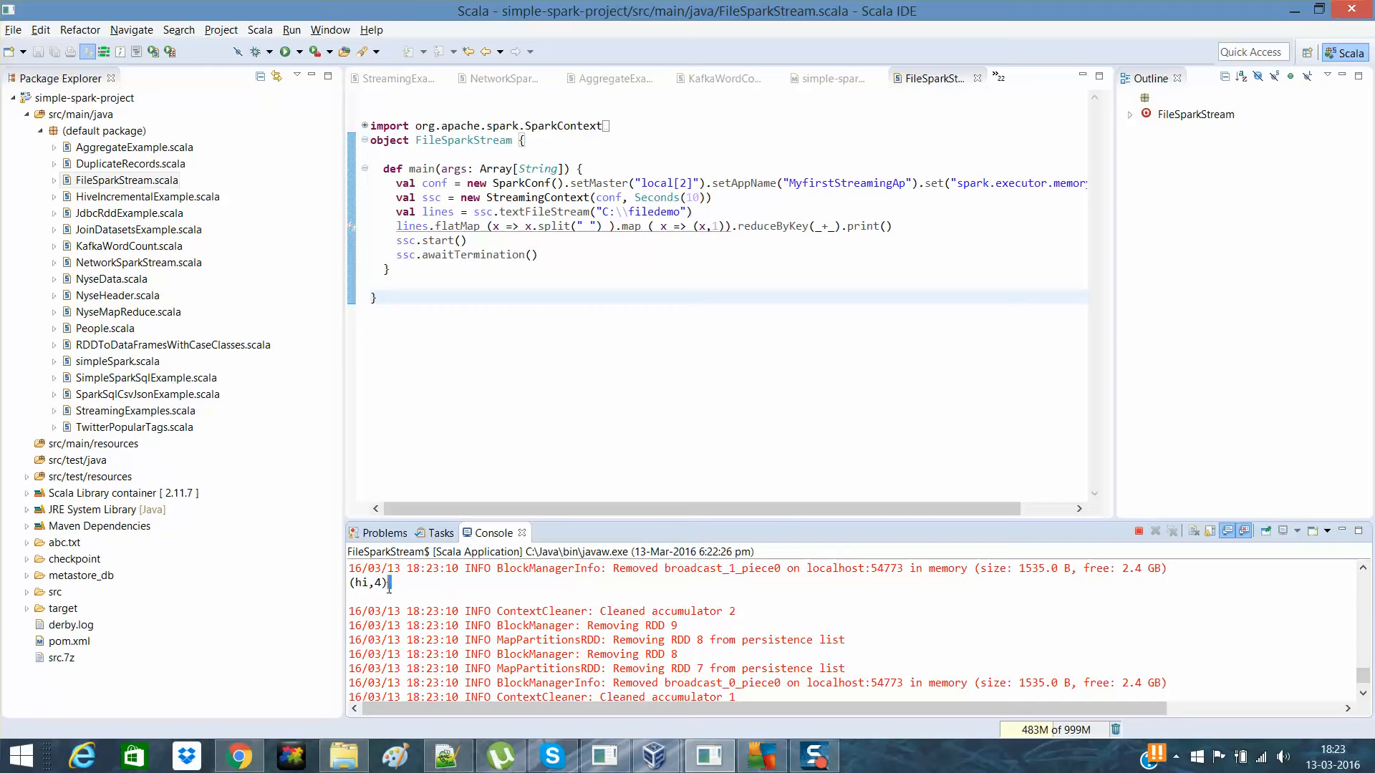
double_click(368, 583)
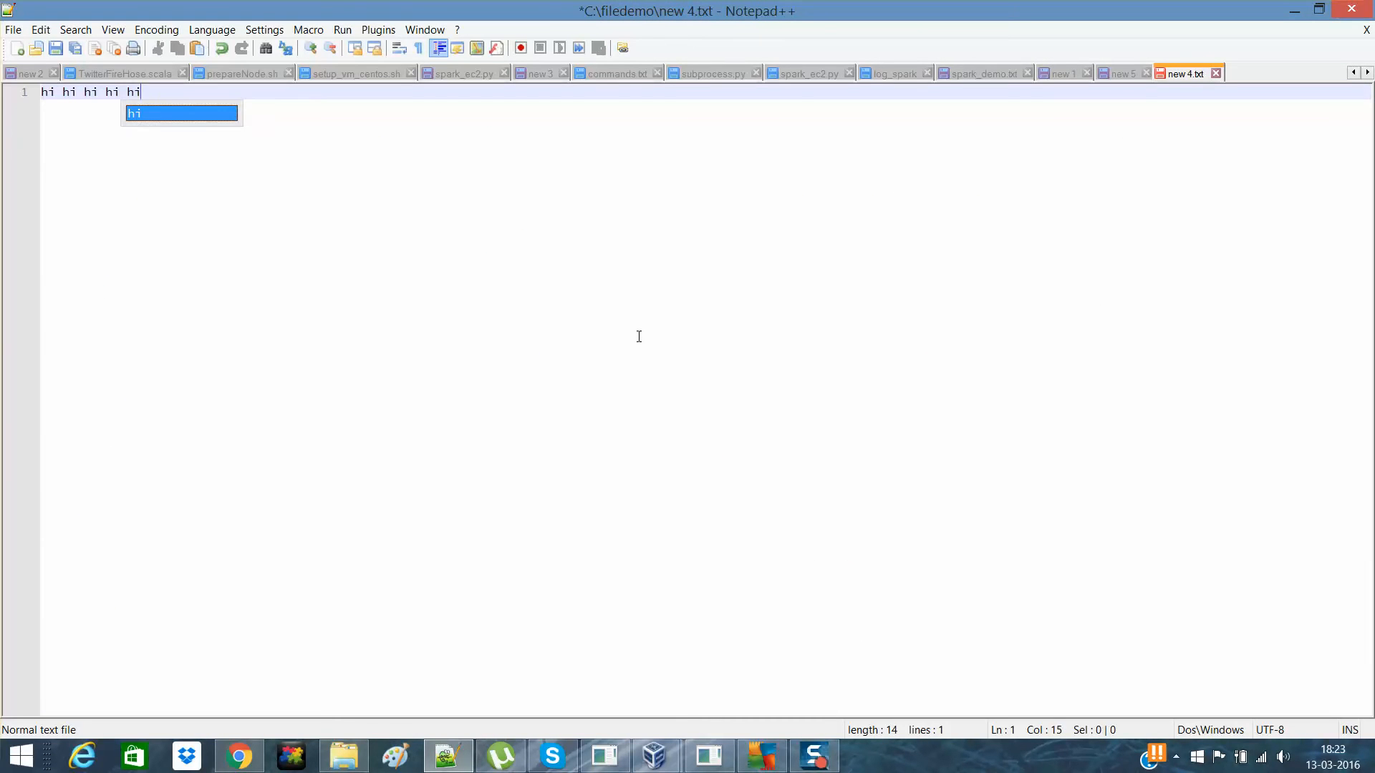
Add 'itversity' twice after the hi words in new 4.txt
text(itversity)
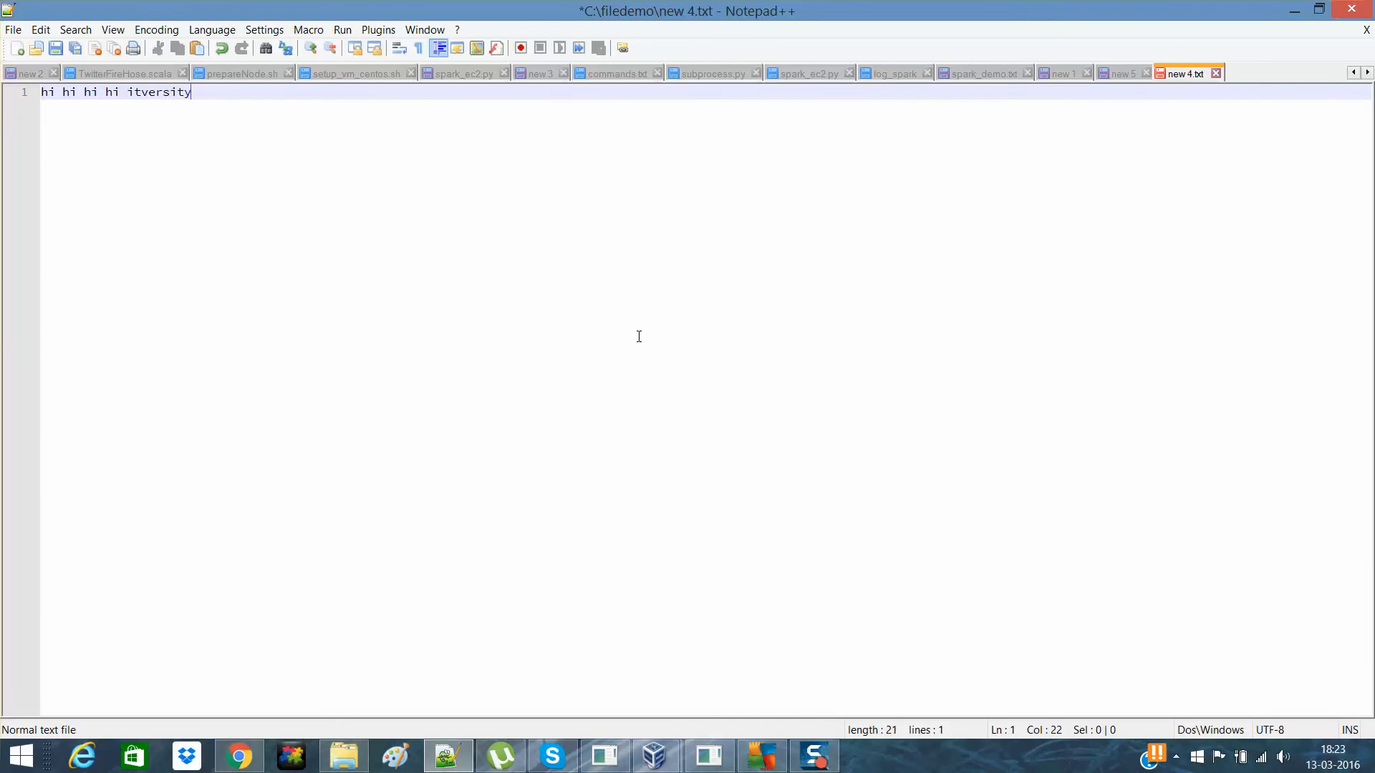
text(itversity)
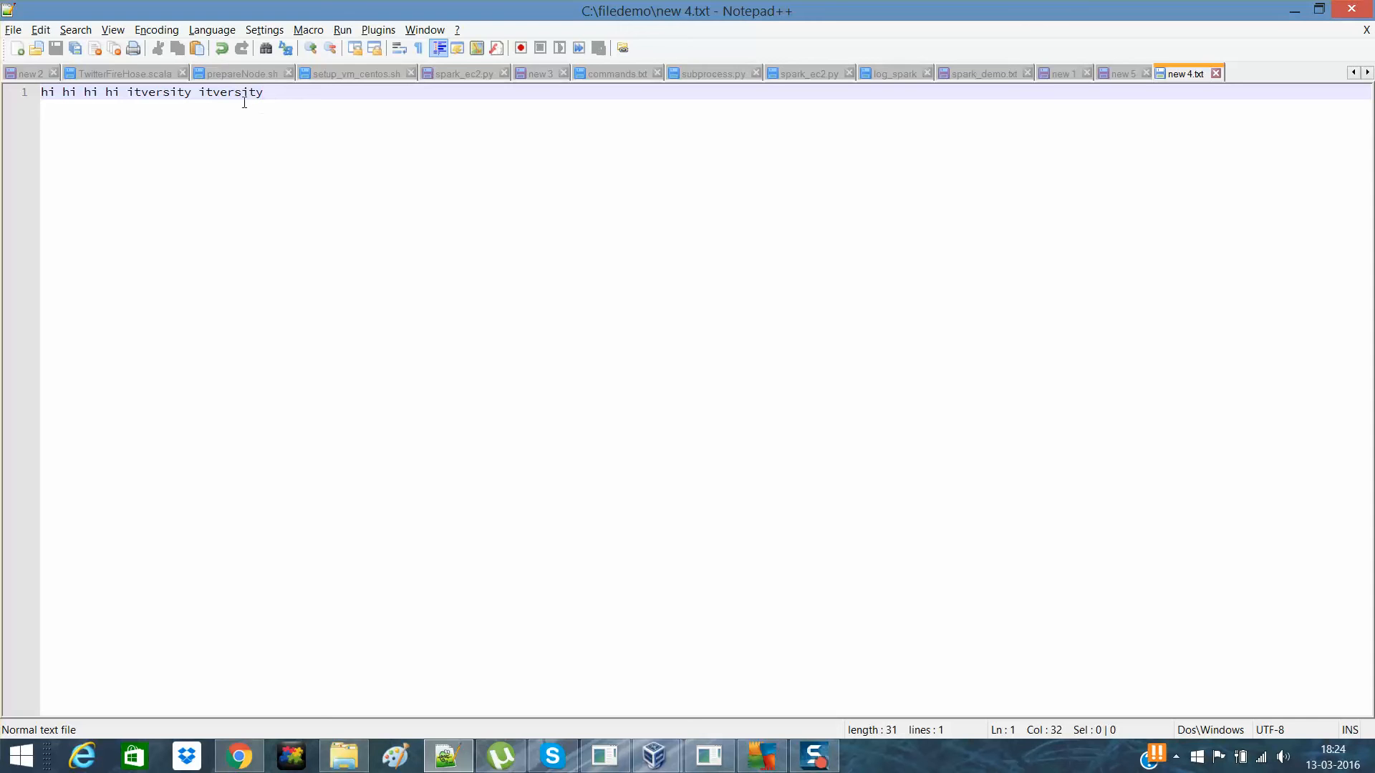
click(13, 29)
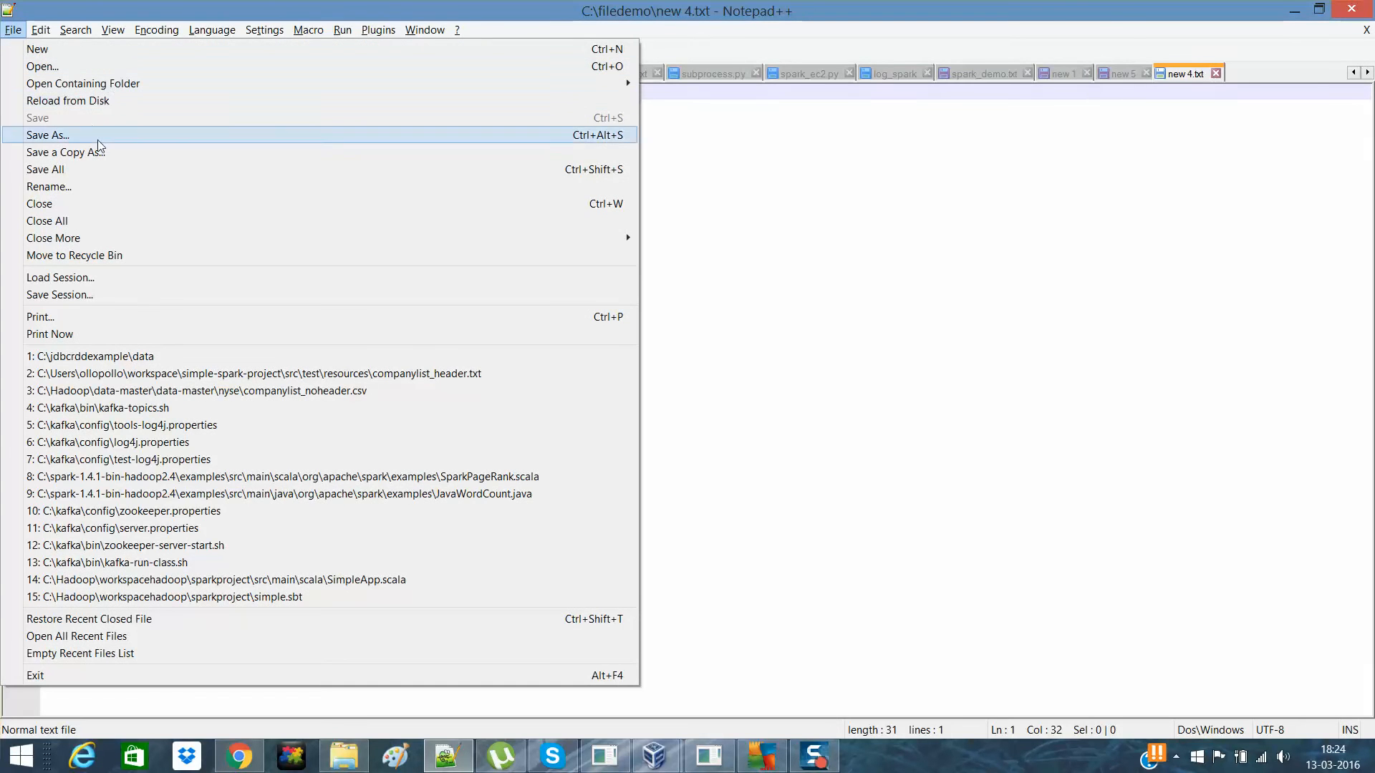
Save the text under a new file name in C:\filedemo via Save As
click(48, 136)
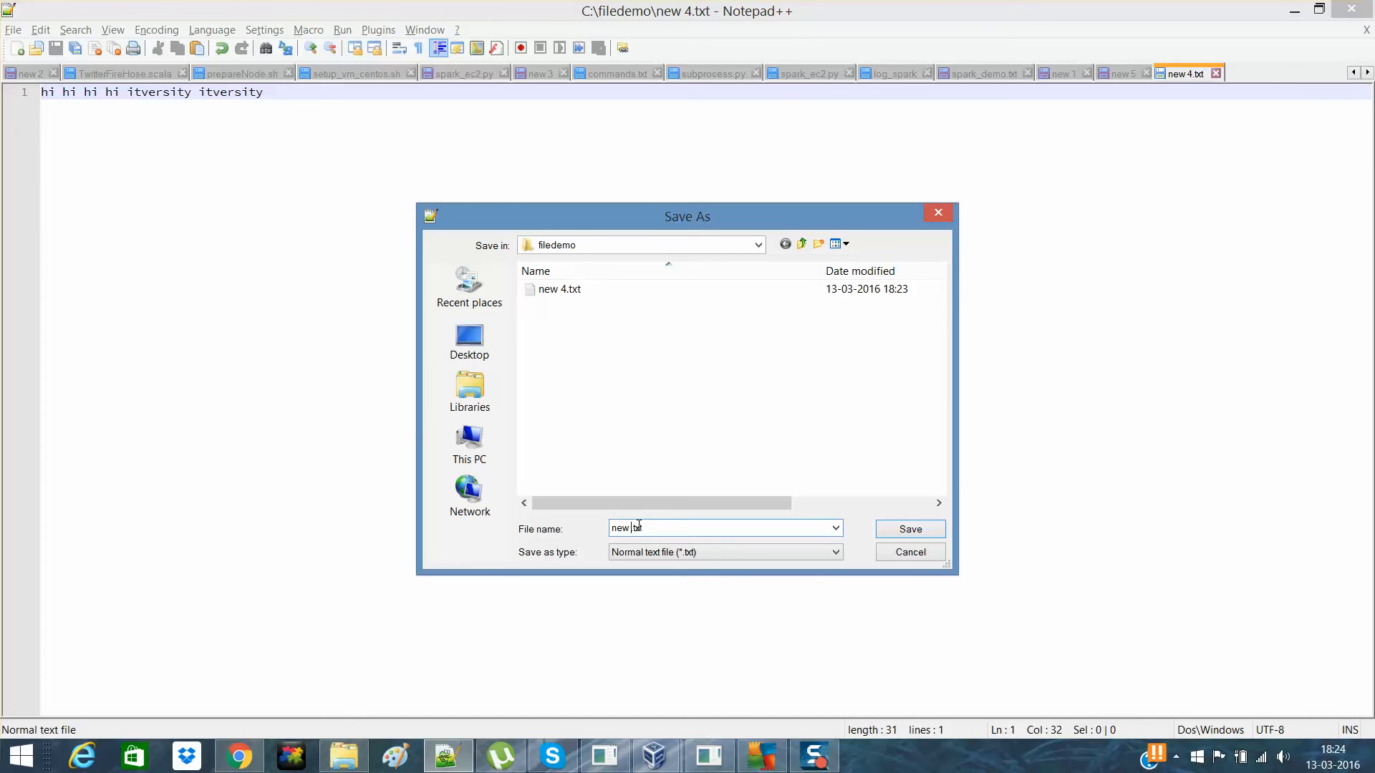
click(909, 528)
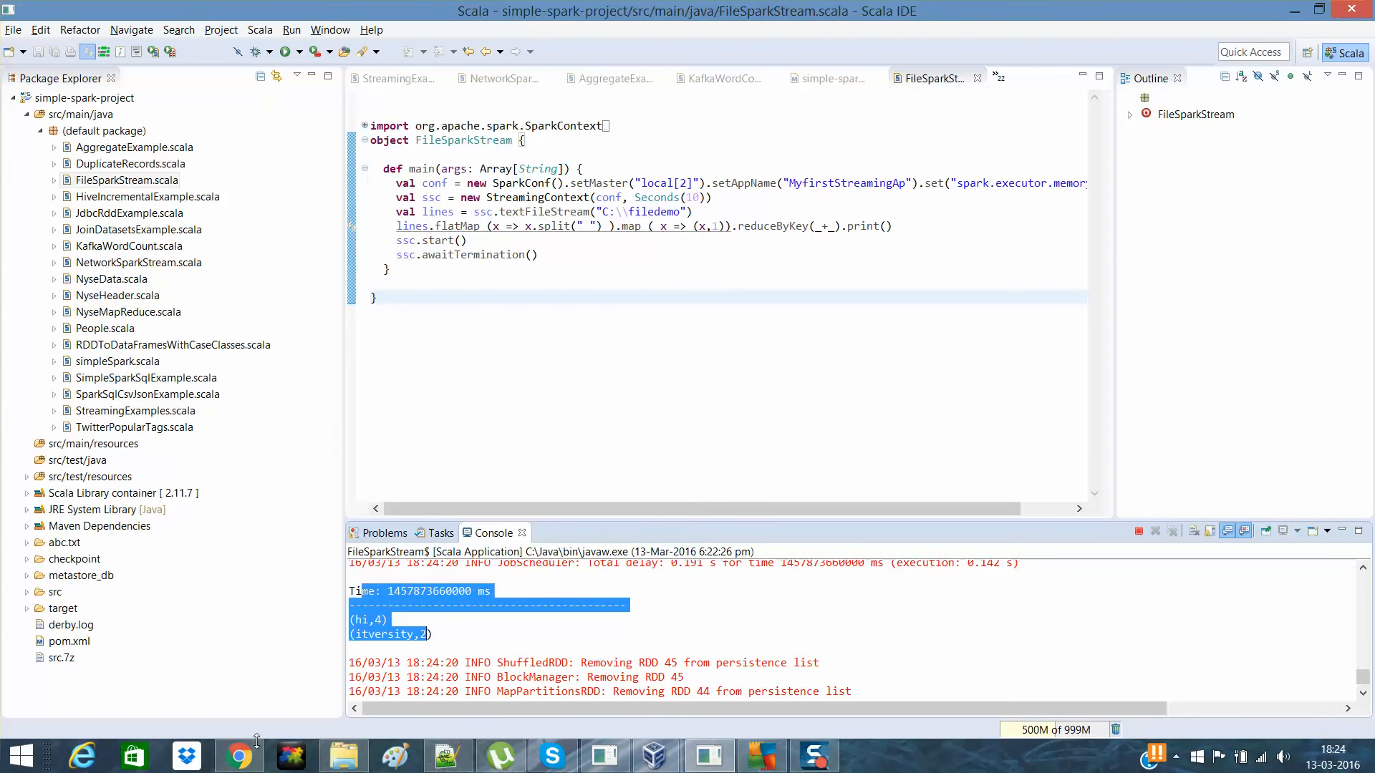
click(239, 756)
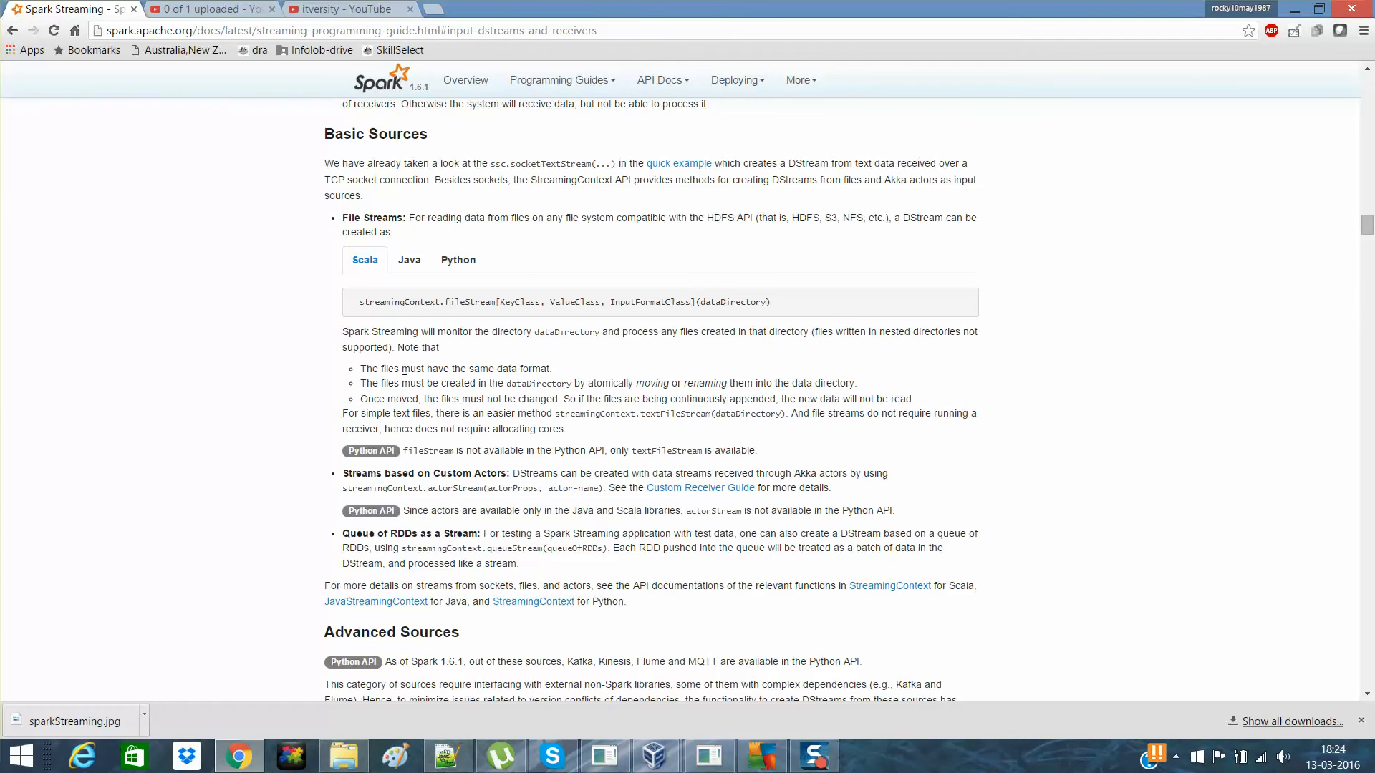
mouse_move(488, 293)
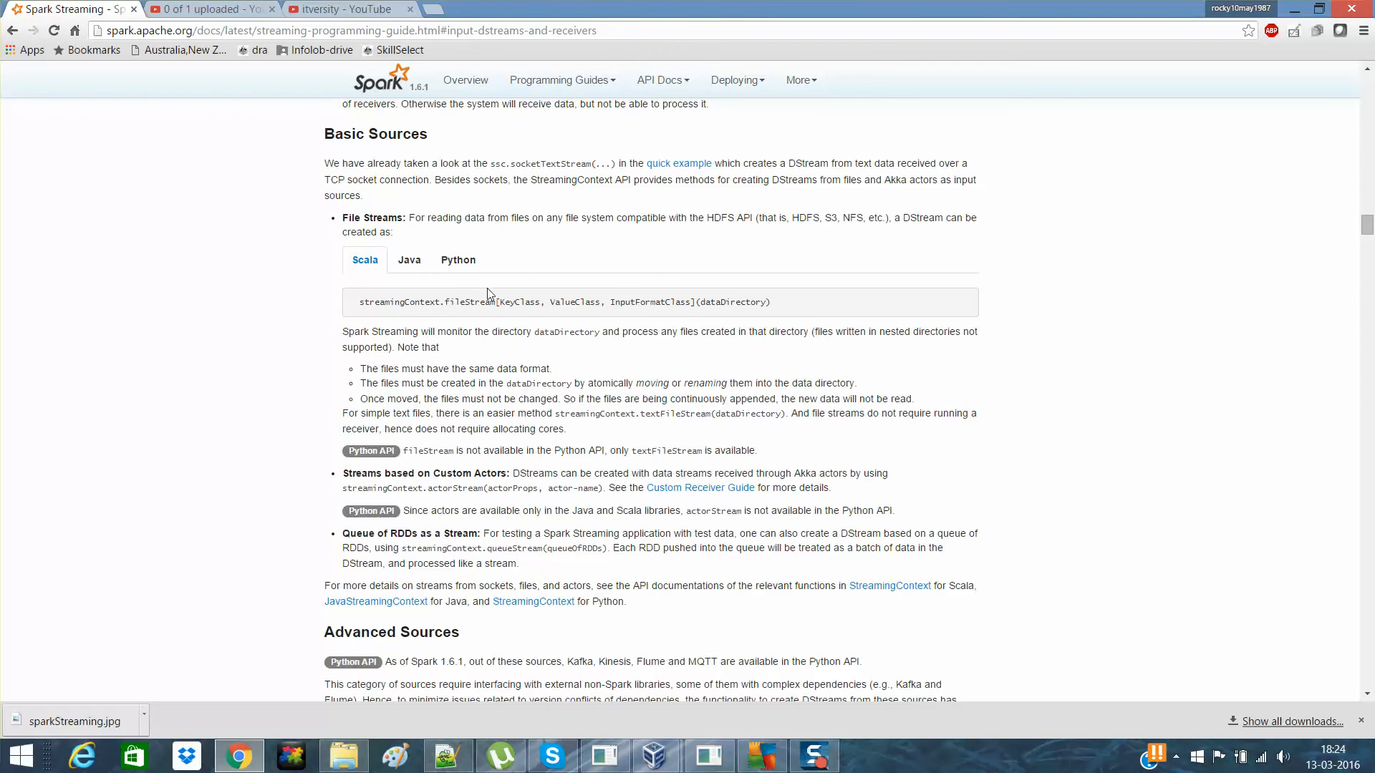
mouse_move(455, 301)
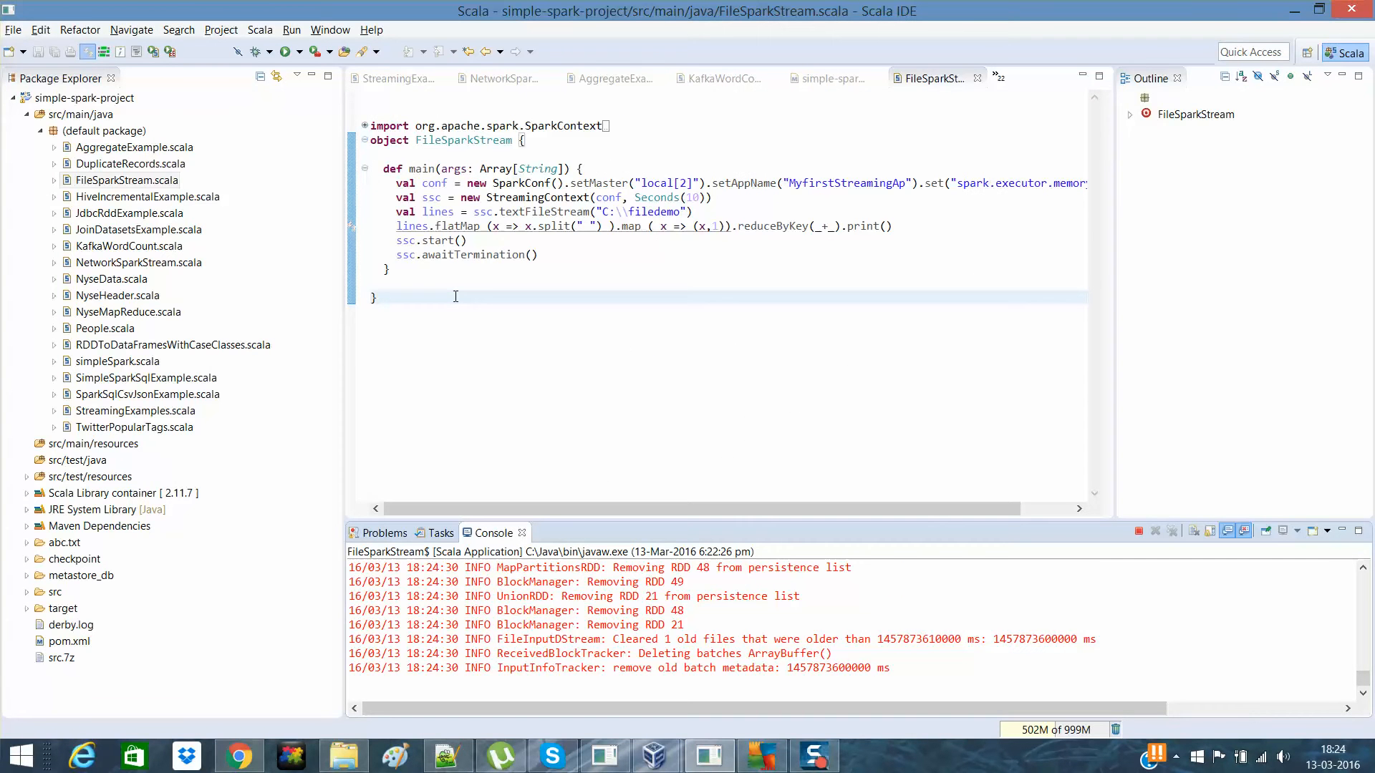
click(238, 756)
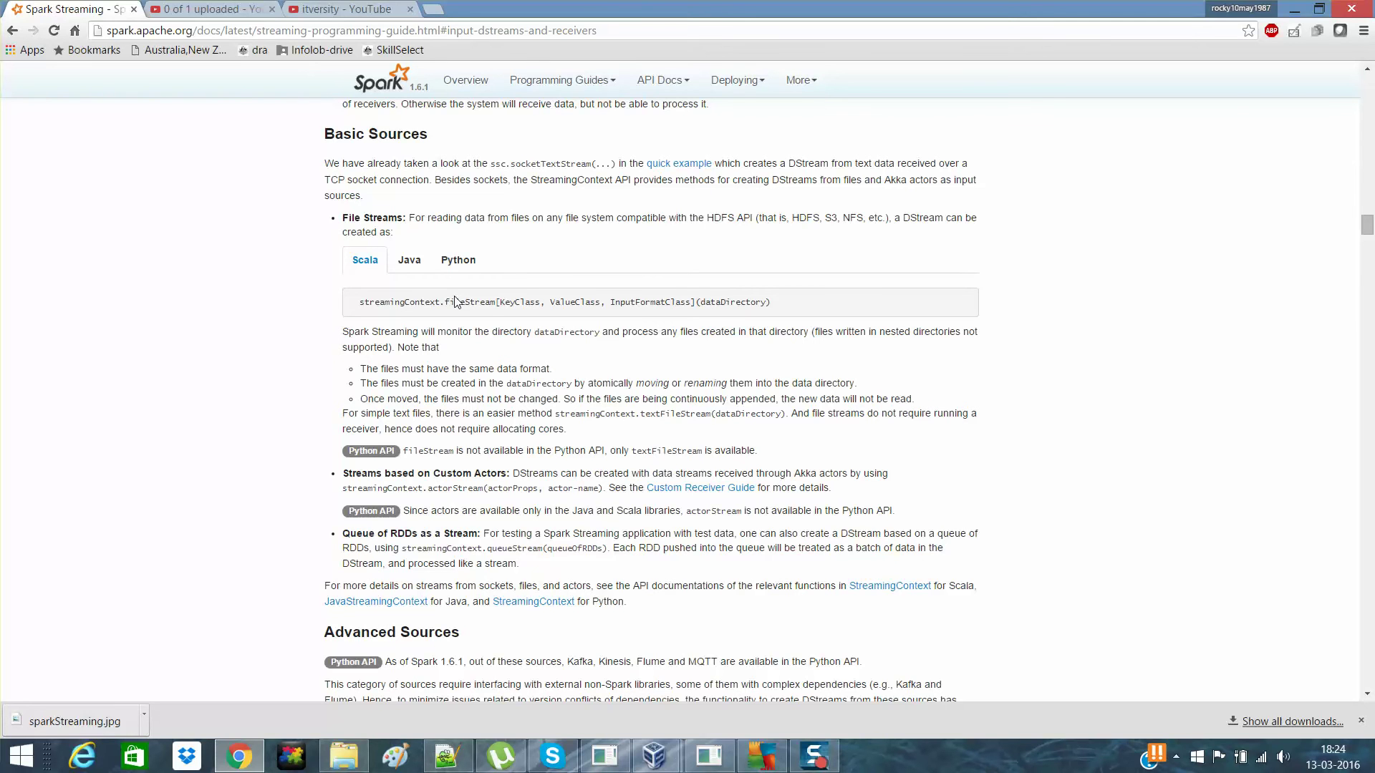
mouse_move(539, 414)
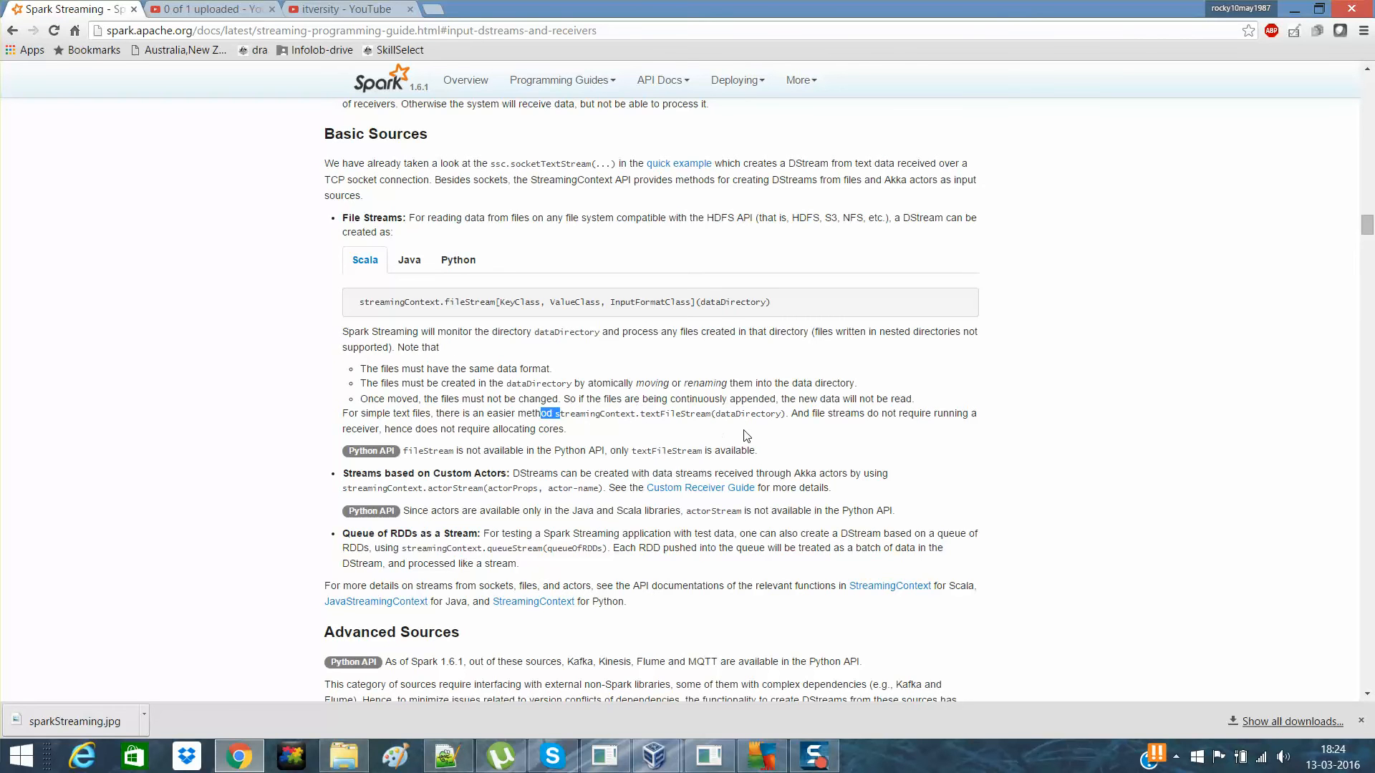
mouse_move(456, 298)
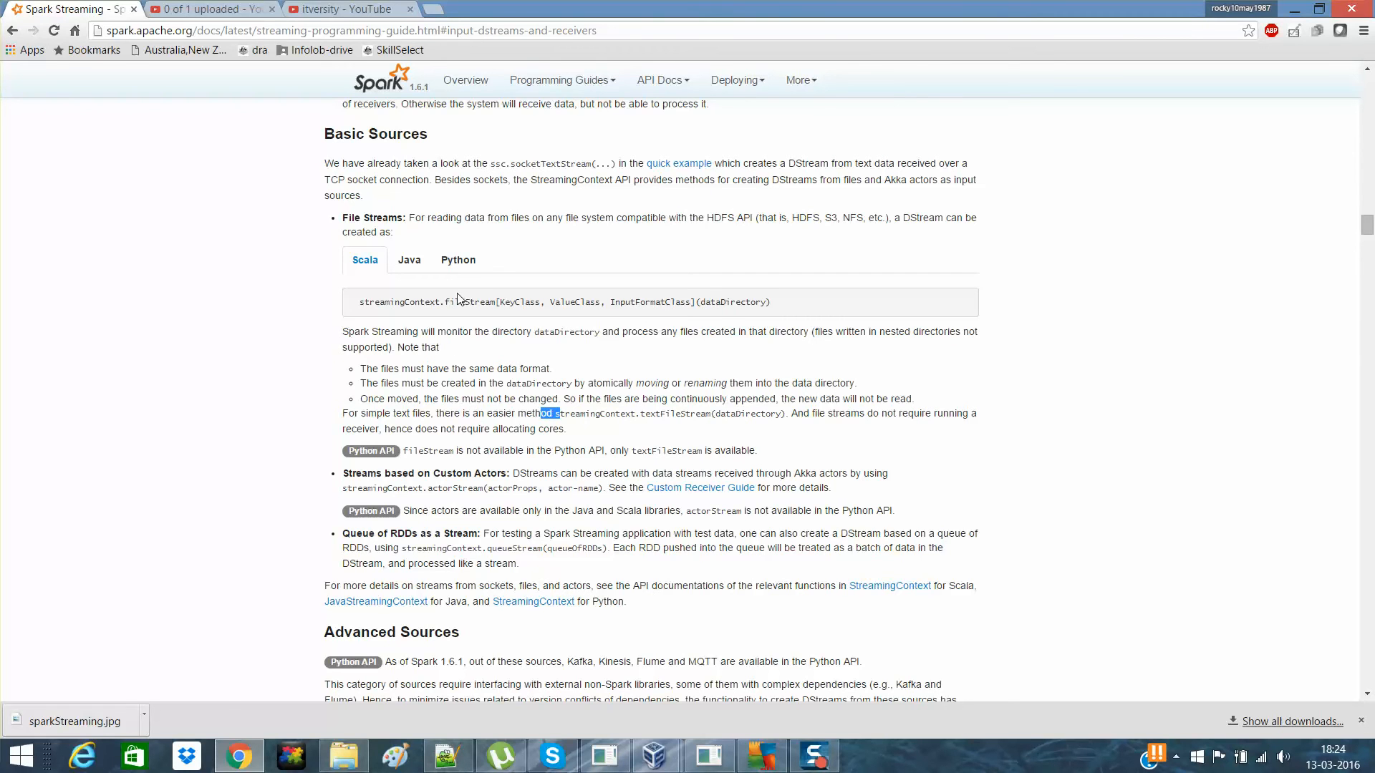
mouse_move(684, 313)
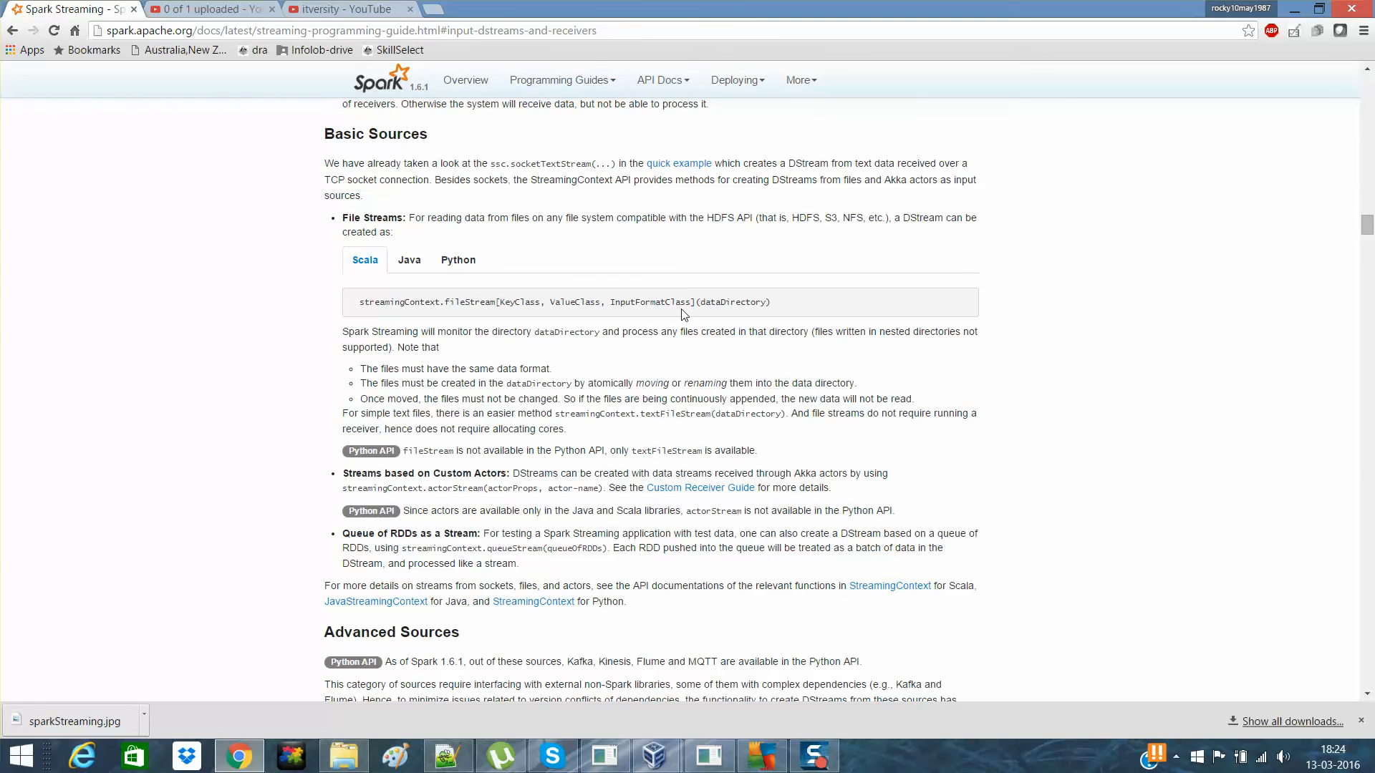
mouse_move(688, 316)
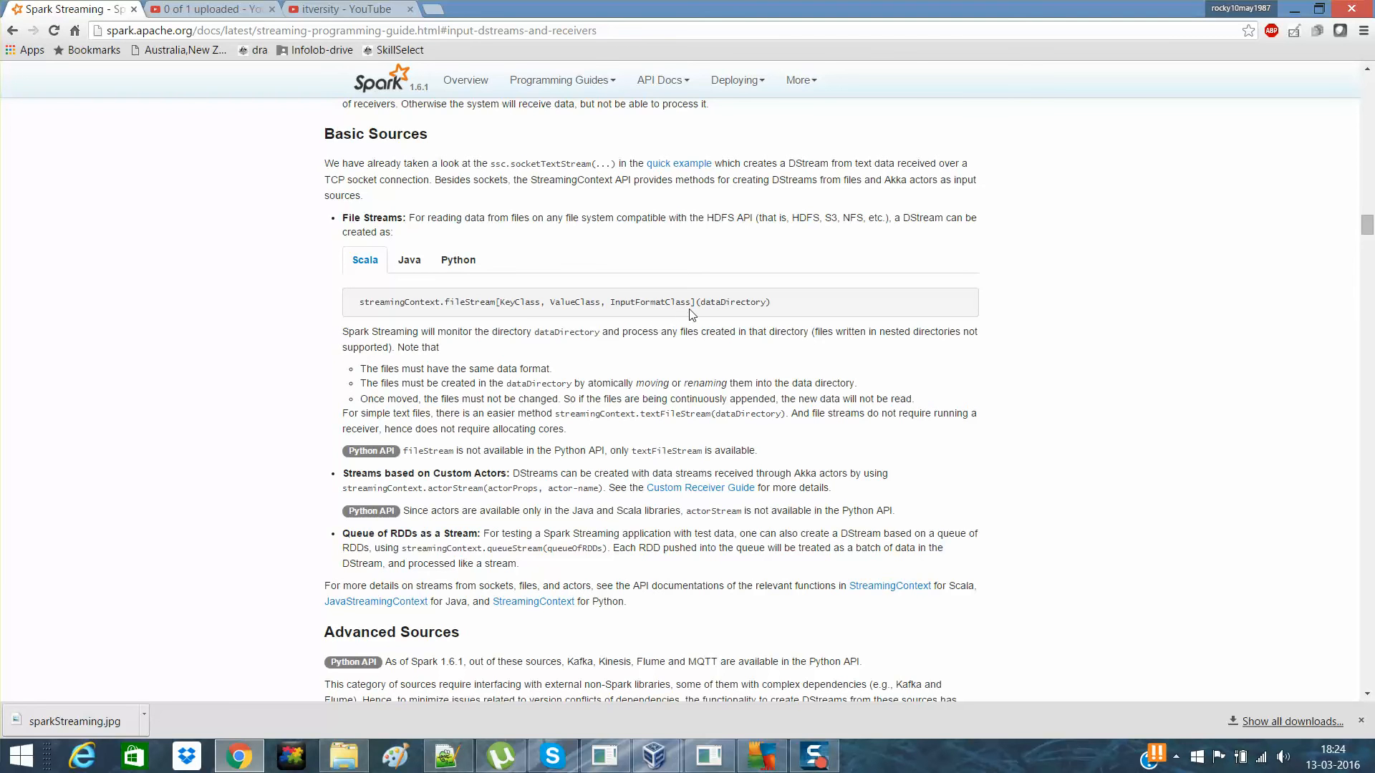
mouse_move(522, 321)
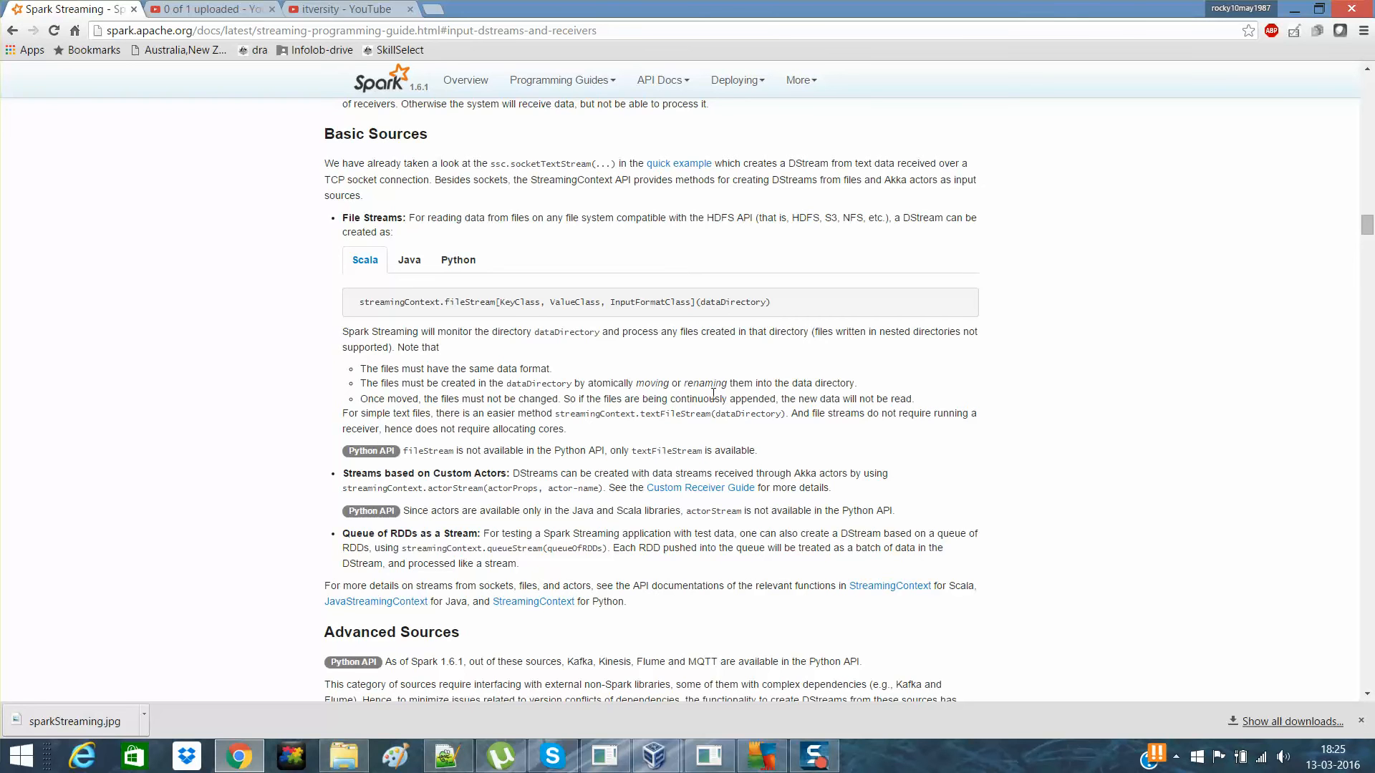
mouse_move(579, 297)
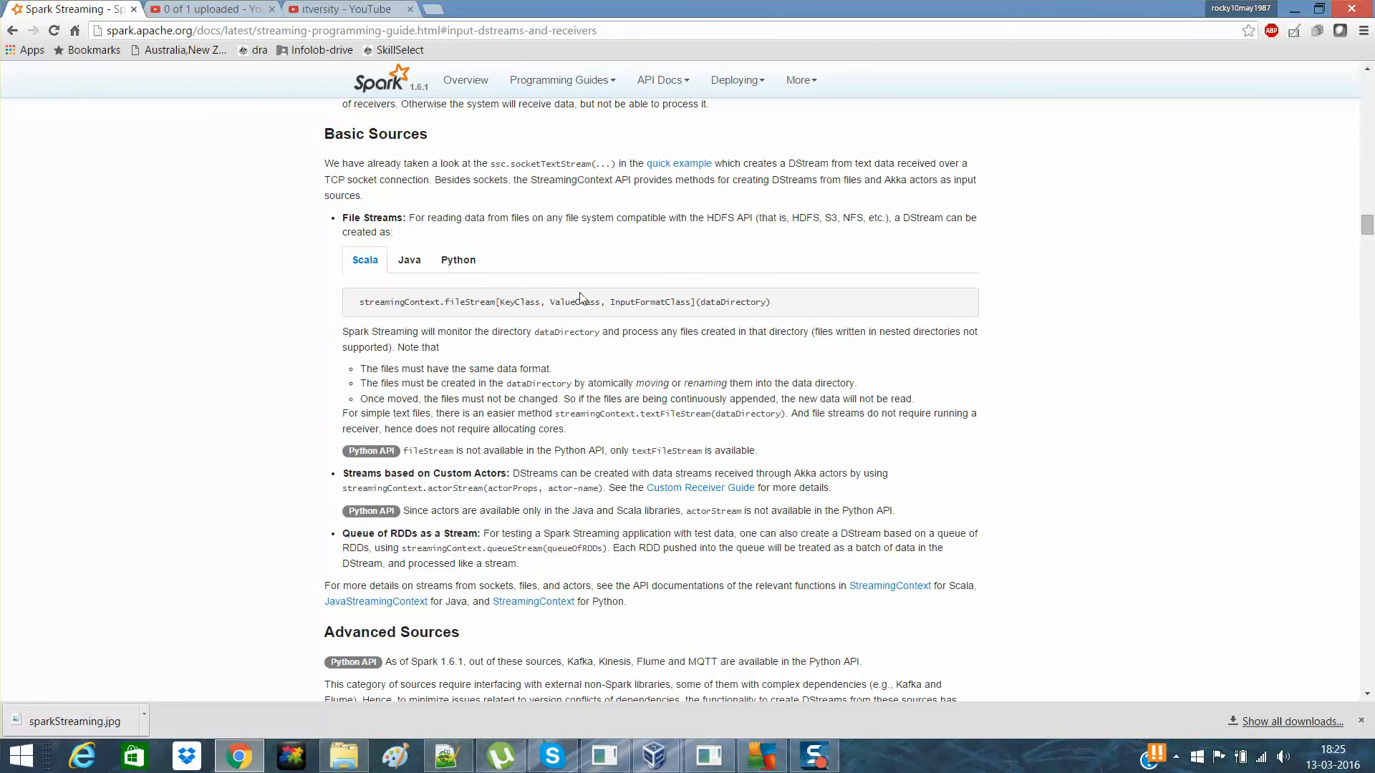
mouse_move(702, 312)
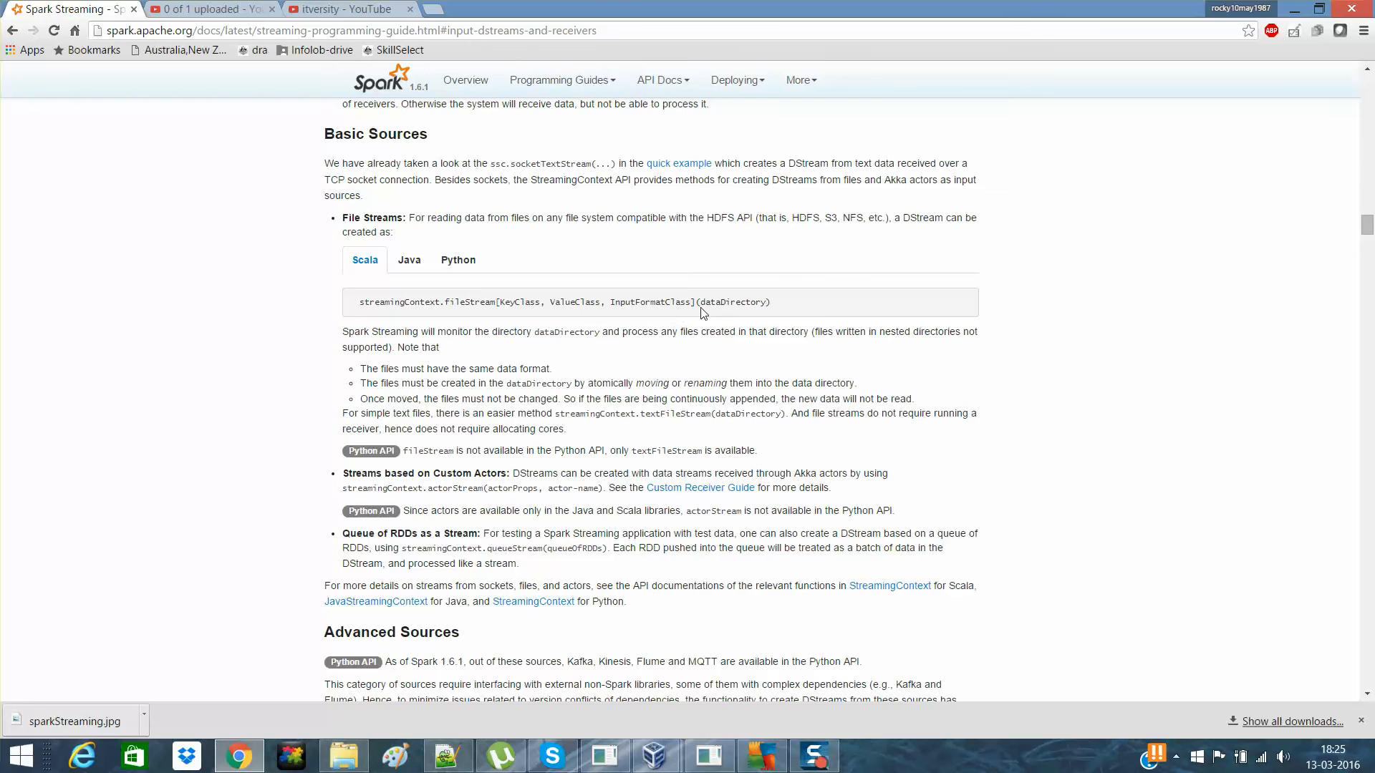
mouse_move(508, 425)
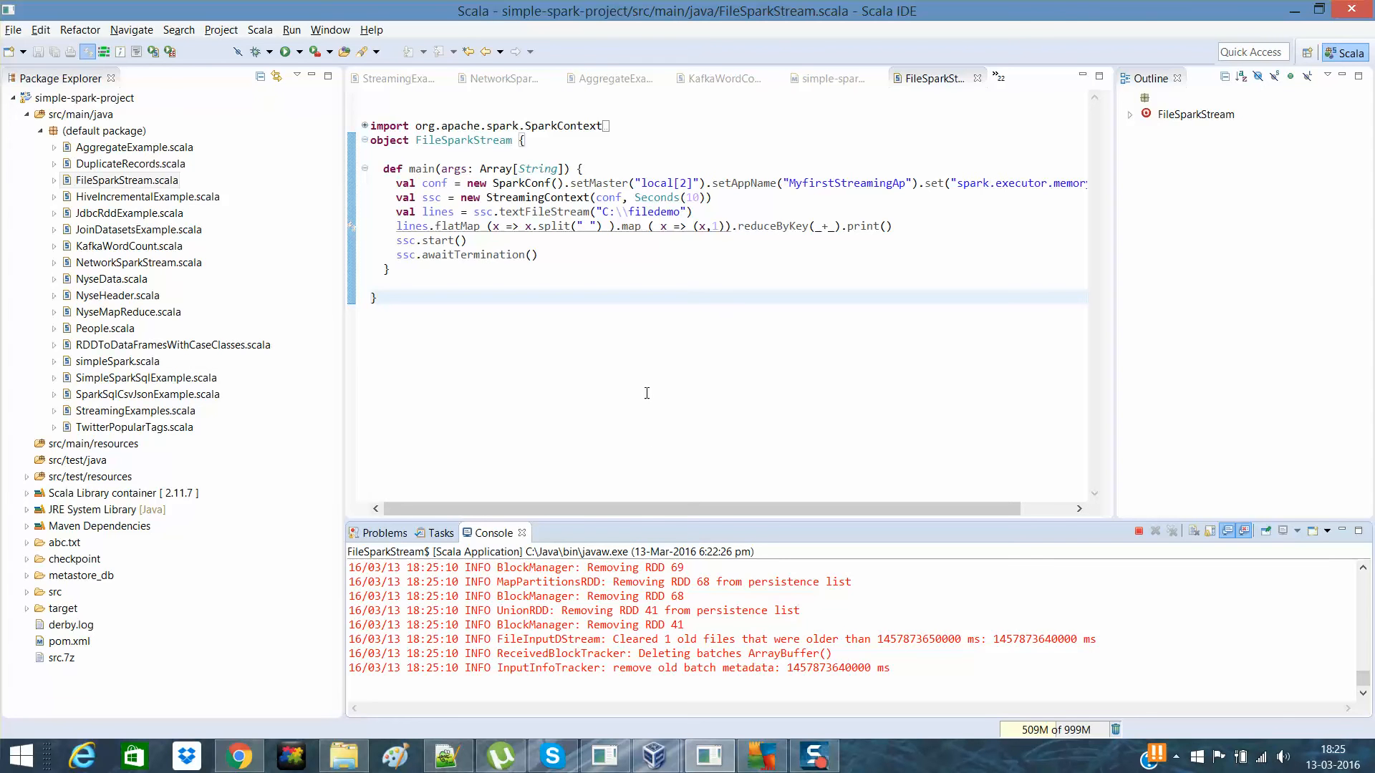
click(238, 756)
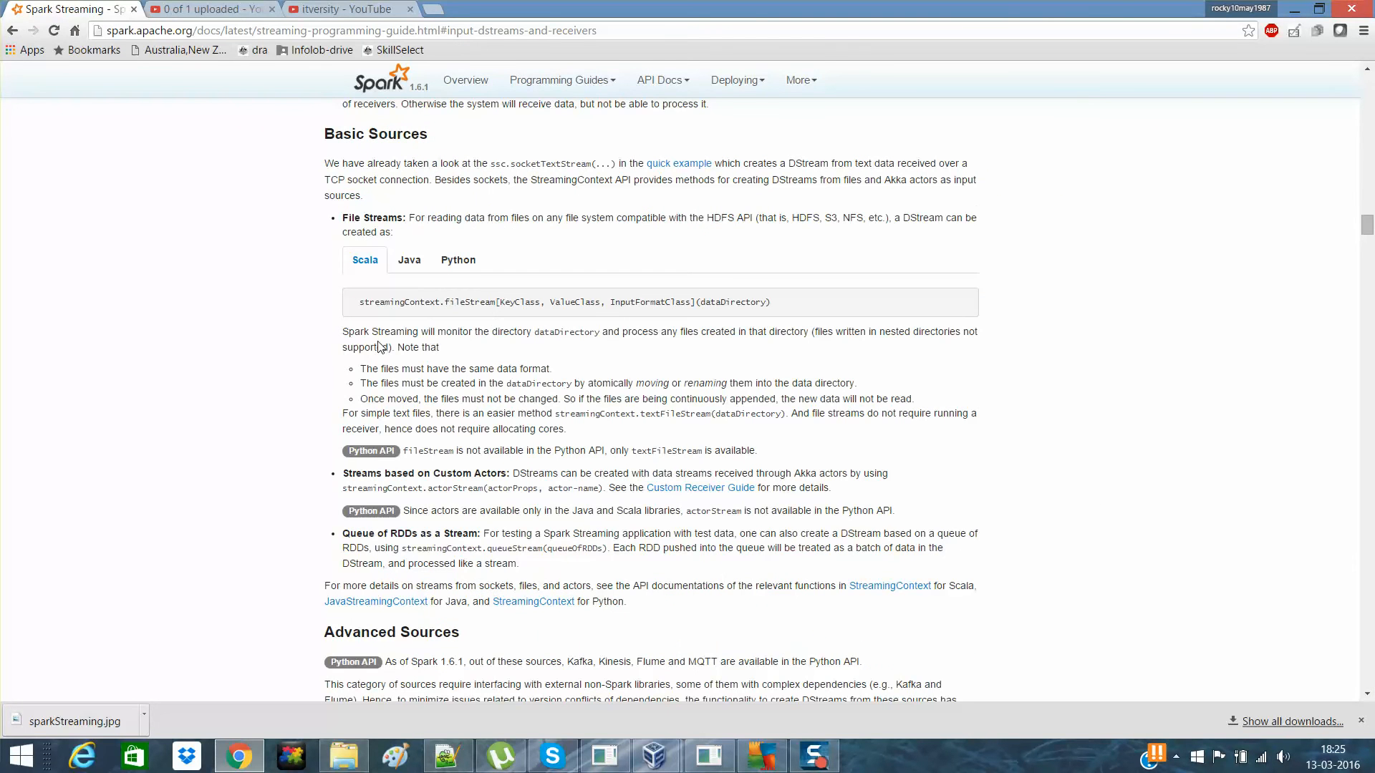
mouse_move(493, 377)
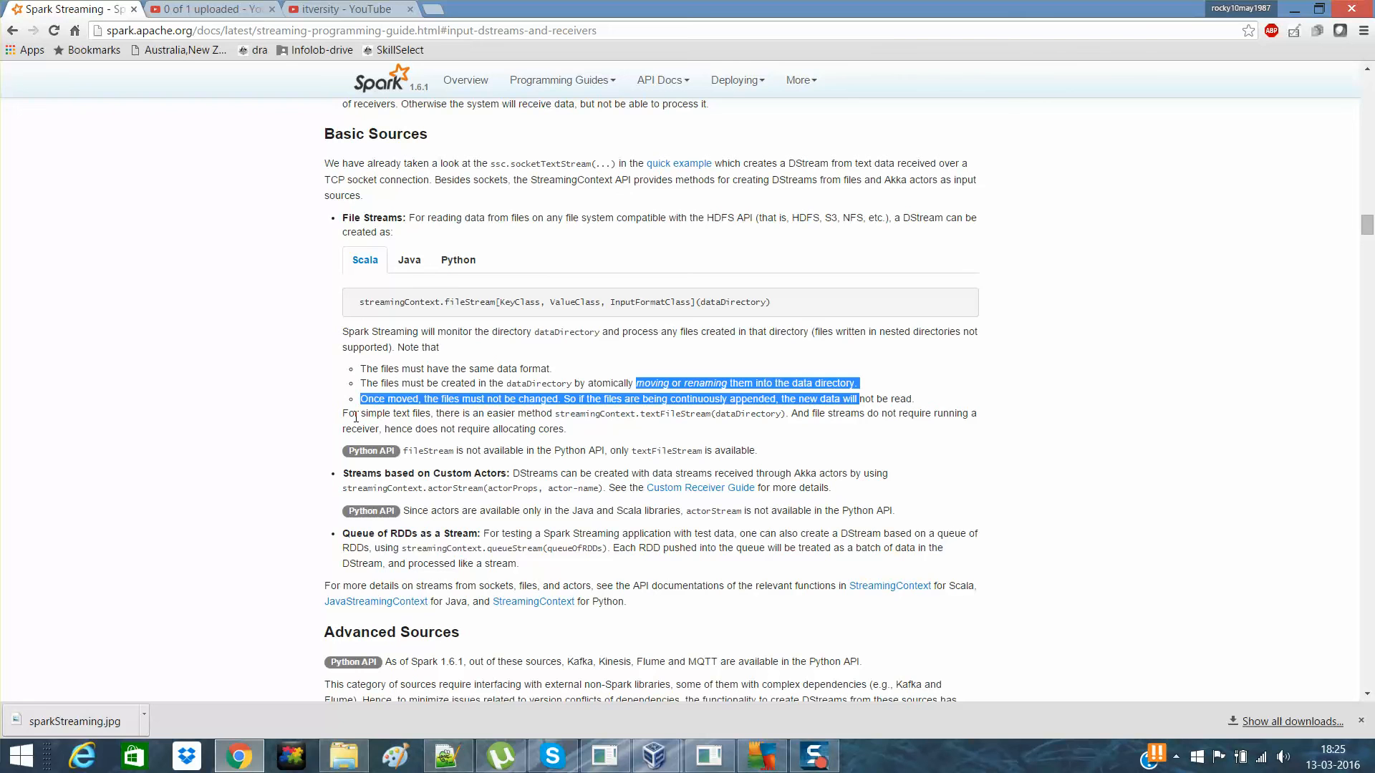
mouse_move(366, 413)
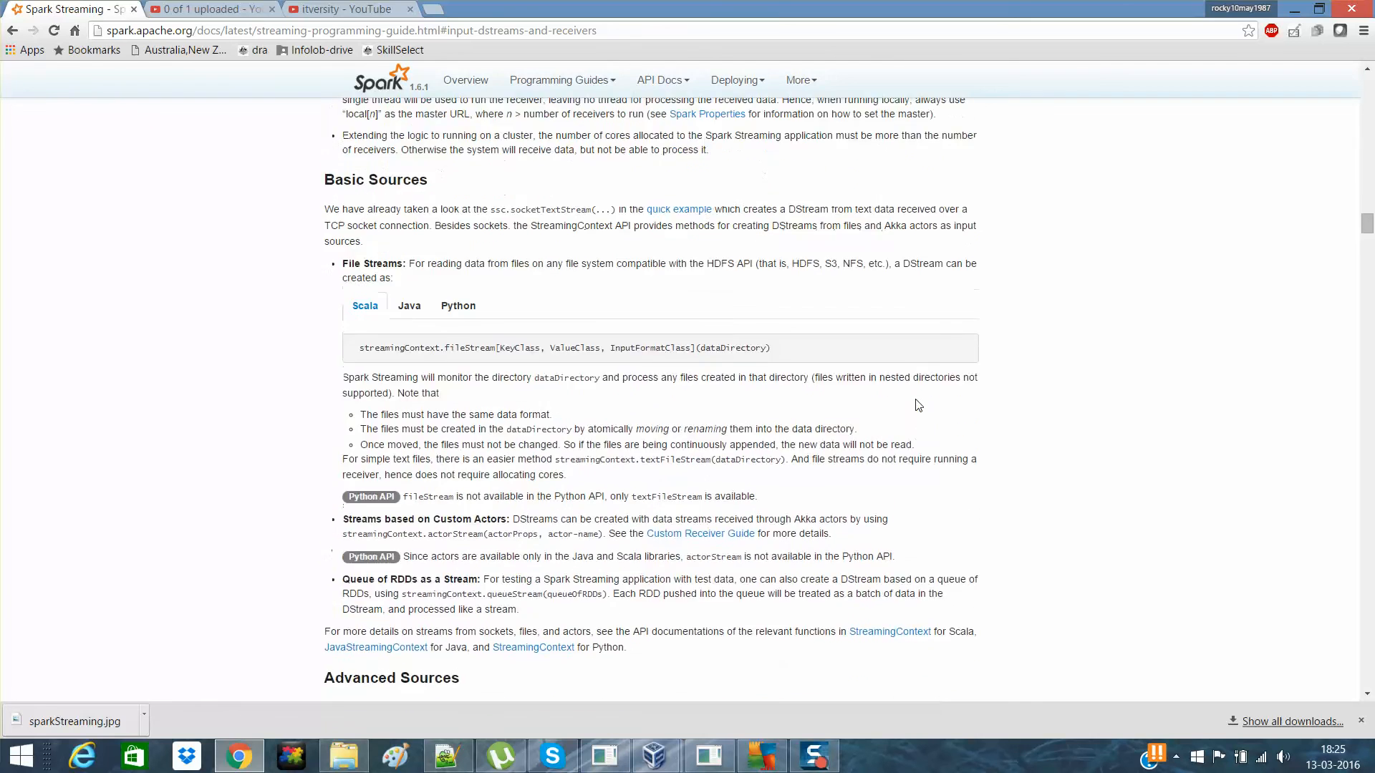
Highlight TwitterUtils and scroll through Advanced Sources covering Twitter, Kafka, Flume and Kinesis
scroll(down, 3)
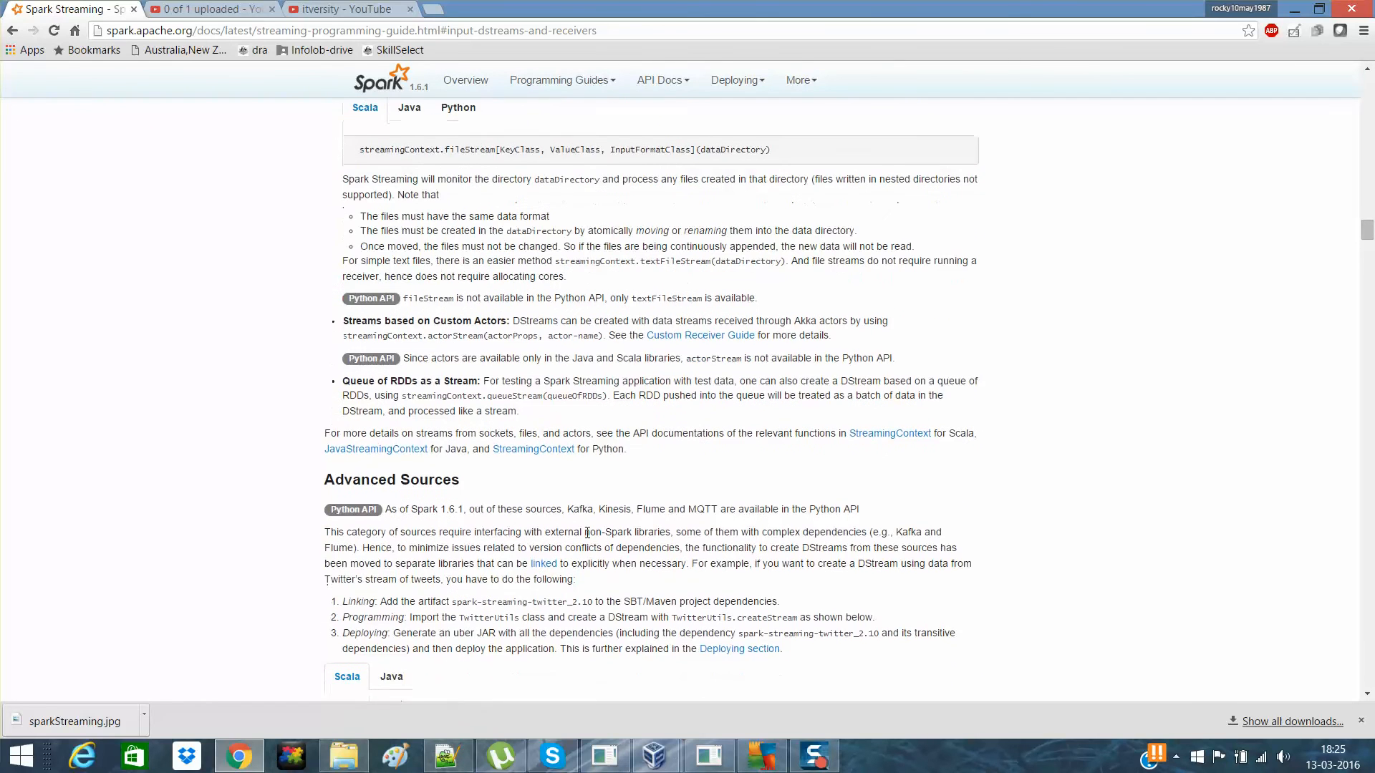
scroll(down, 3)
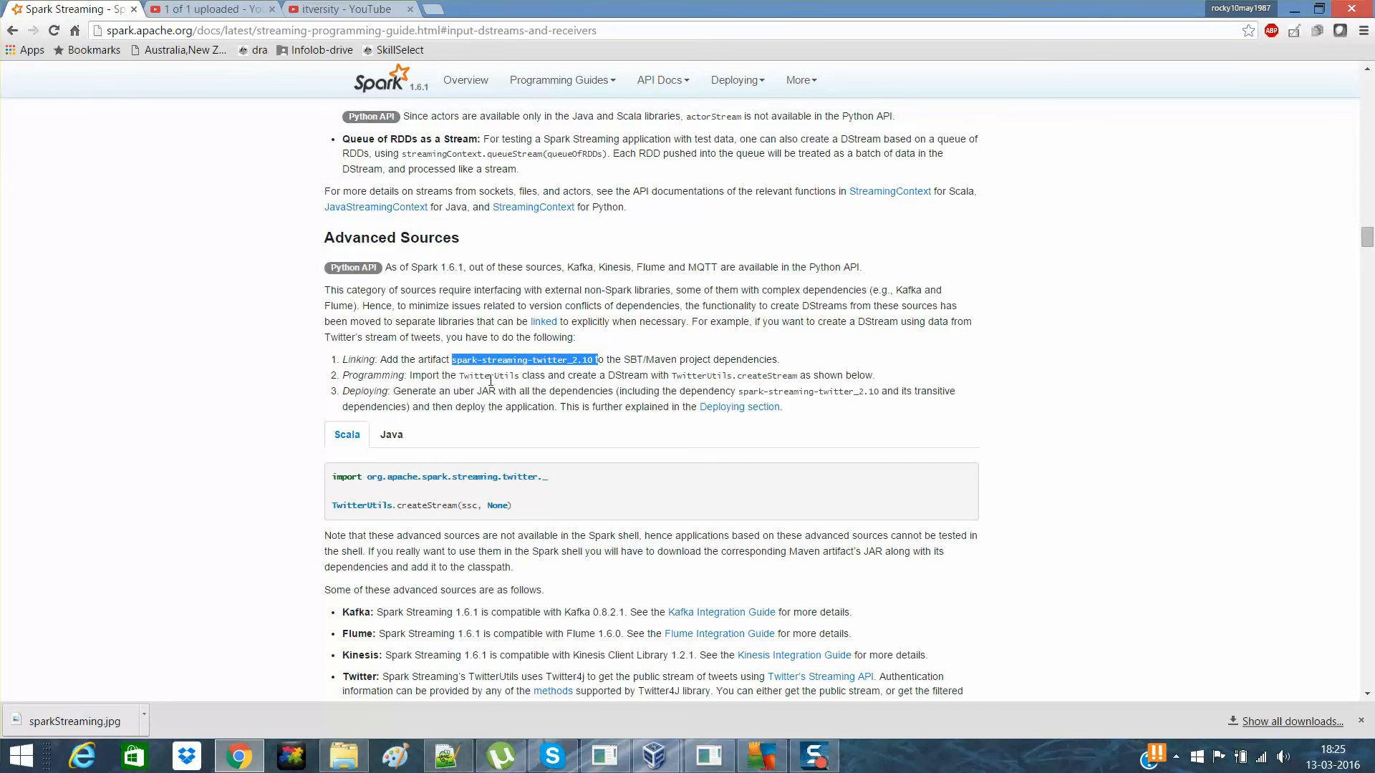
double_click(488, 375)
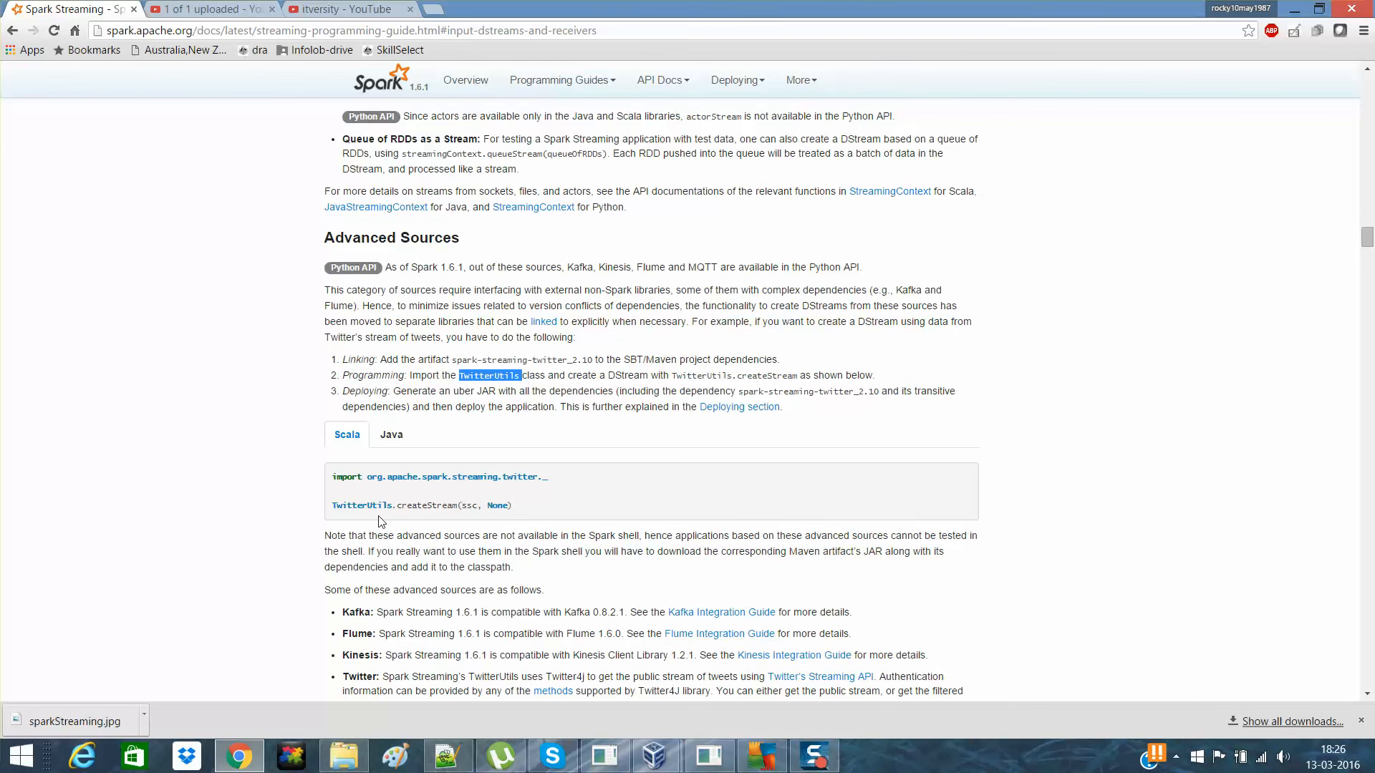
scroll(down, 3)
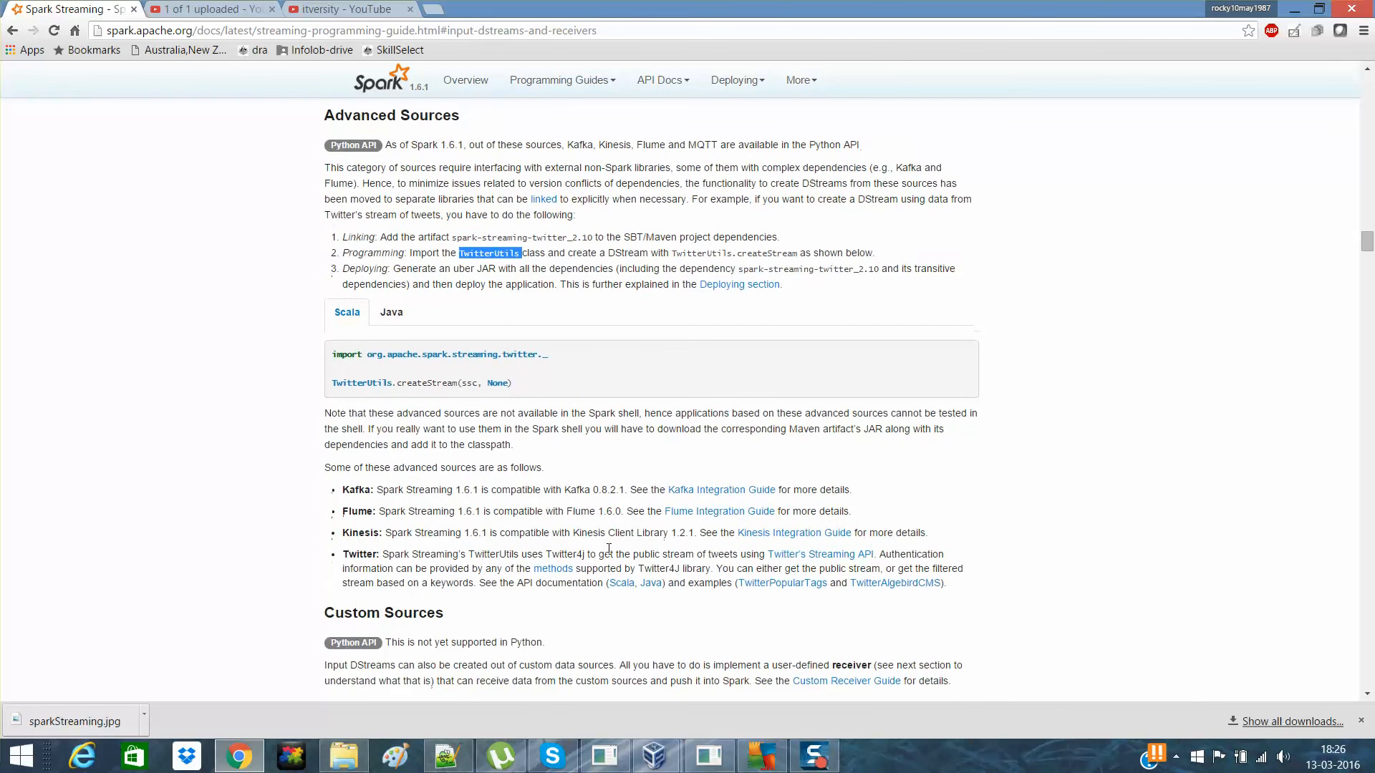
scroll(up, 3)
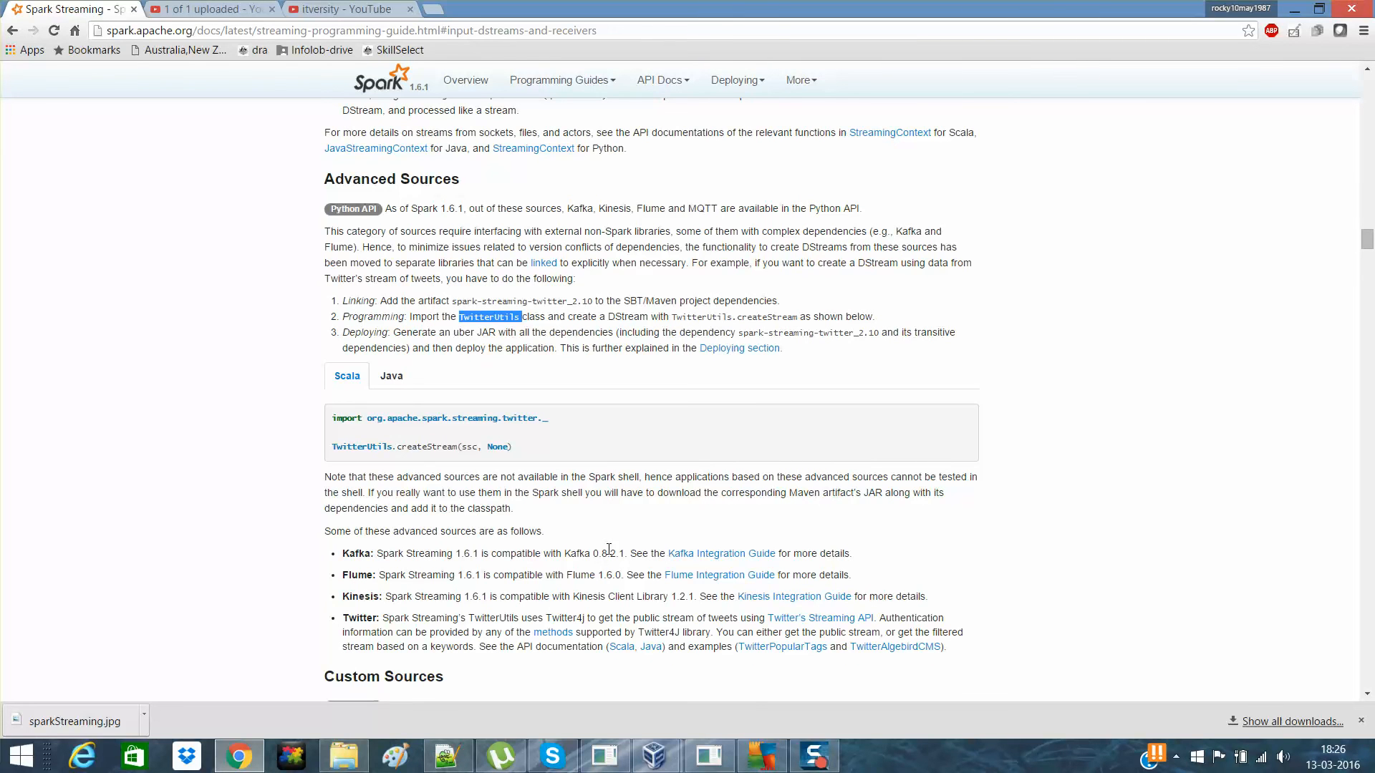
scroll(down, 3)
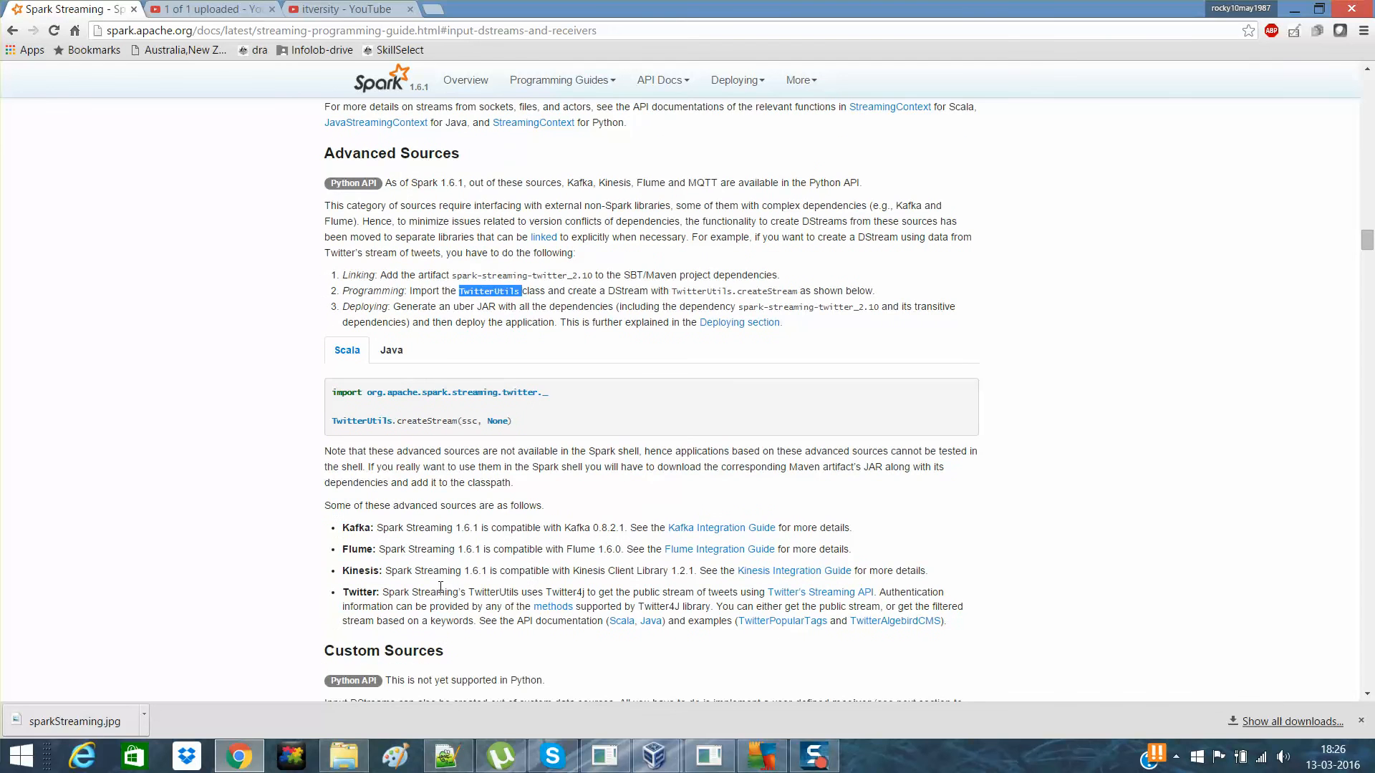
mouse_move(371, 527)
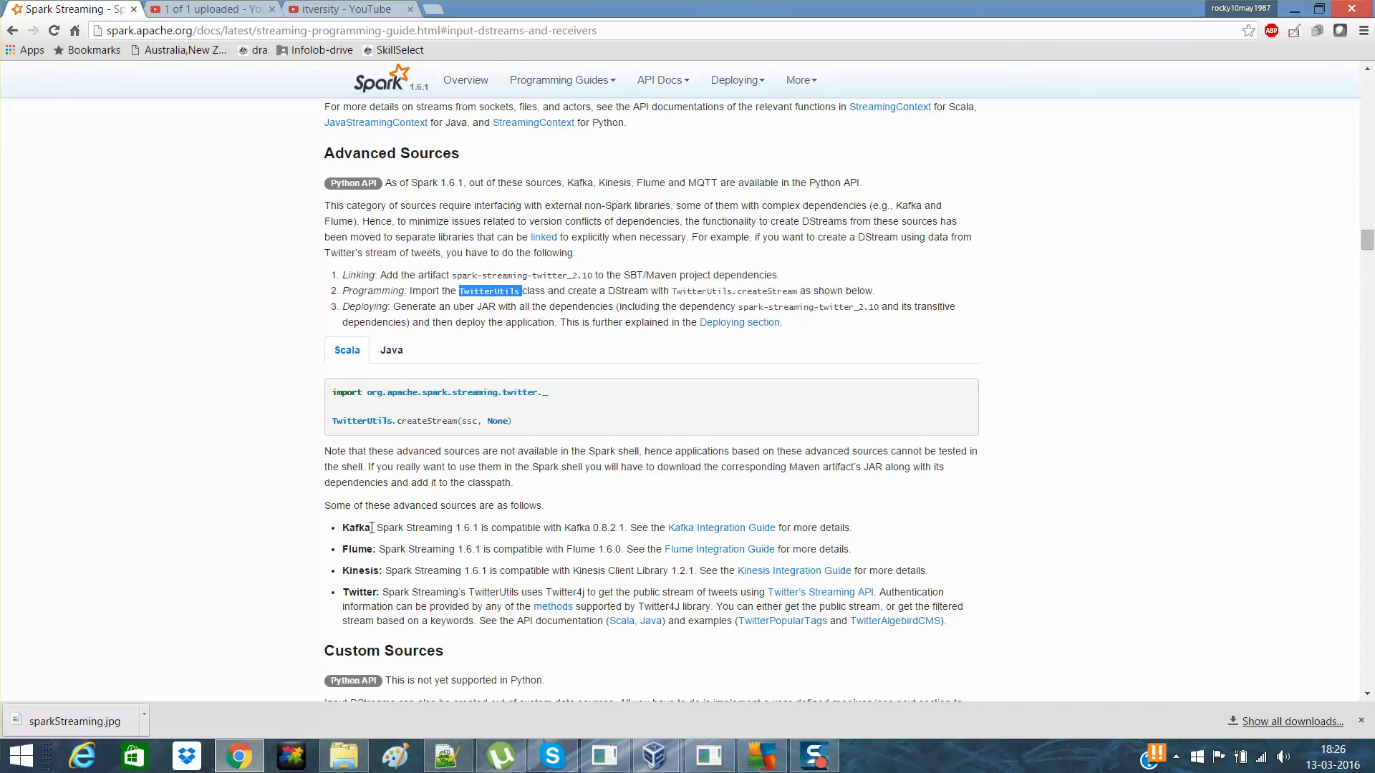
scroll(down, 3)
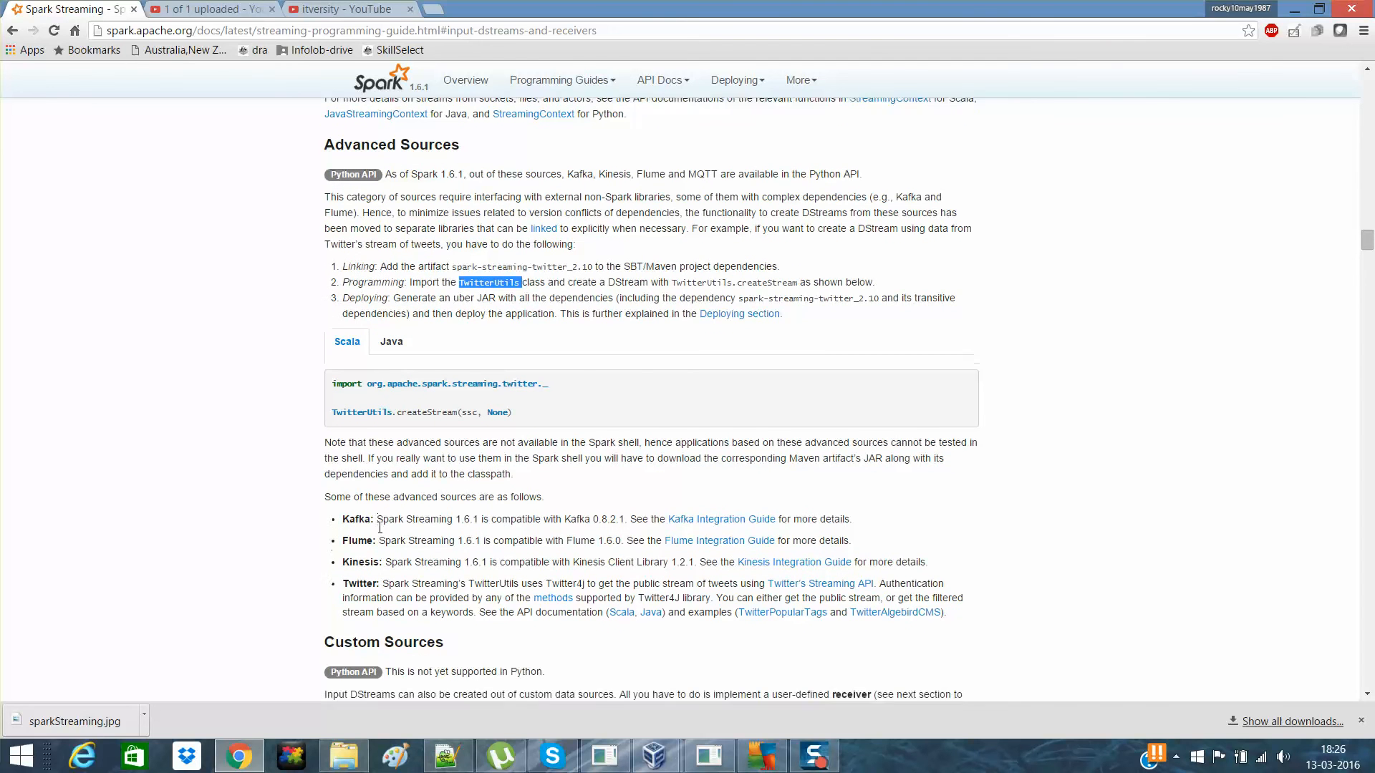
Highlight 'Reliable' and 'Unreliable' under Receiver Reliability, then open the Custom Receiver Guide
scroll(down, 3)
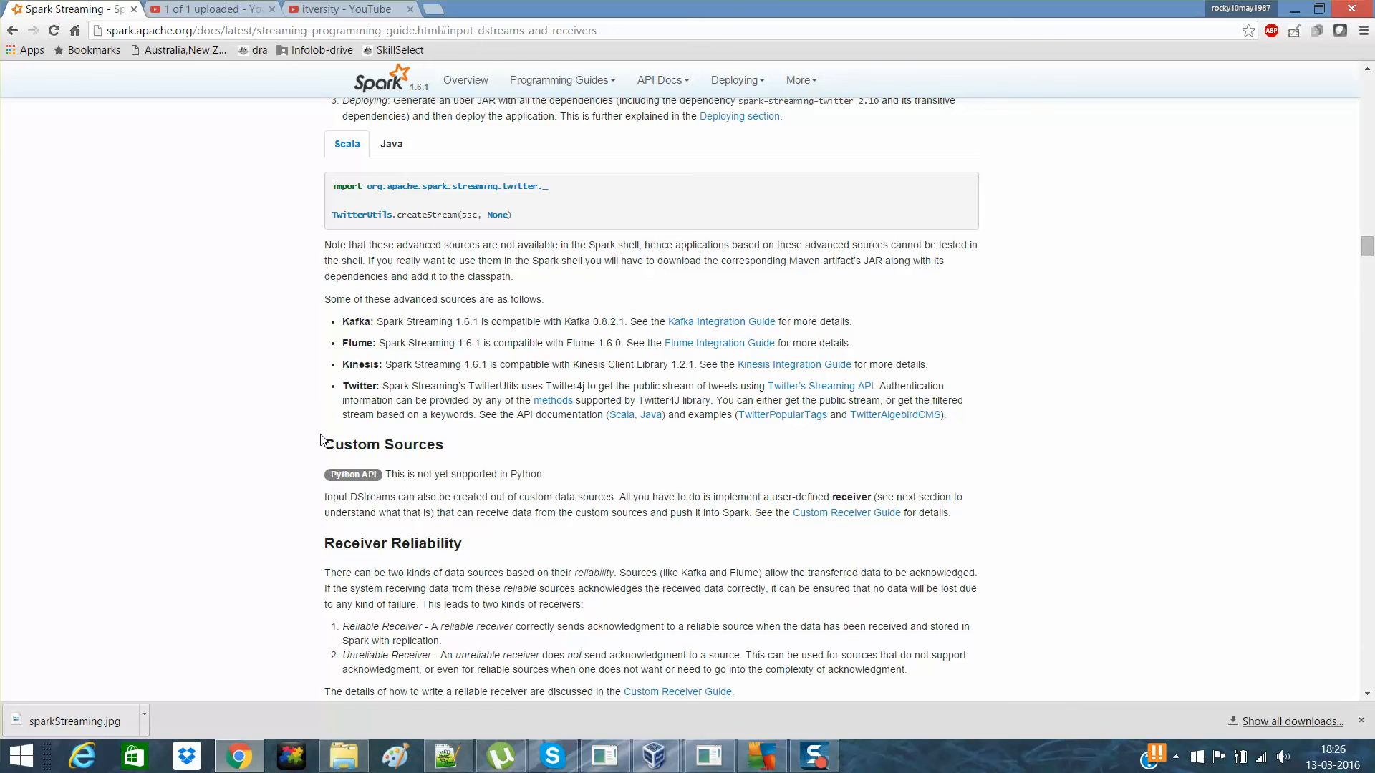
mouse_move(552, 531)
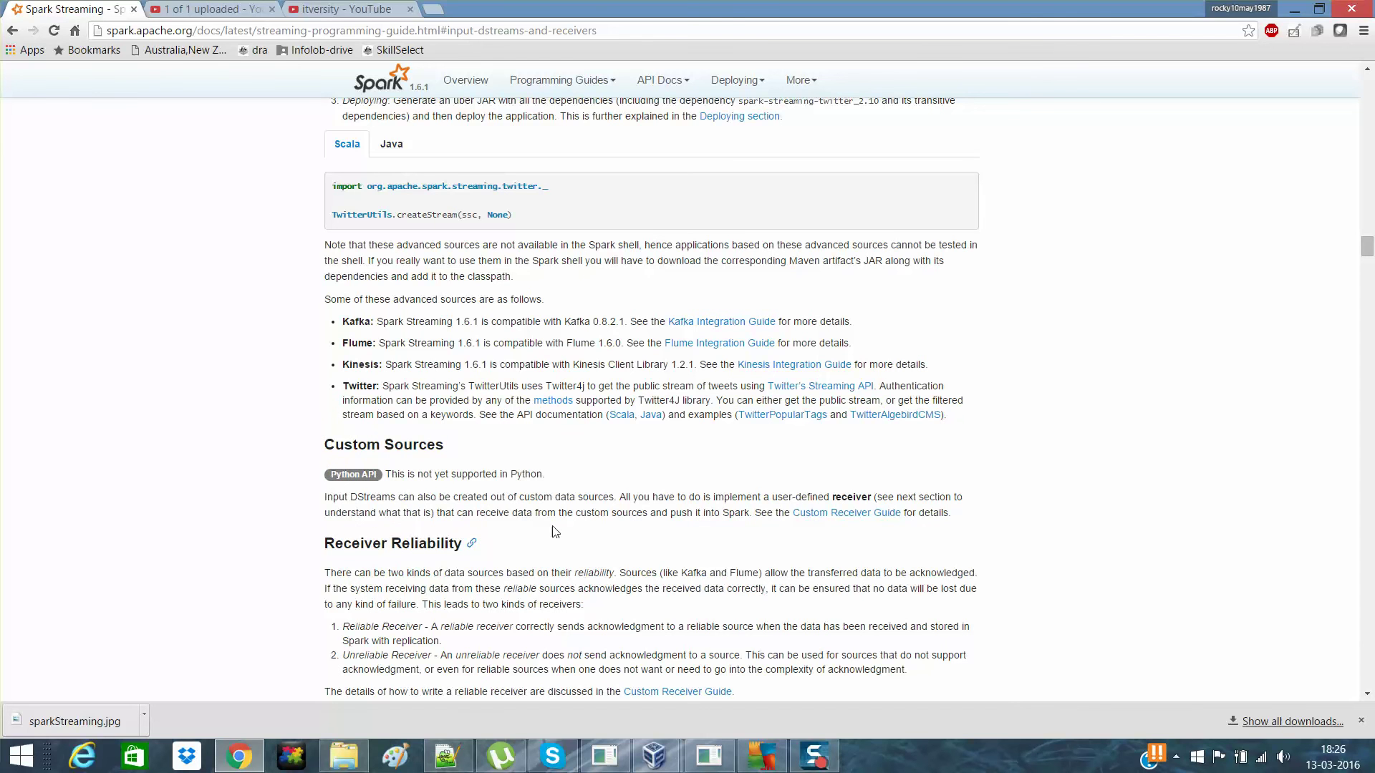
mouse_move(445, 473)
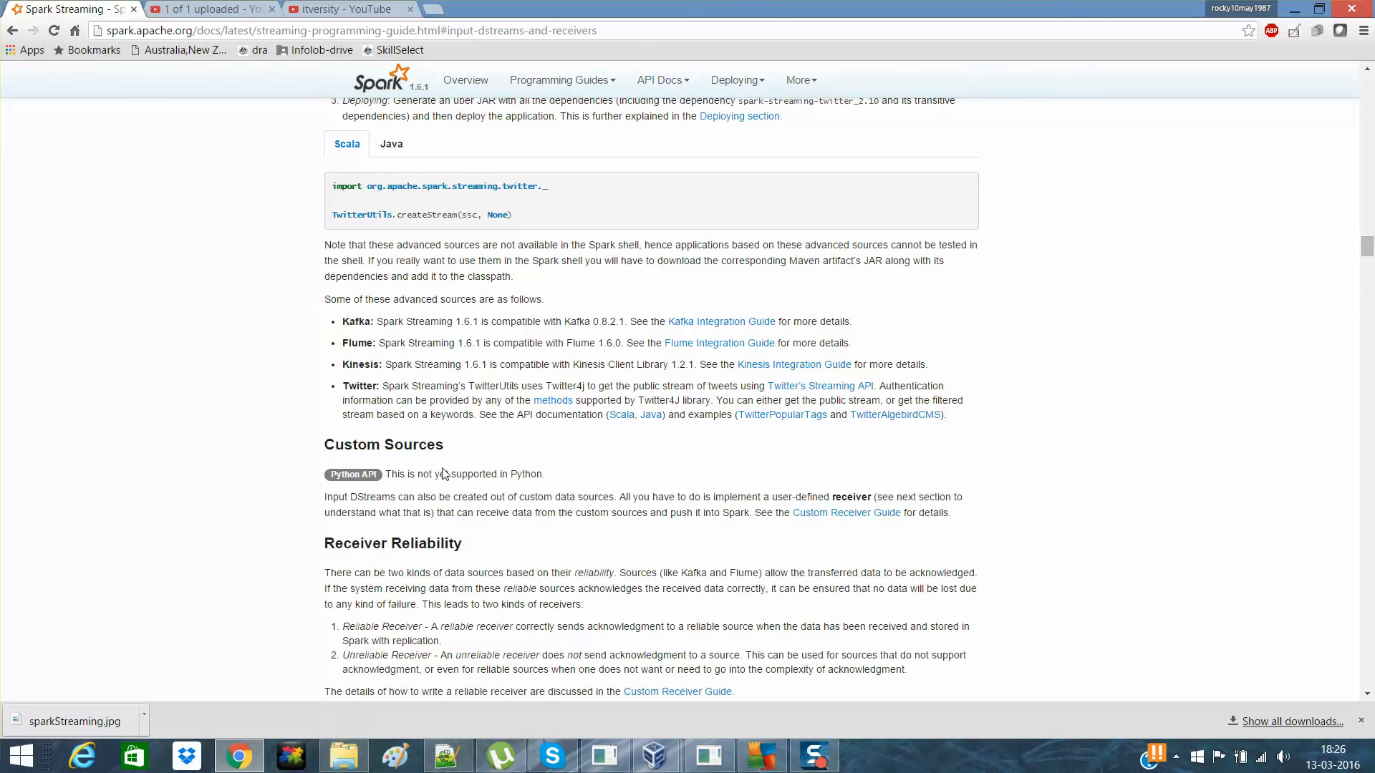
scroll(down, 3)
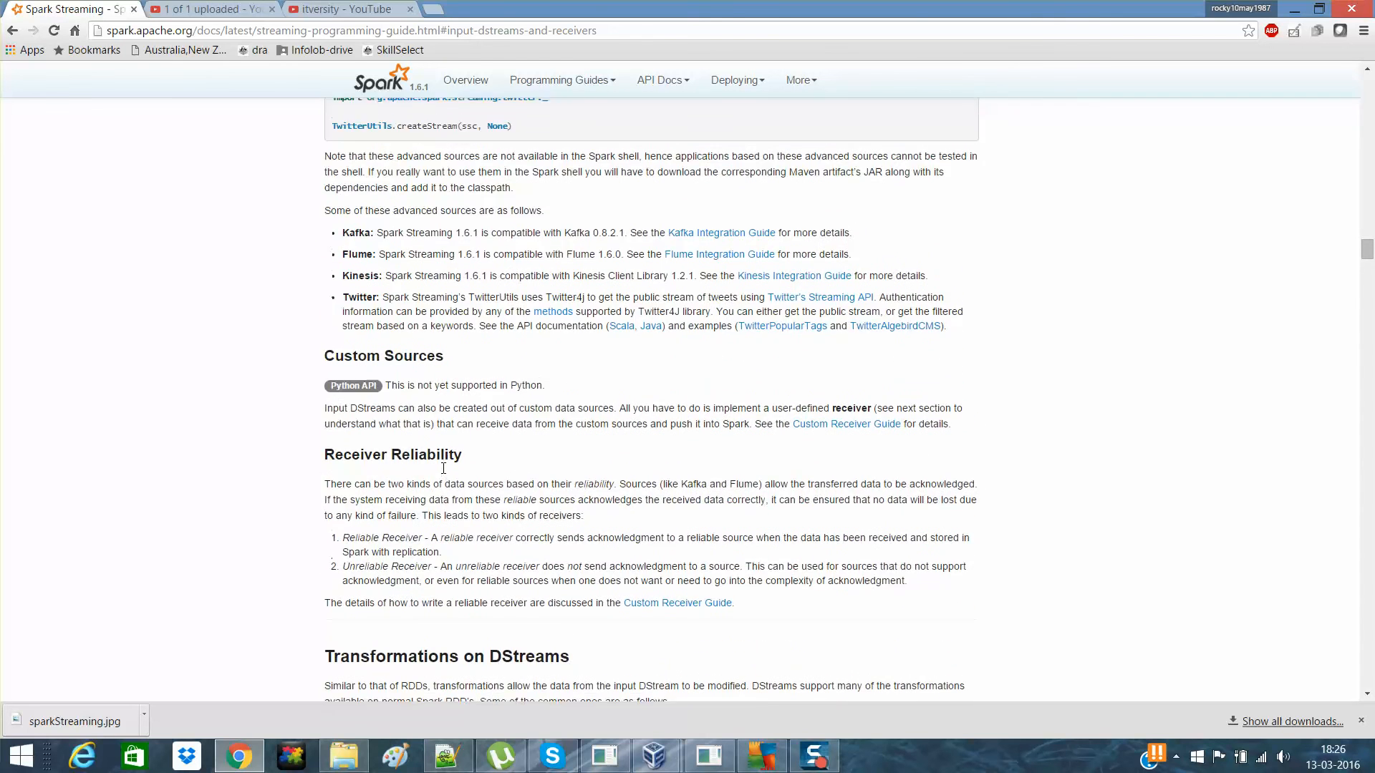
scroll(up, 3)
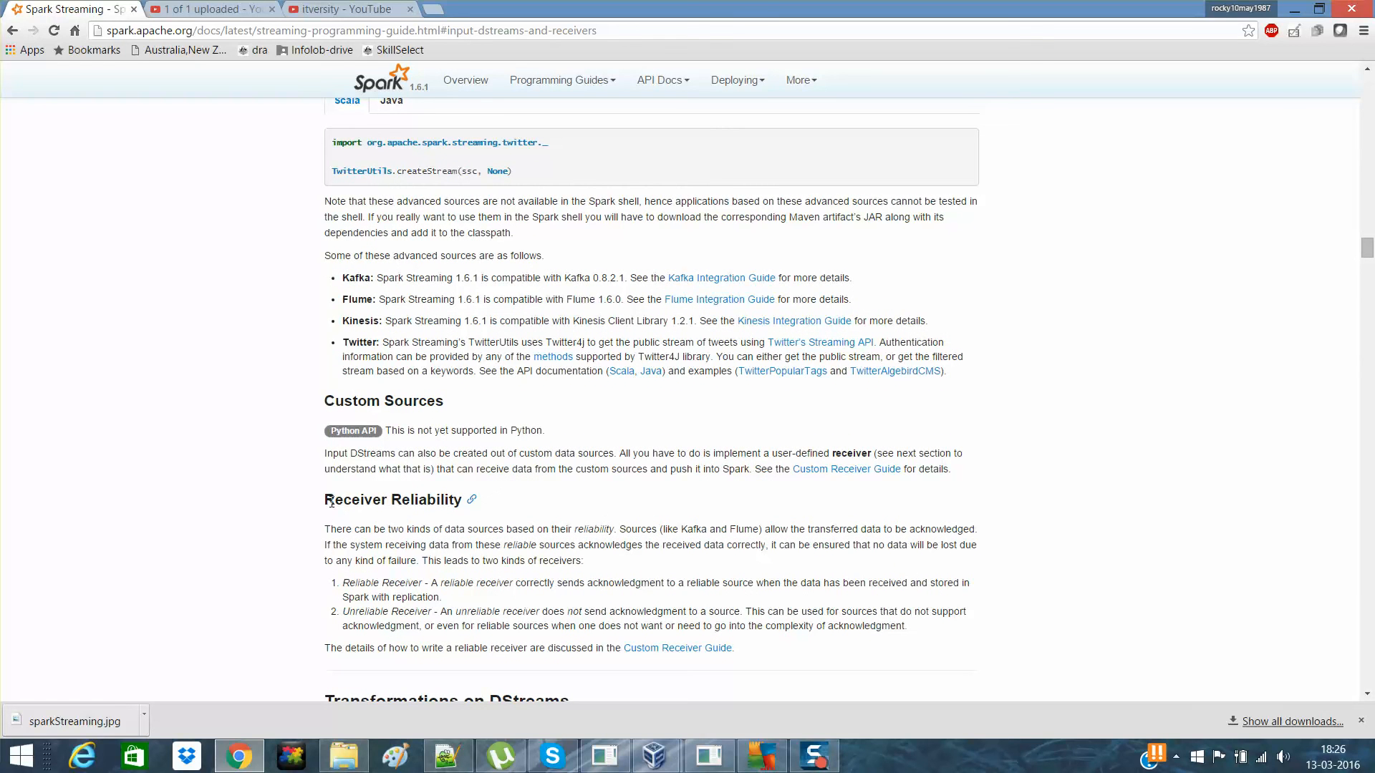
double_click(360, 582)
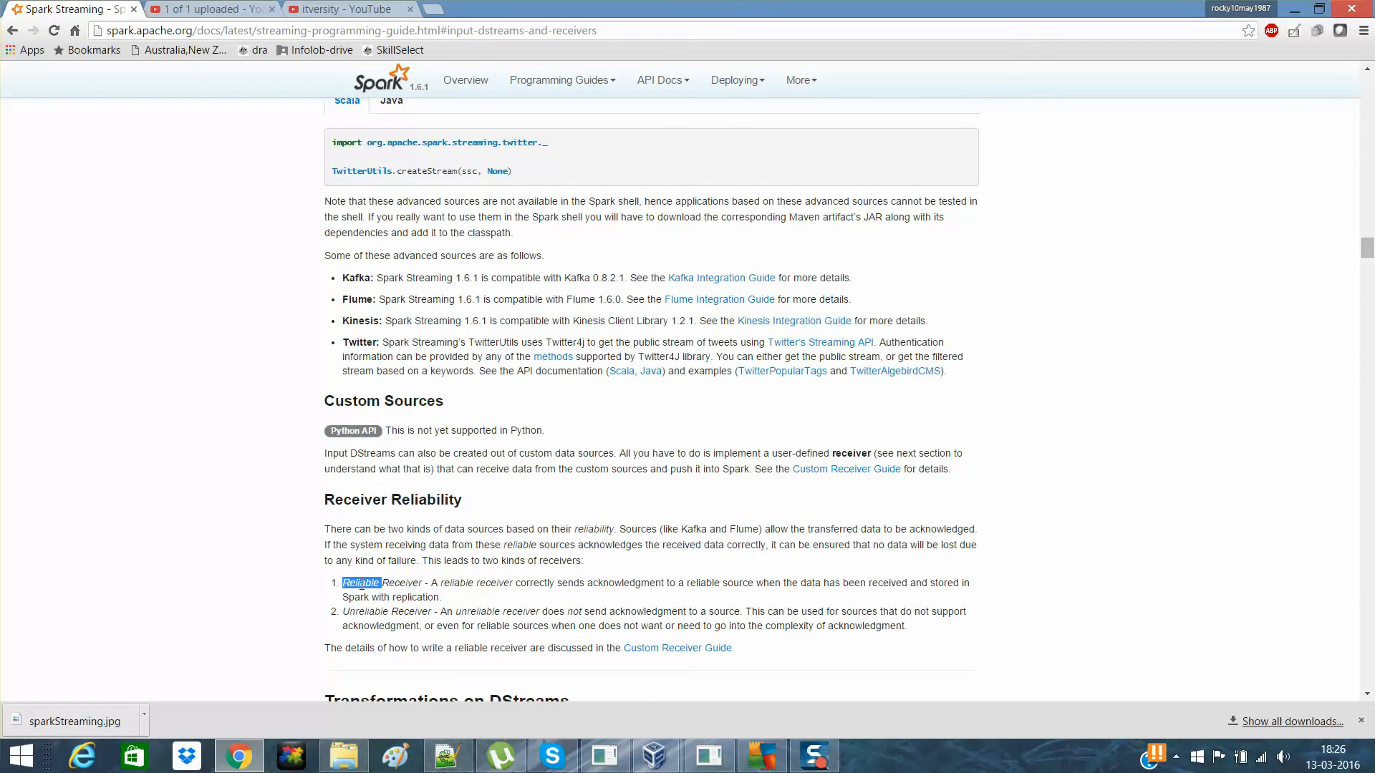
double_click(363, 611)
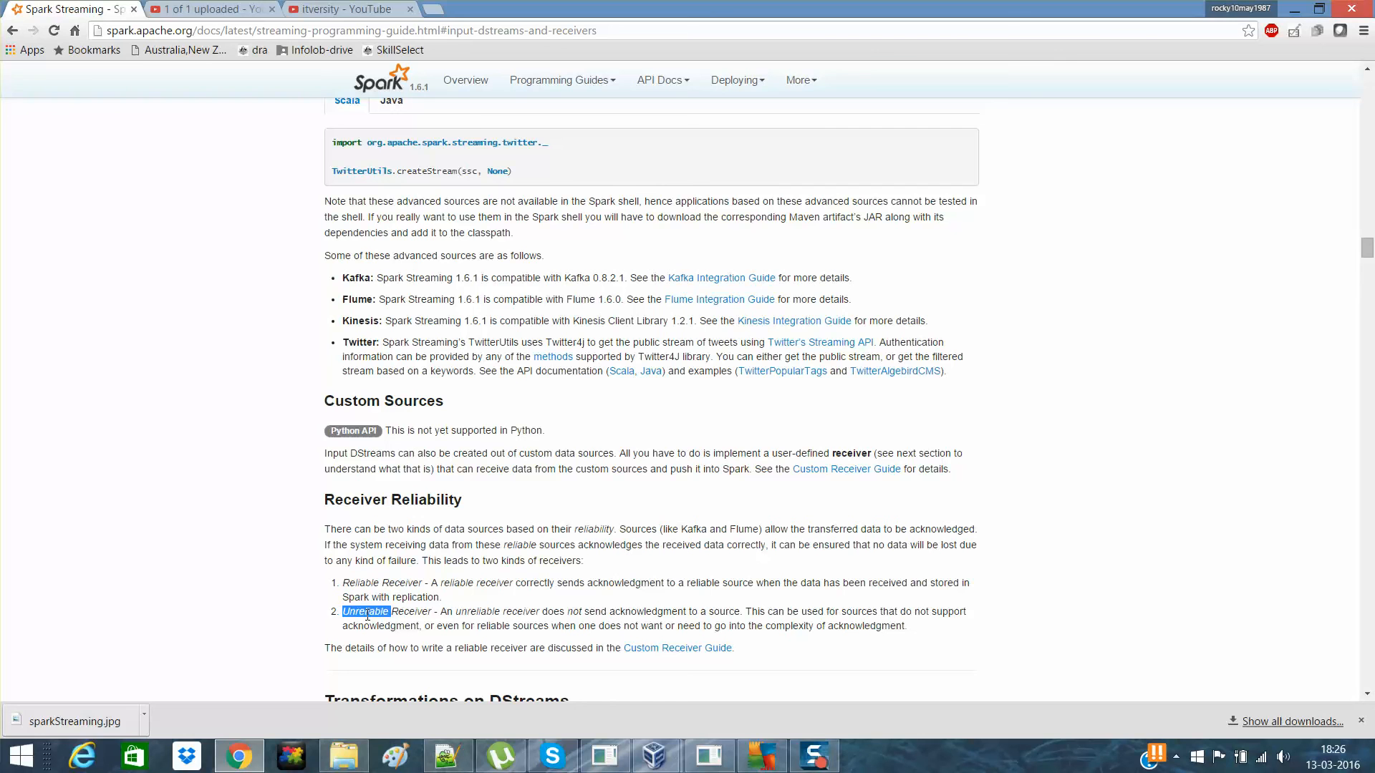
mouse_move(585, 608)
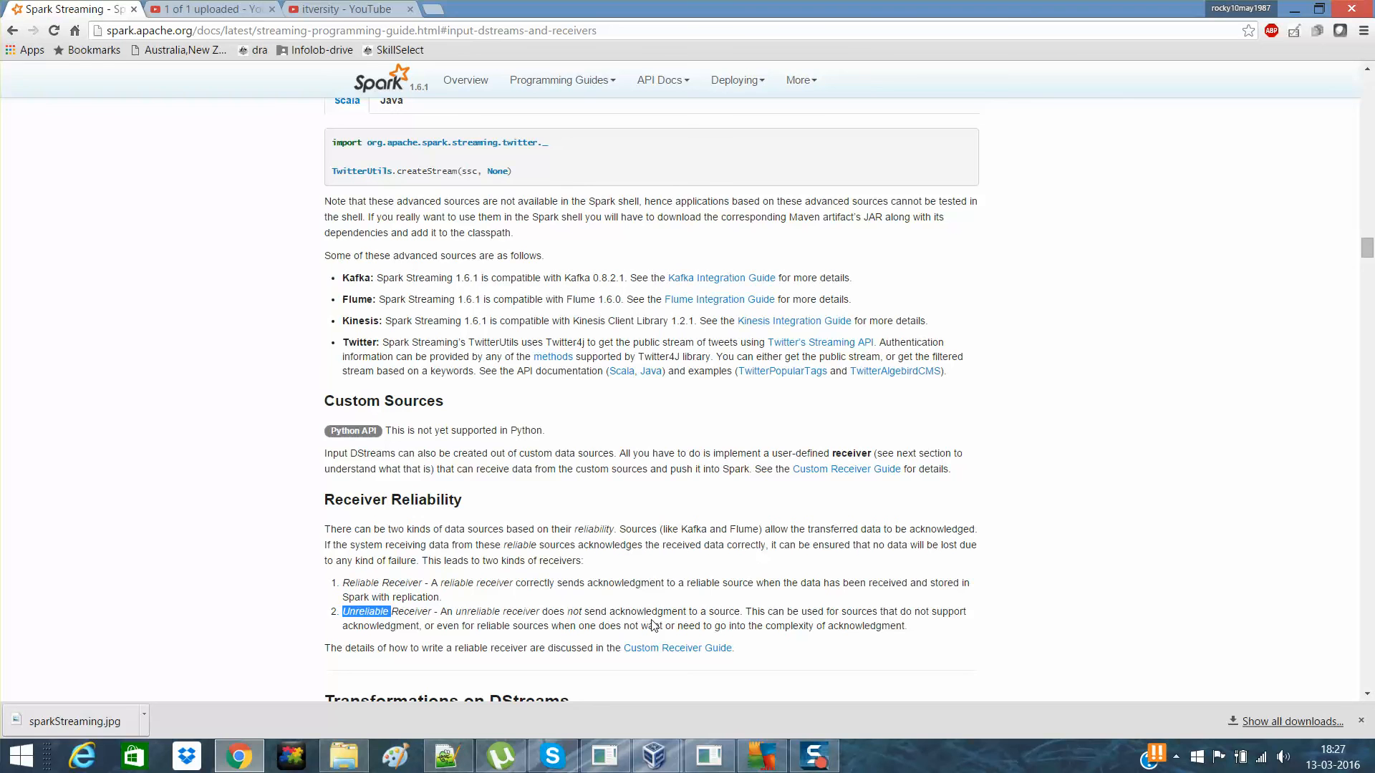
mouse_move(660, 641)
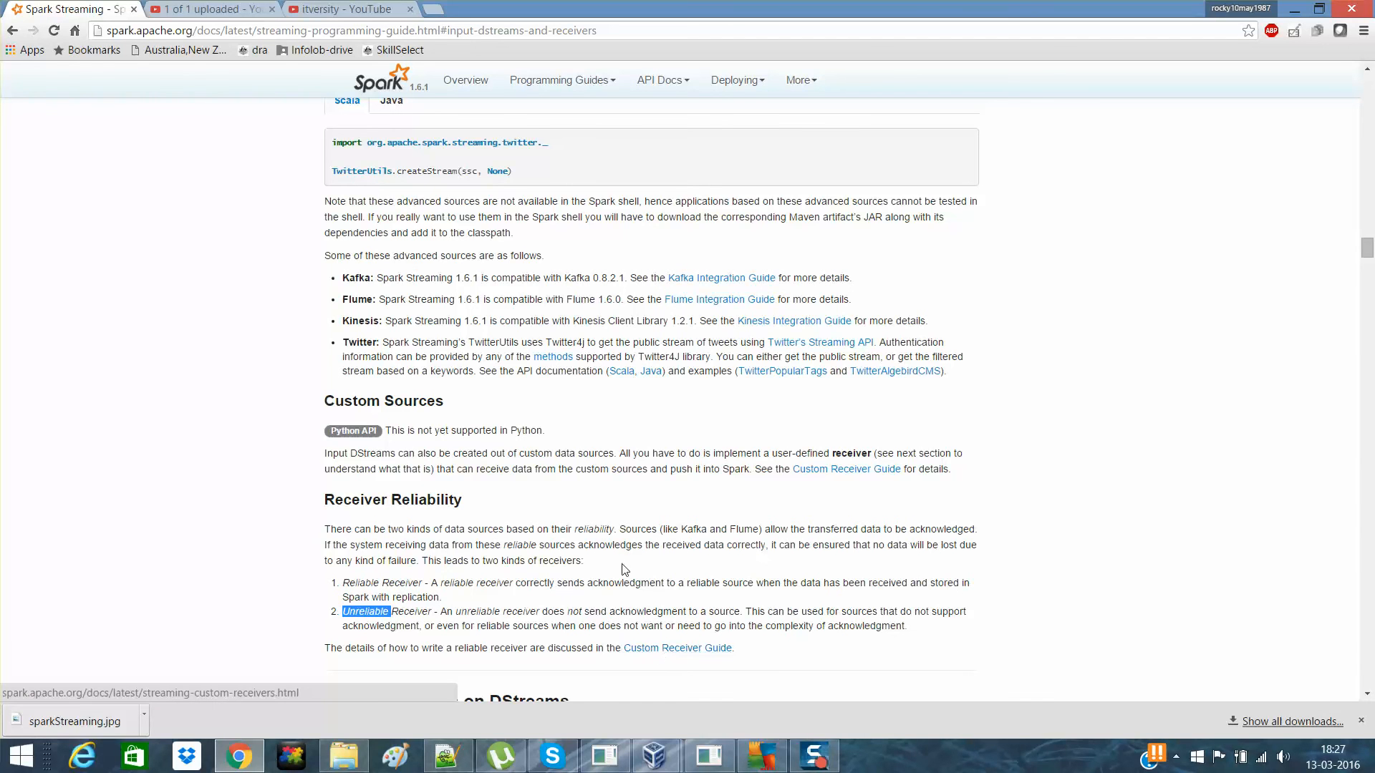
right_click(678, 647)
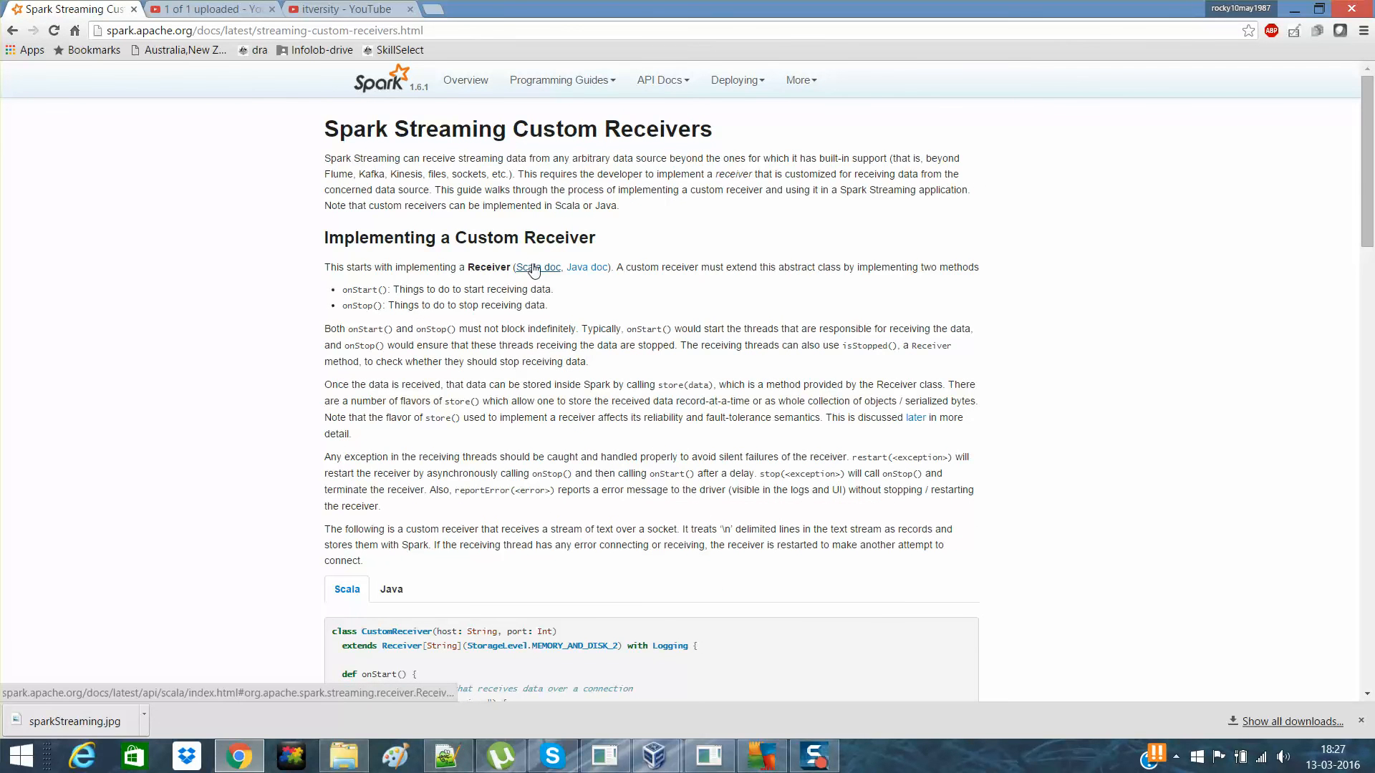
Scroll through the Custom Receivers examples and back to the Scala CustomReceiver class
click(535, 267)
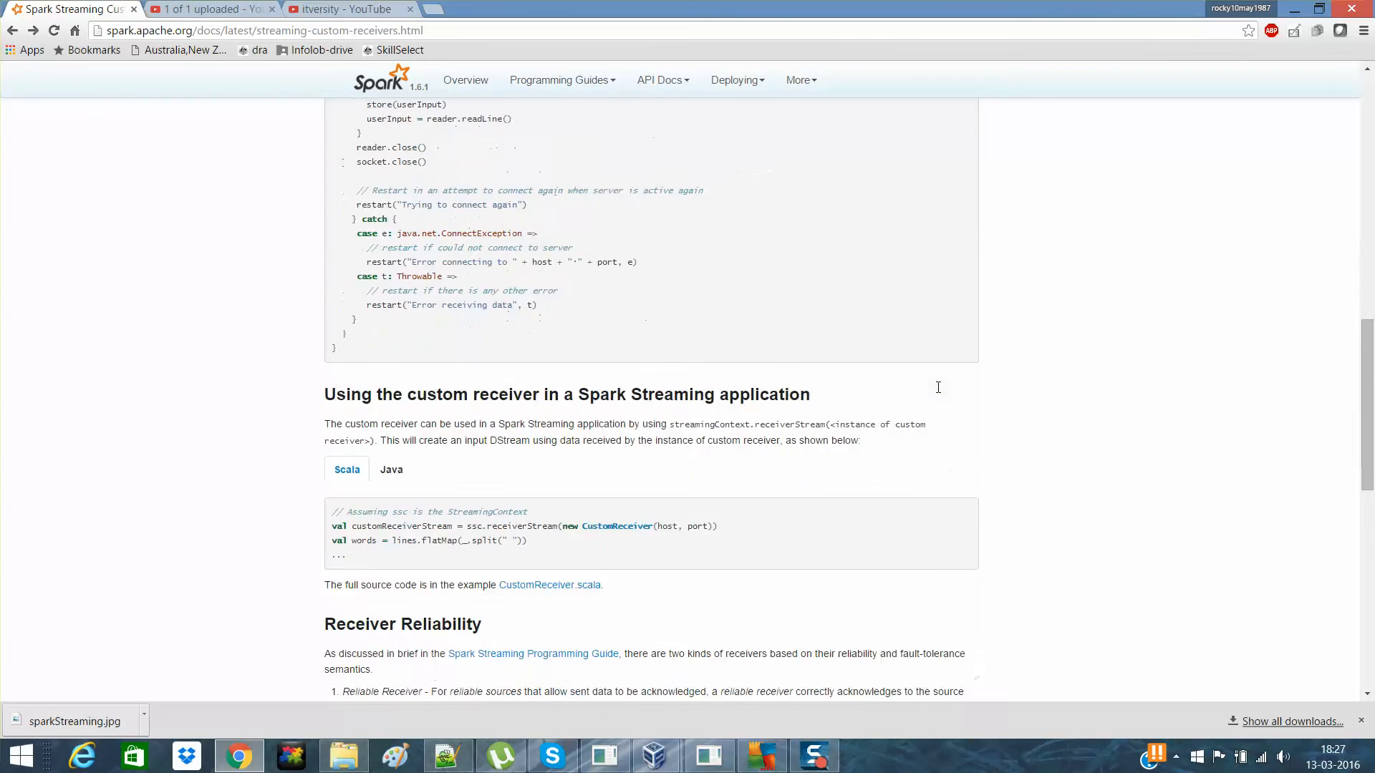
scroll(down, 3)
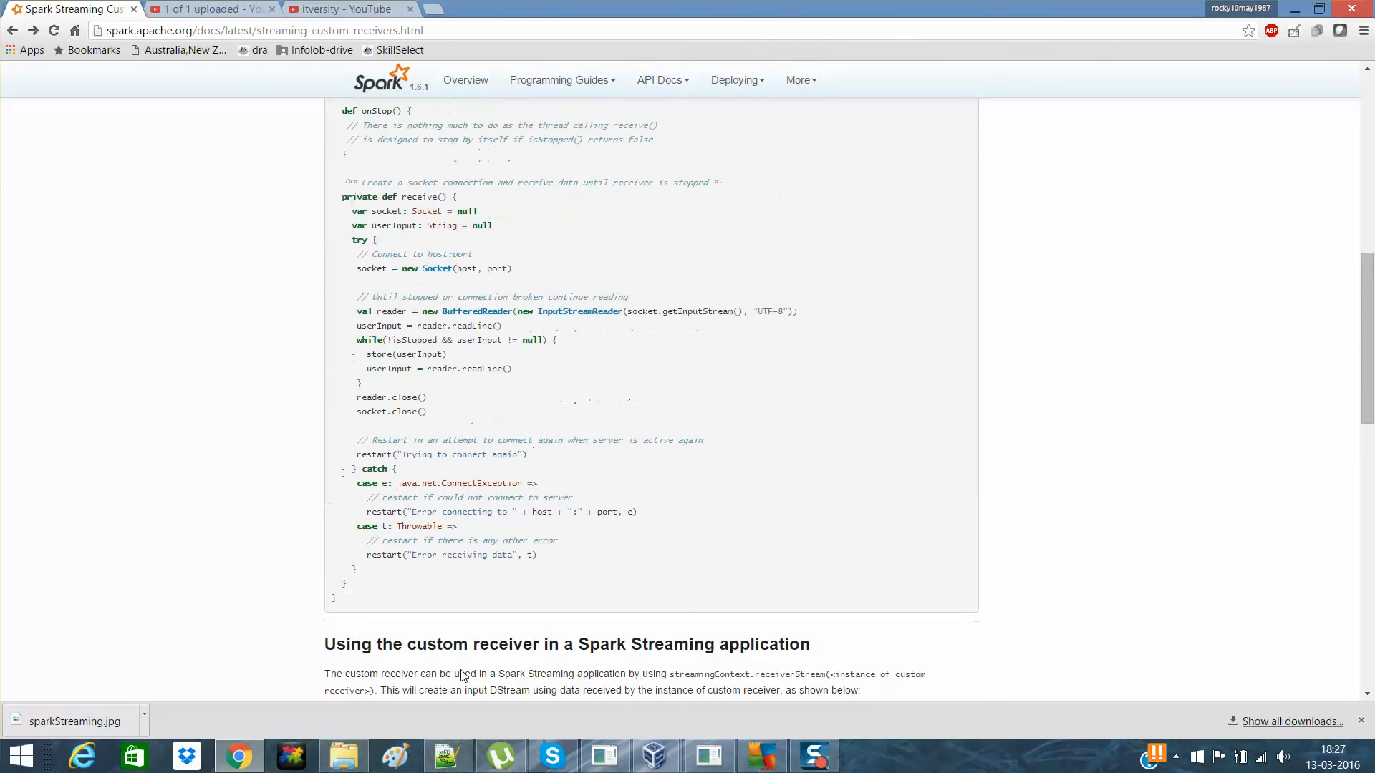
scroll(up, 3)
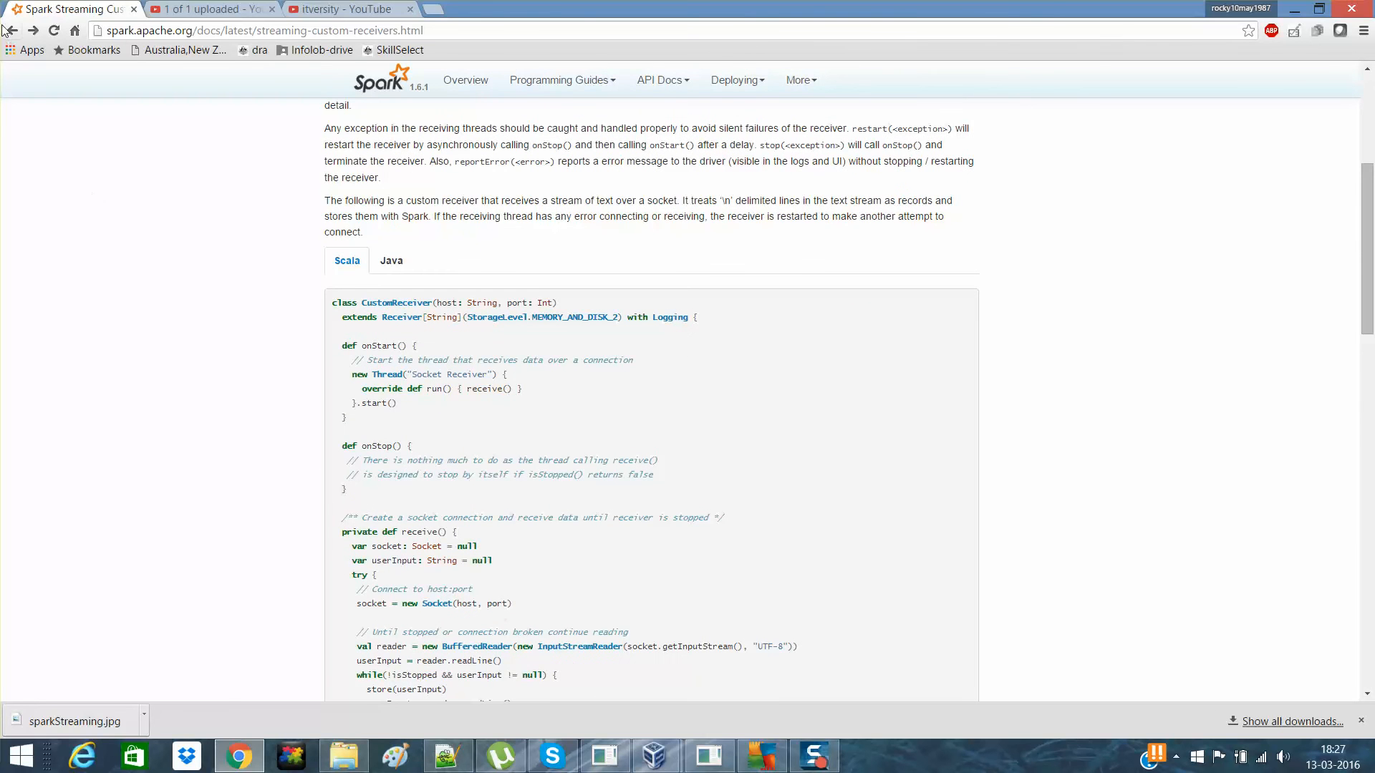
Go back to the programming guide and scroll through Input DStreams to Receiver Reliability
click(12, 30)
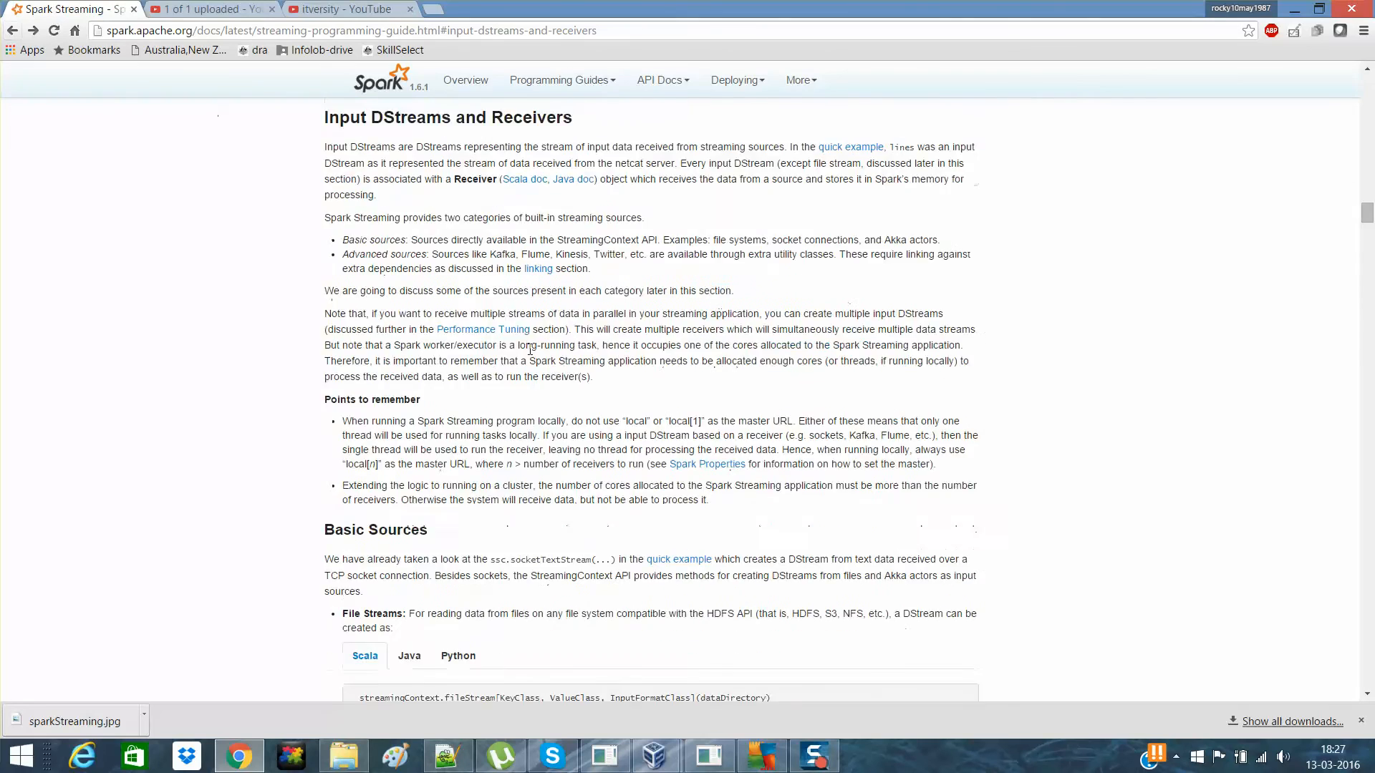
scroll(down, 3)
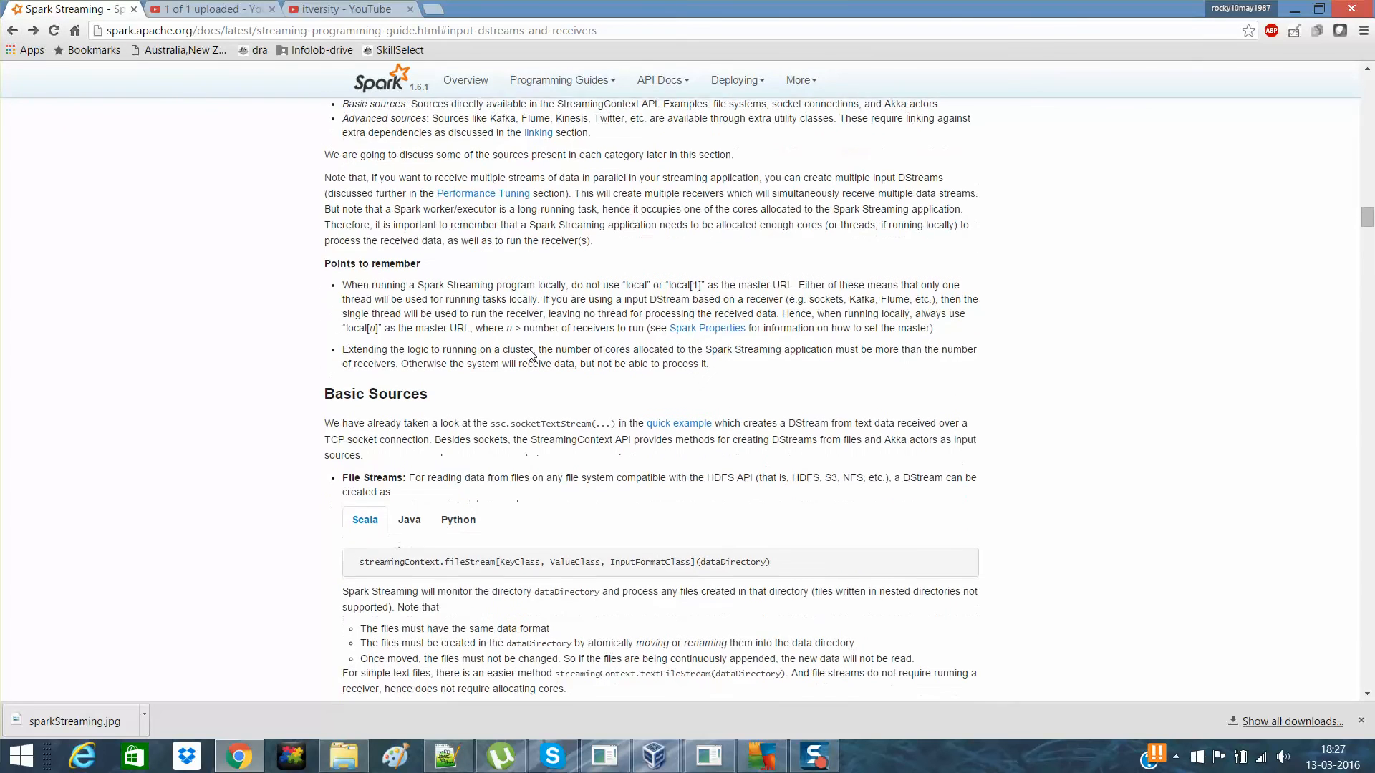
scroll(down, 3)
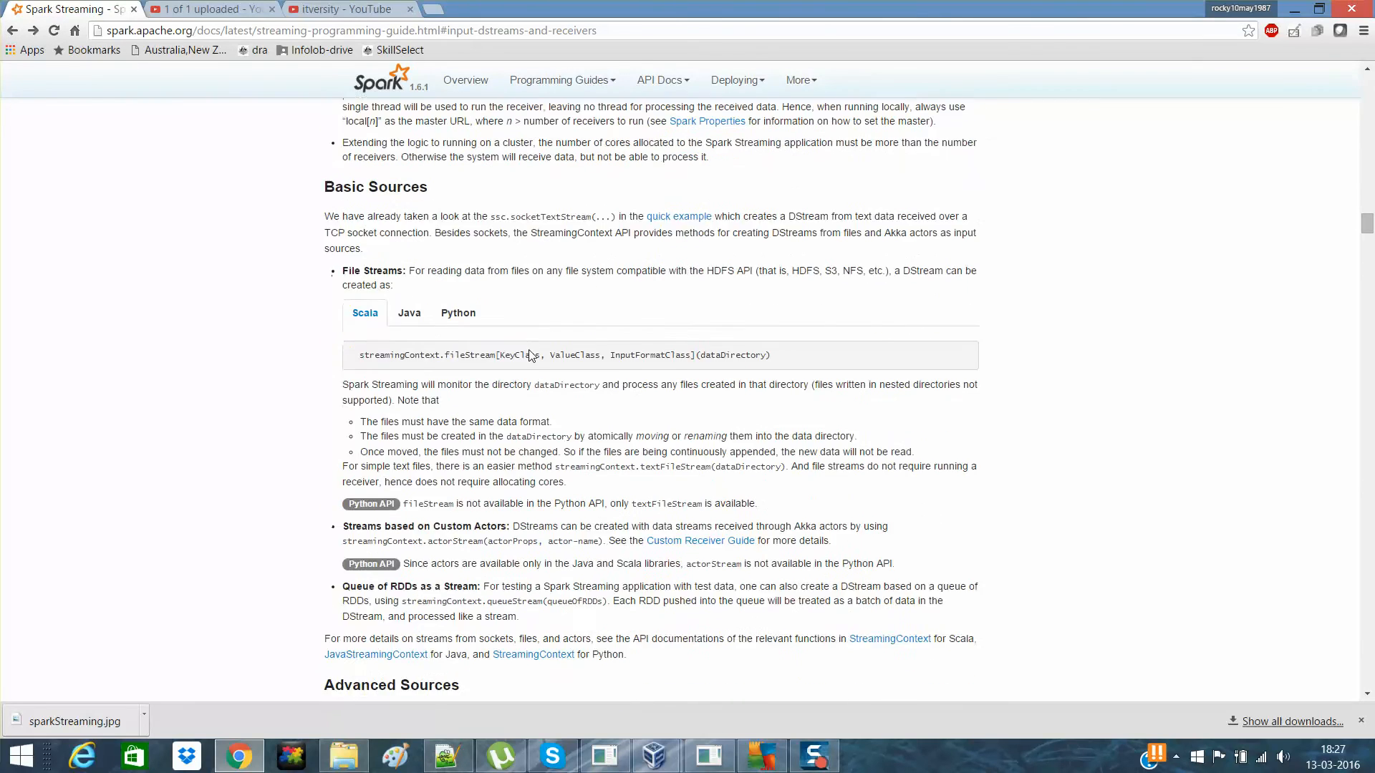
scroll(down, 3)
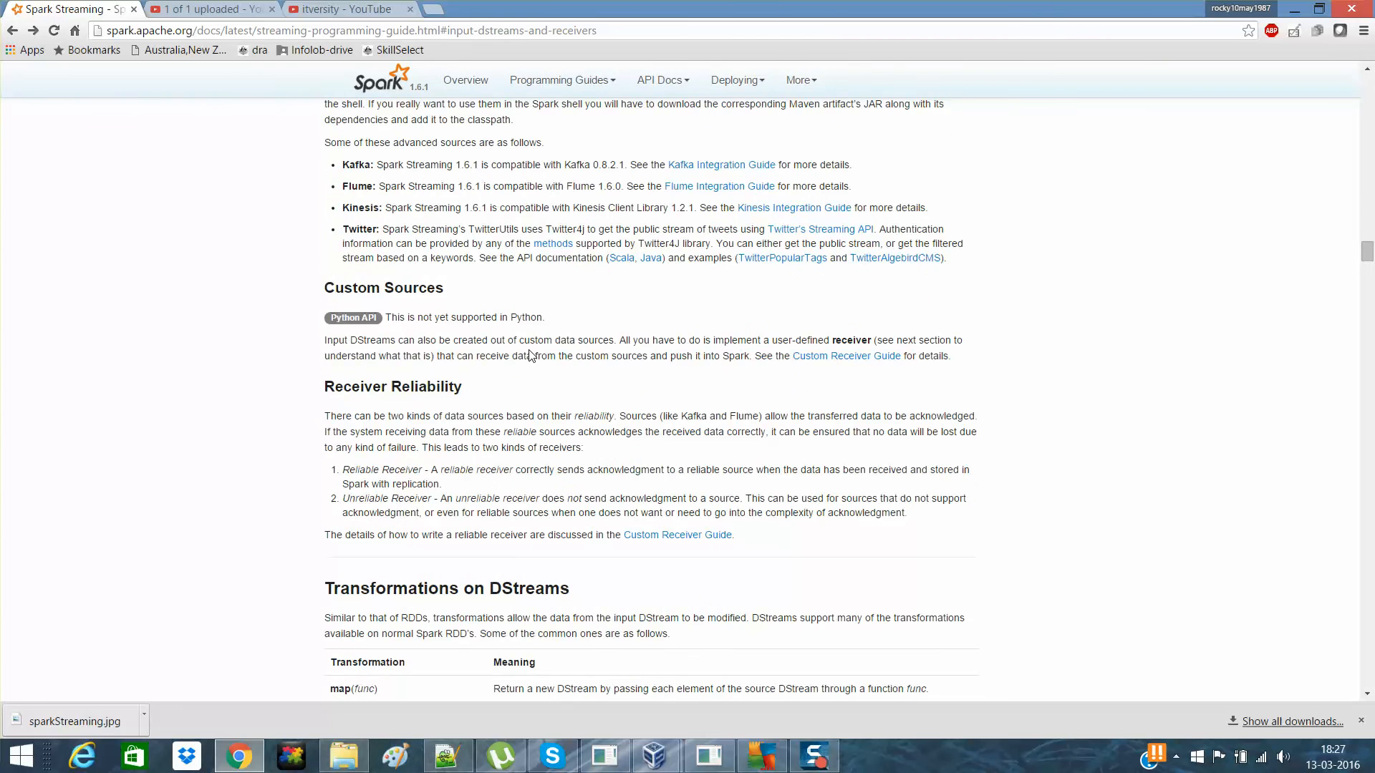
scroll(up, 3)
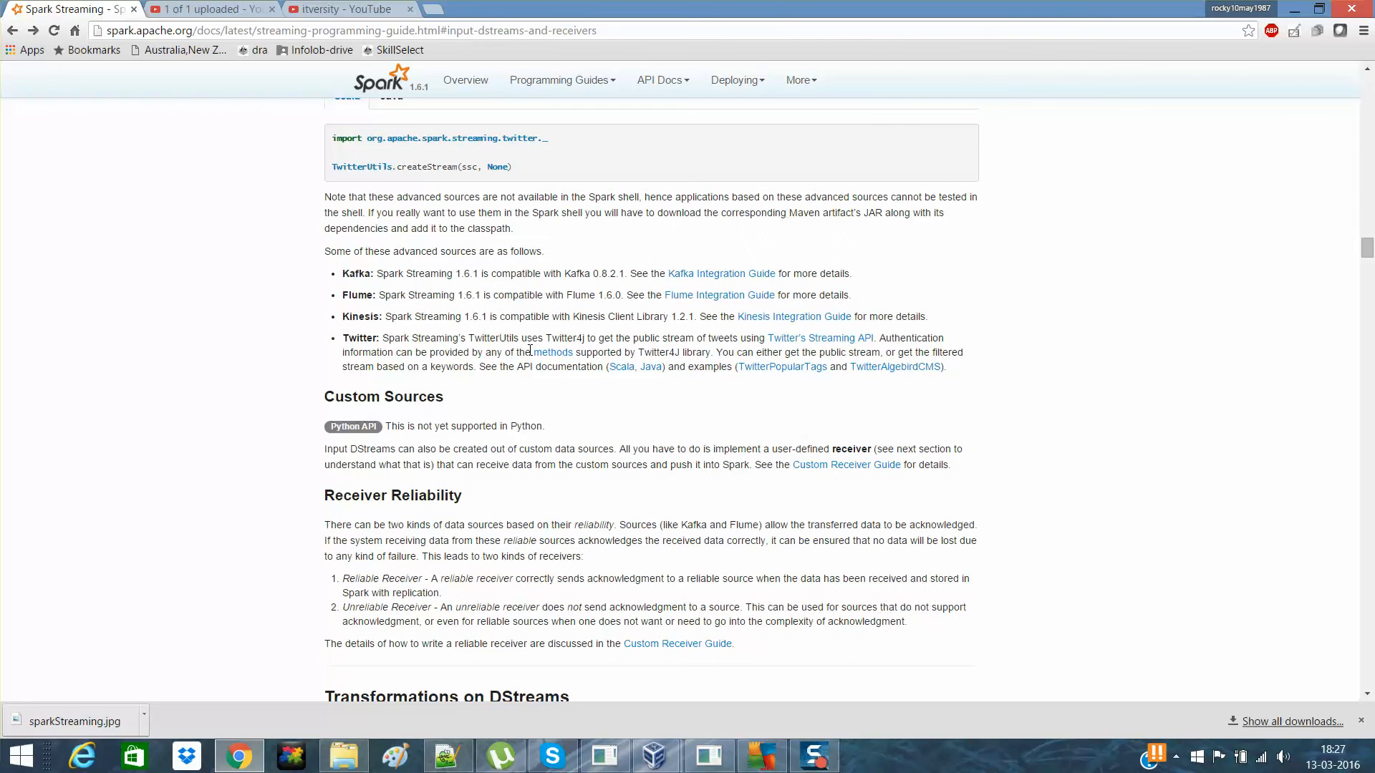
mouse_move(342, 9)
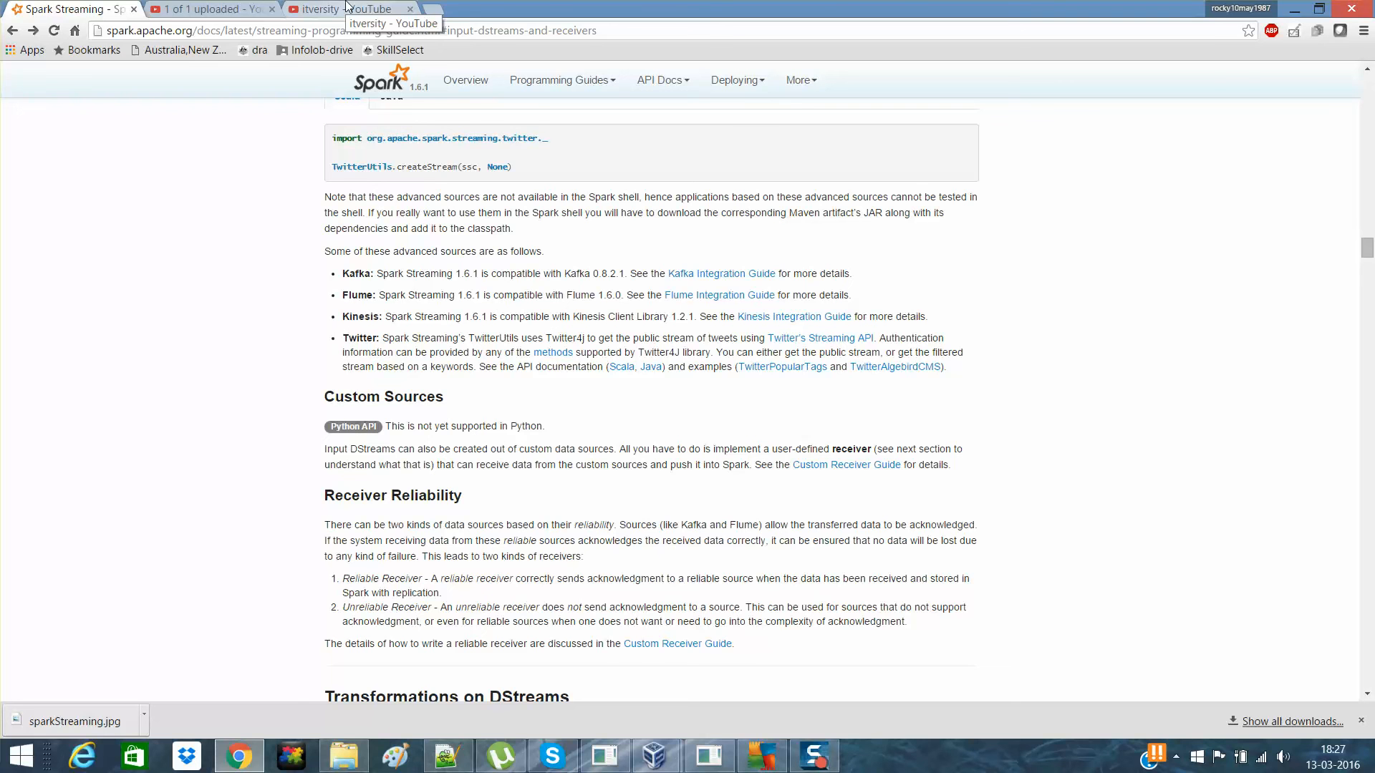
Switch to the itversity YouTube channel tab showing the Streaming Introduction video
click(343, 9)
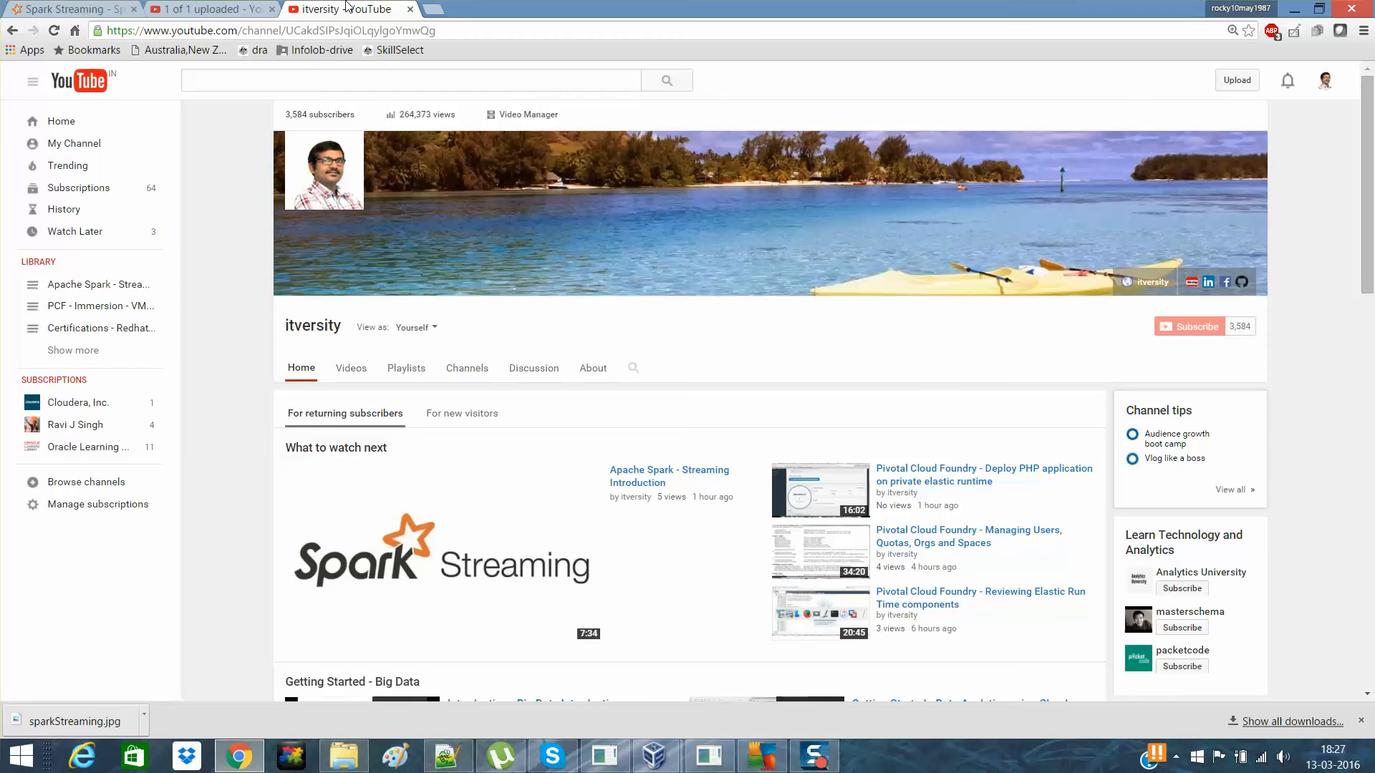
mouse_move(689, 524)
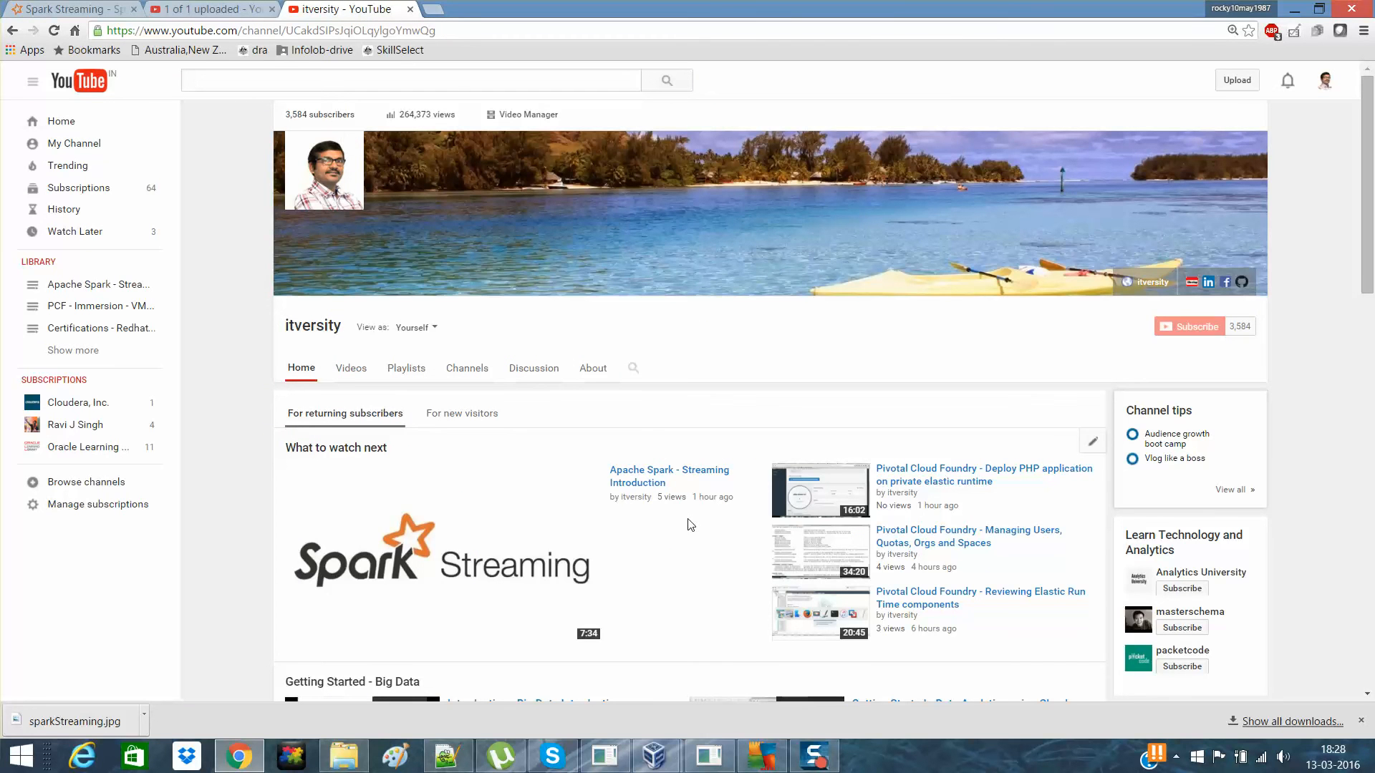
mouse_move(813, 756)
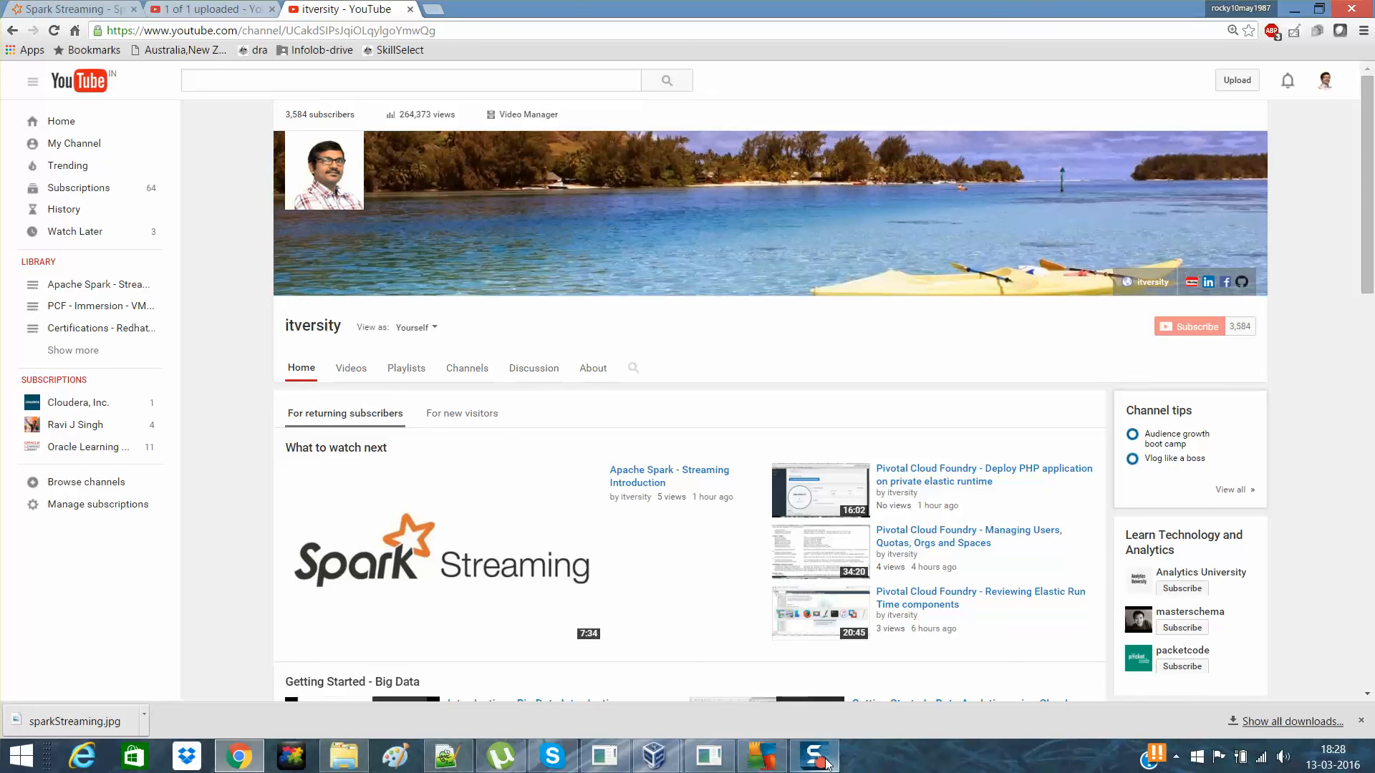